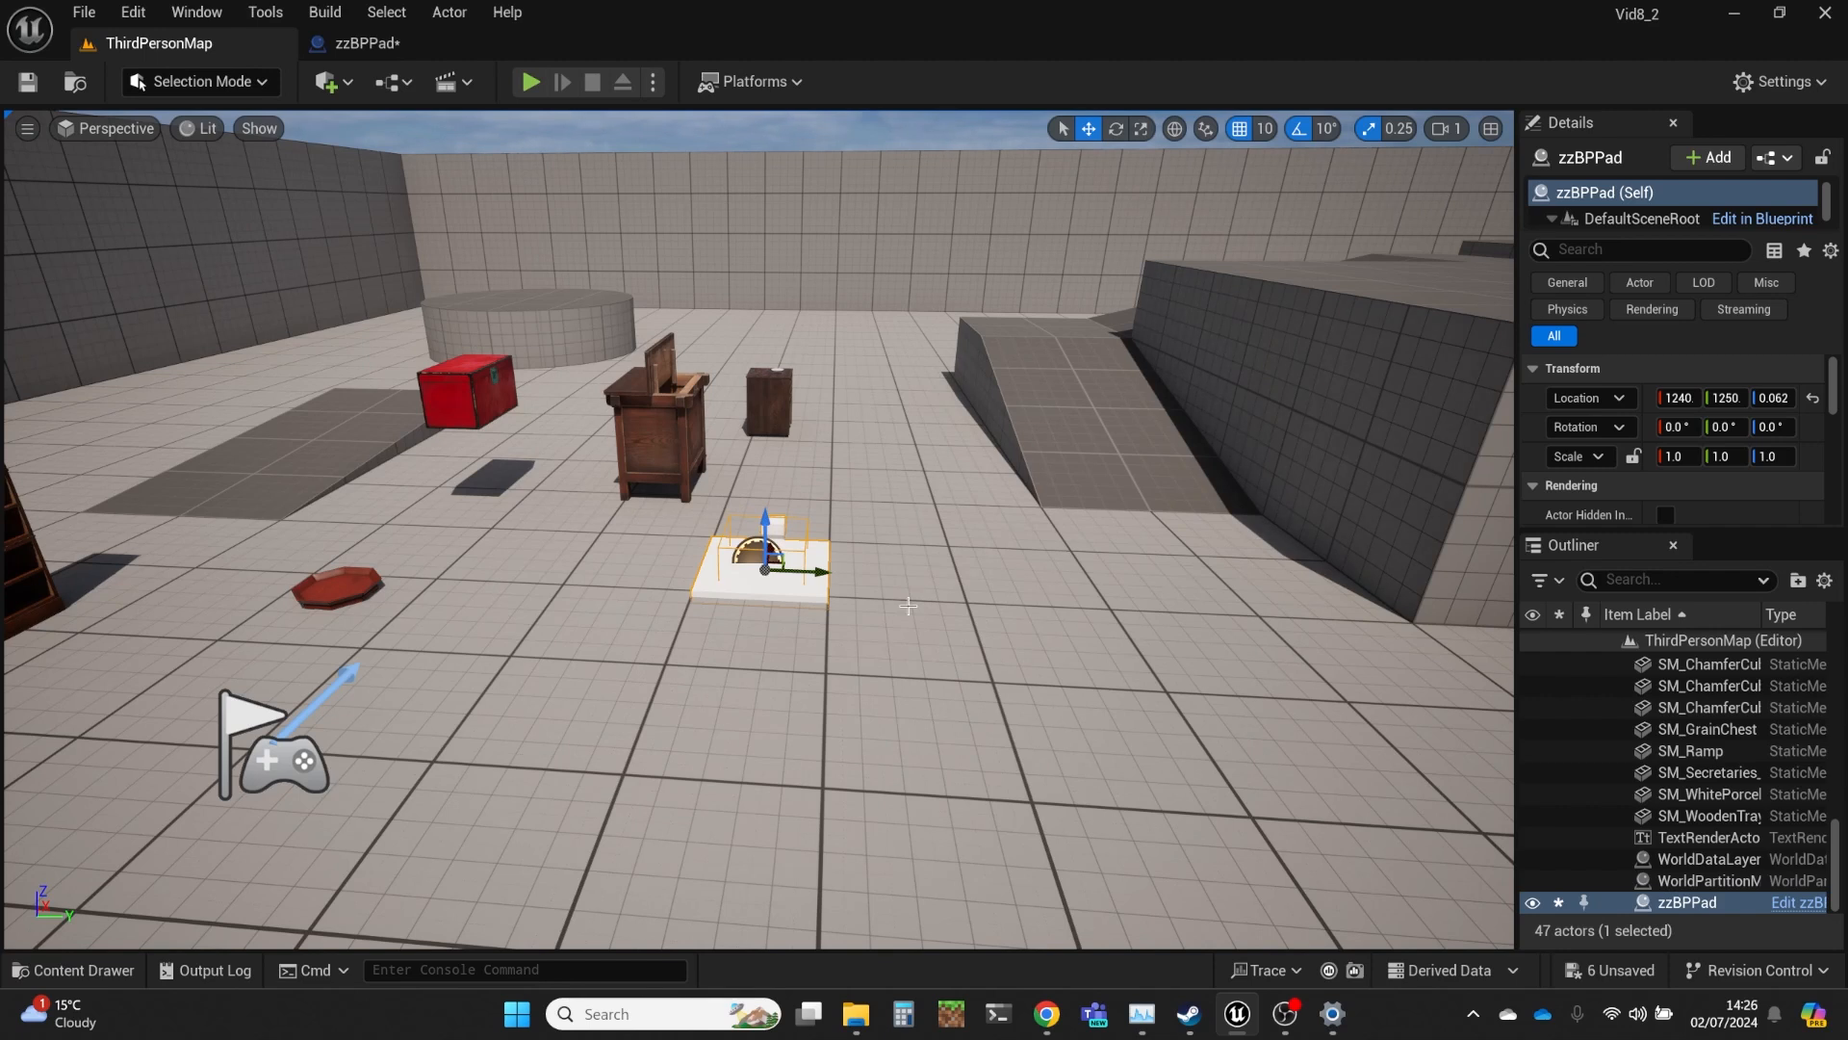
mouse_move(972, 560)
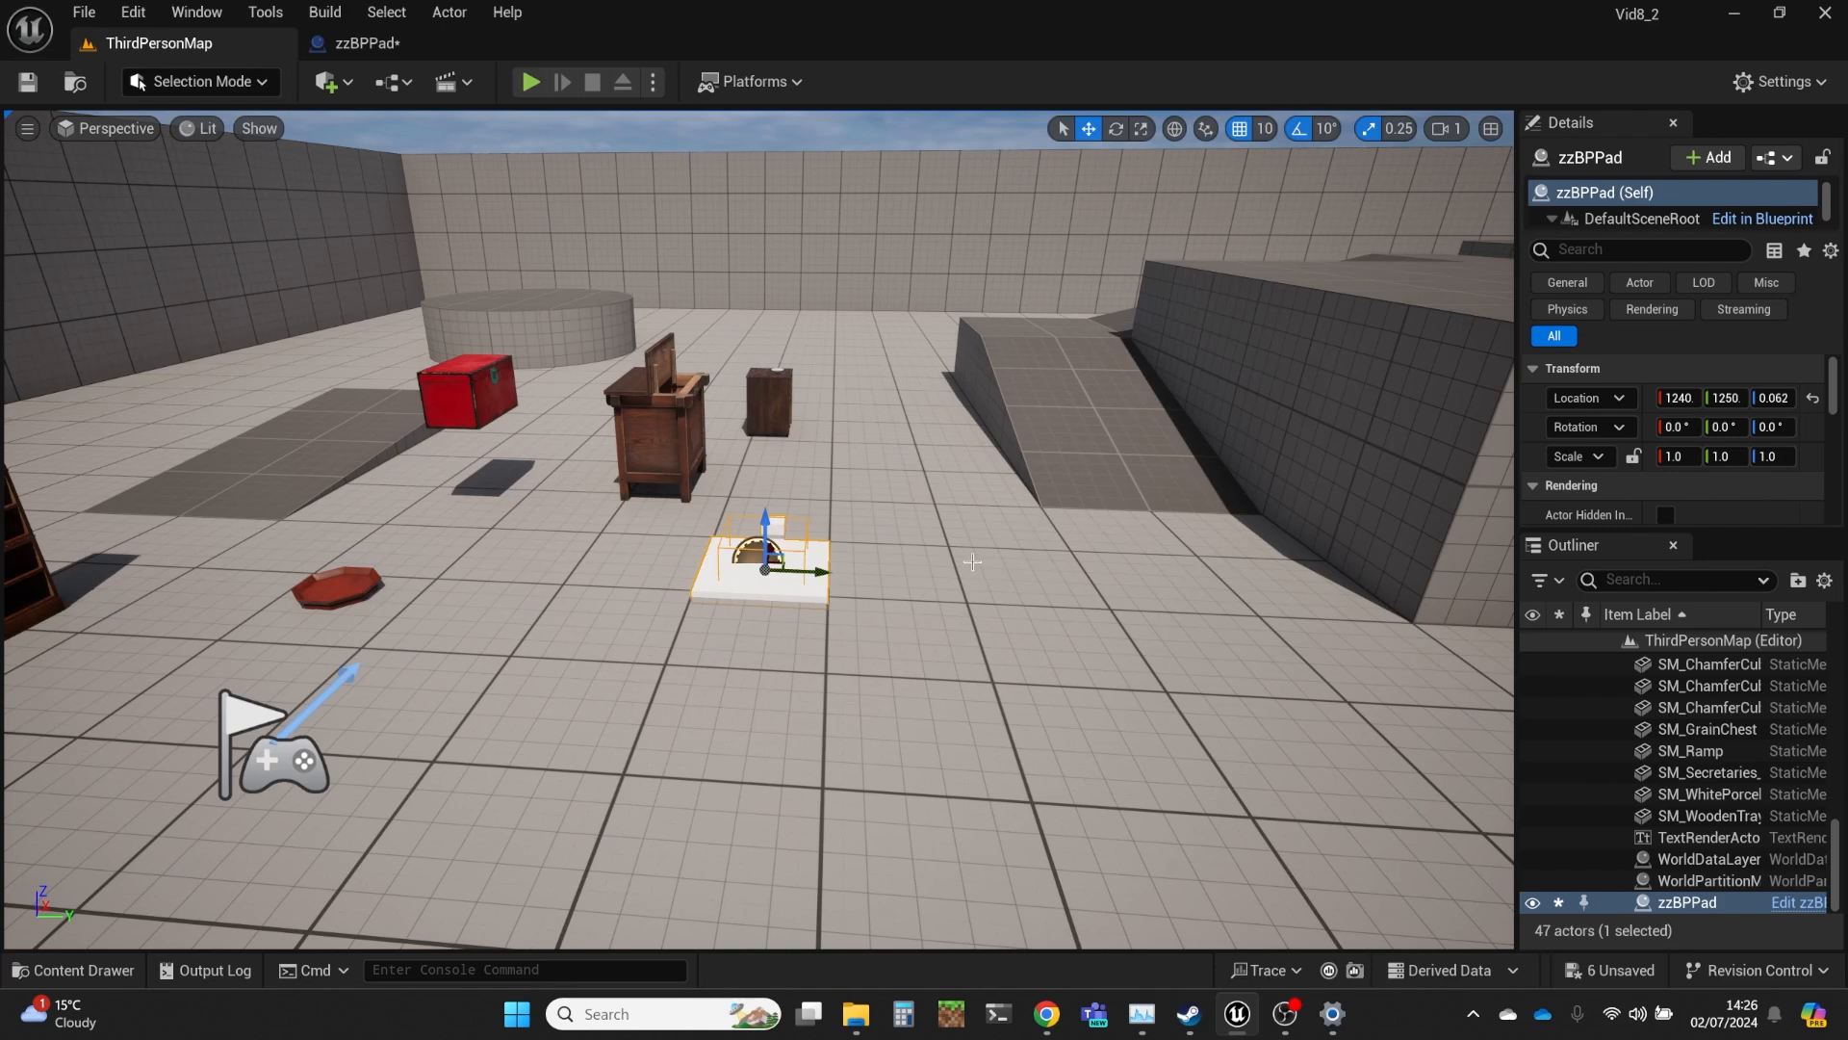
mouse_move(967, 569)
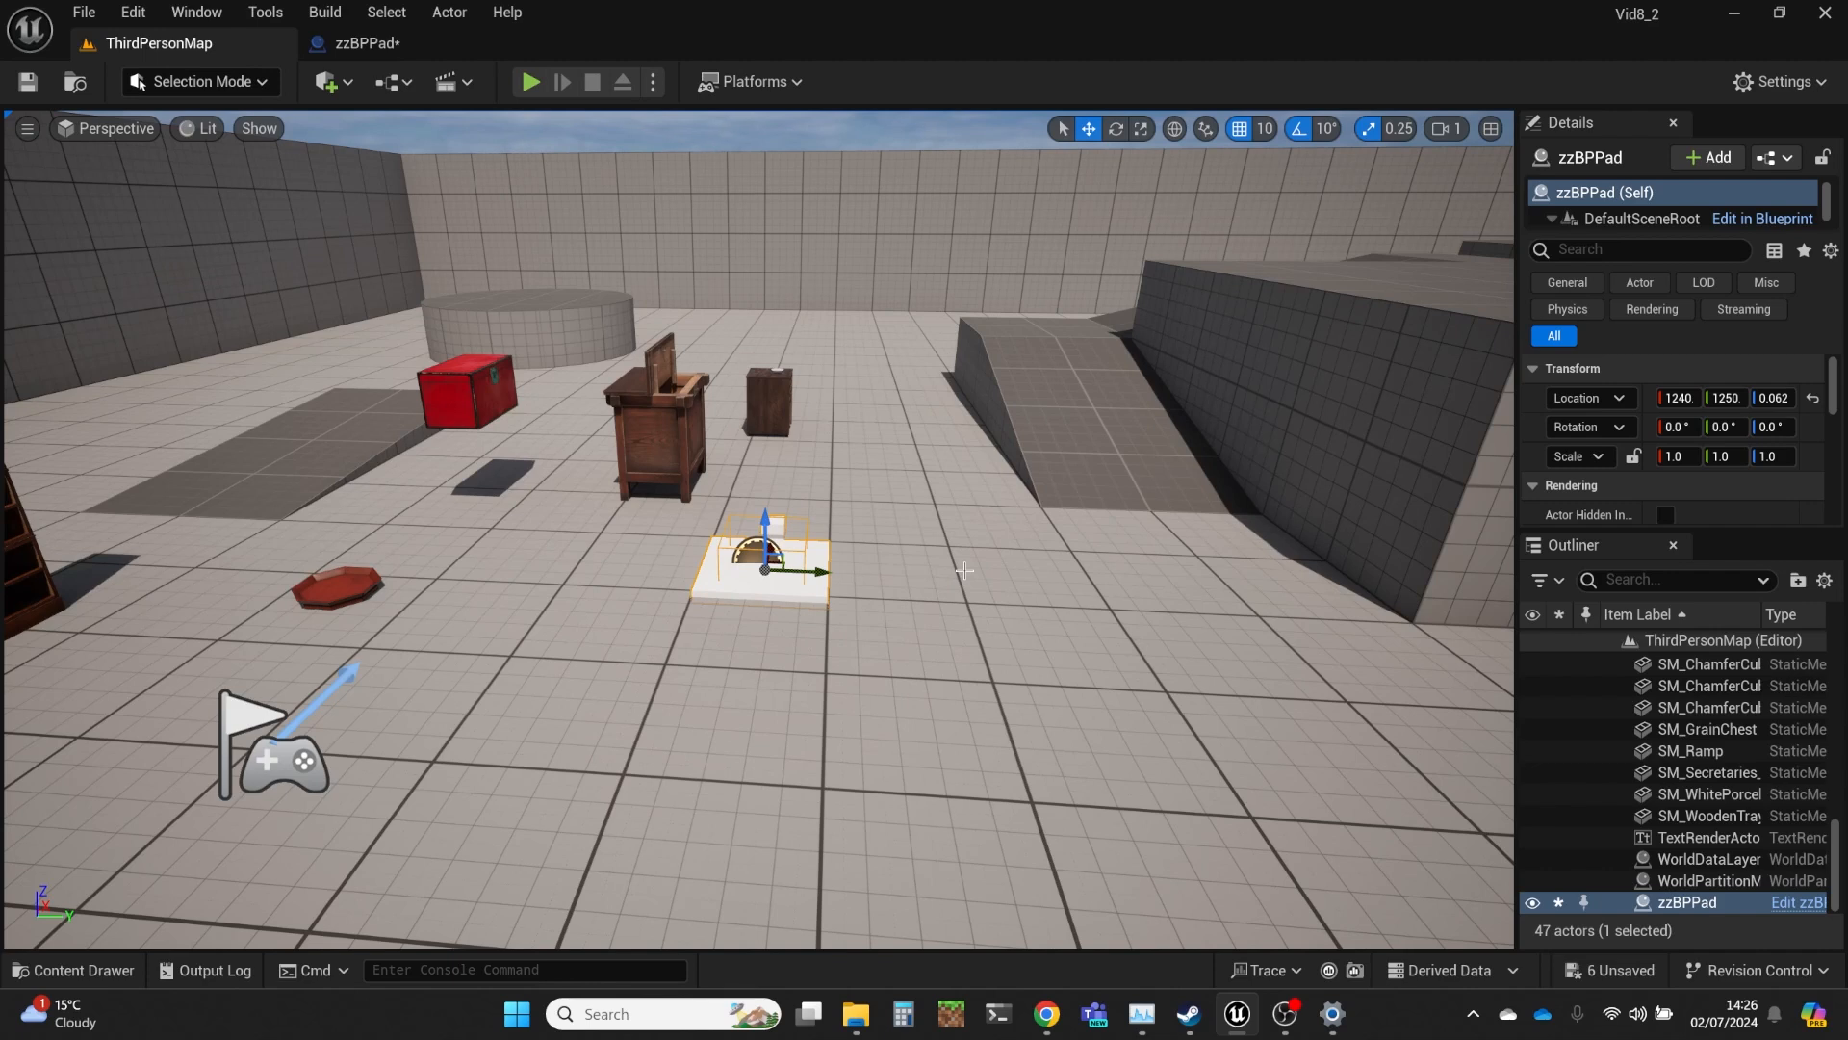
mouse_move(797, 679)
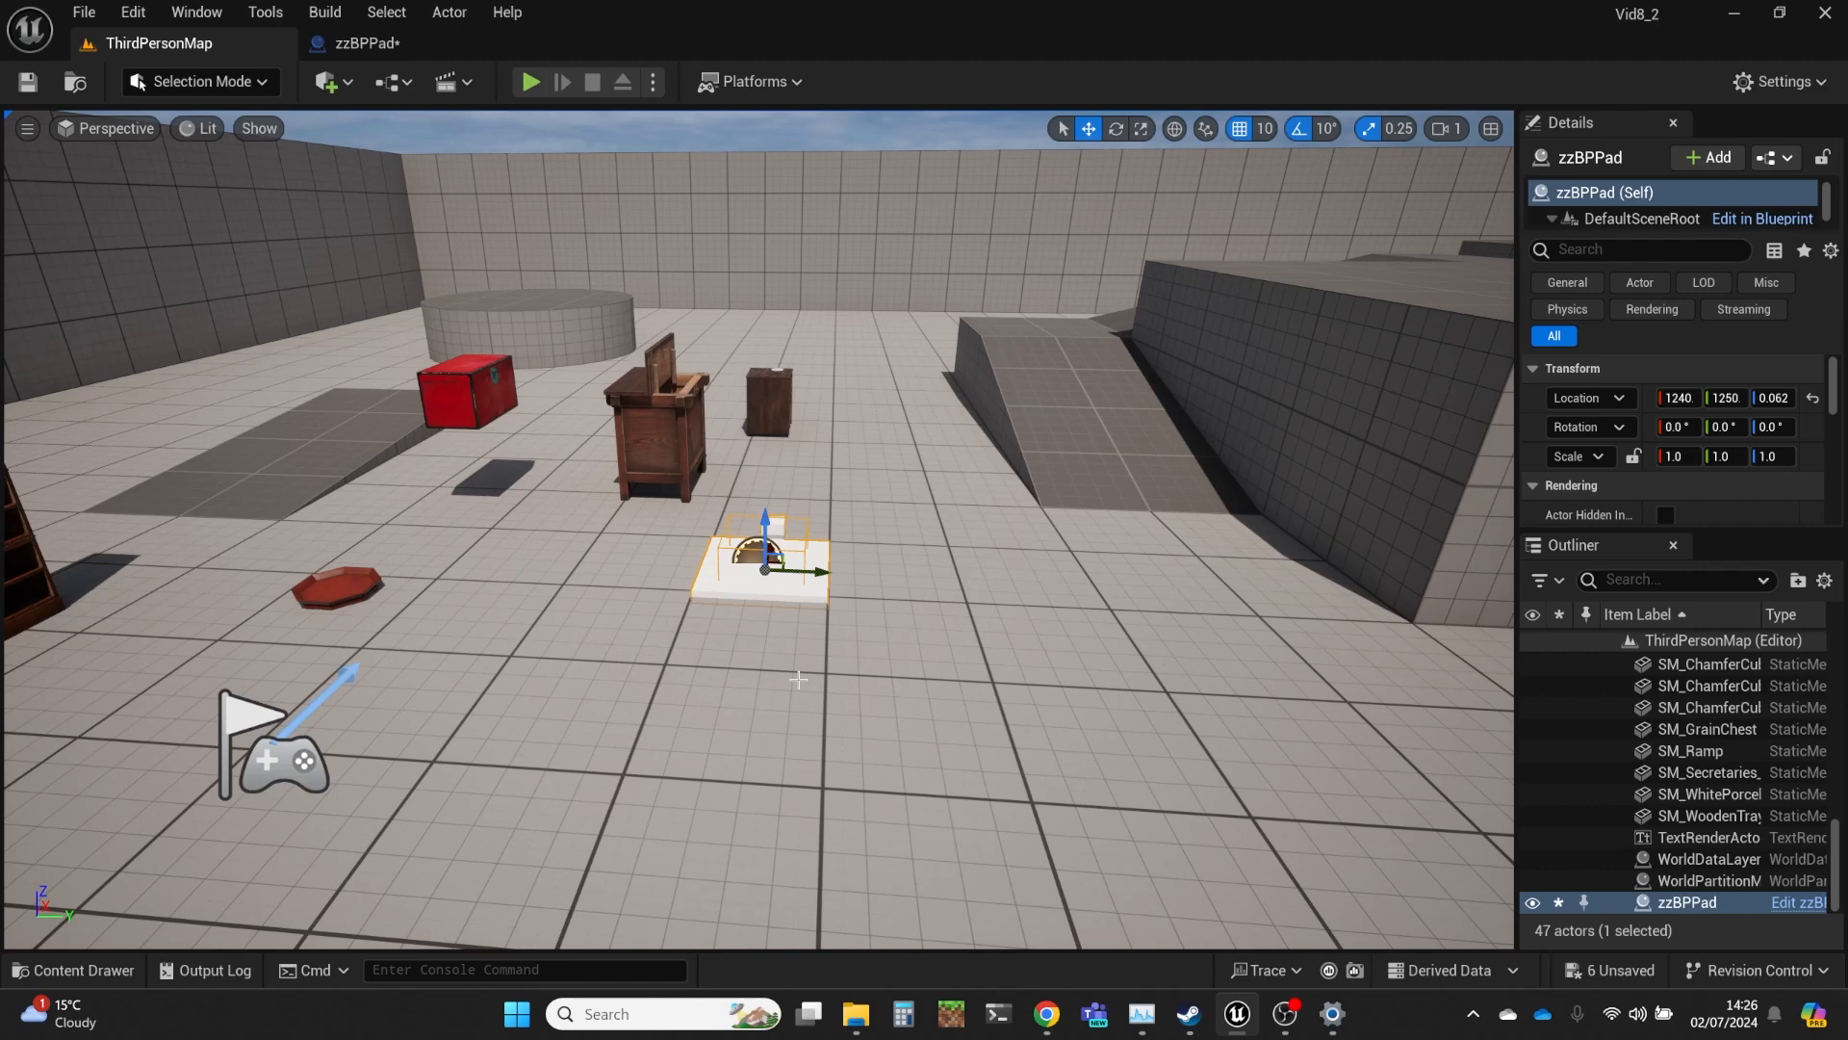
mouse_move(822, 660)
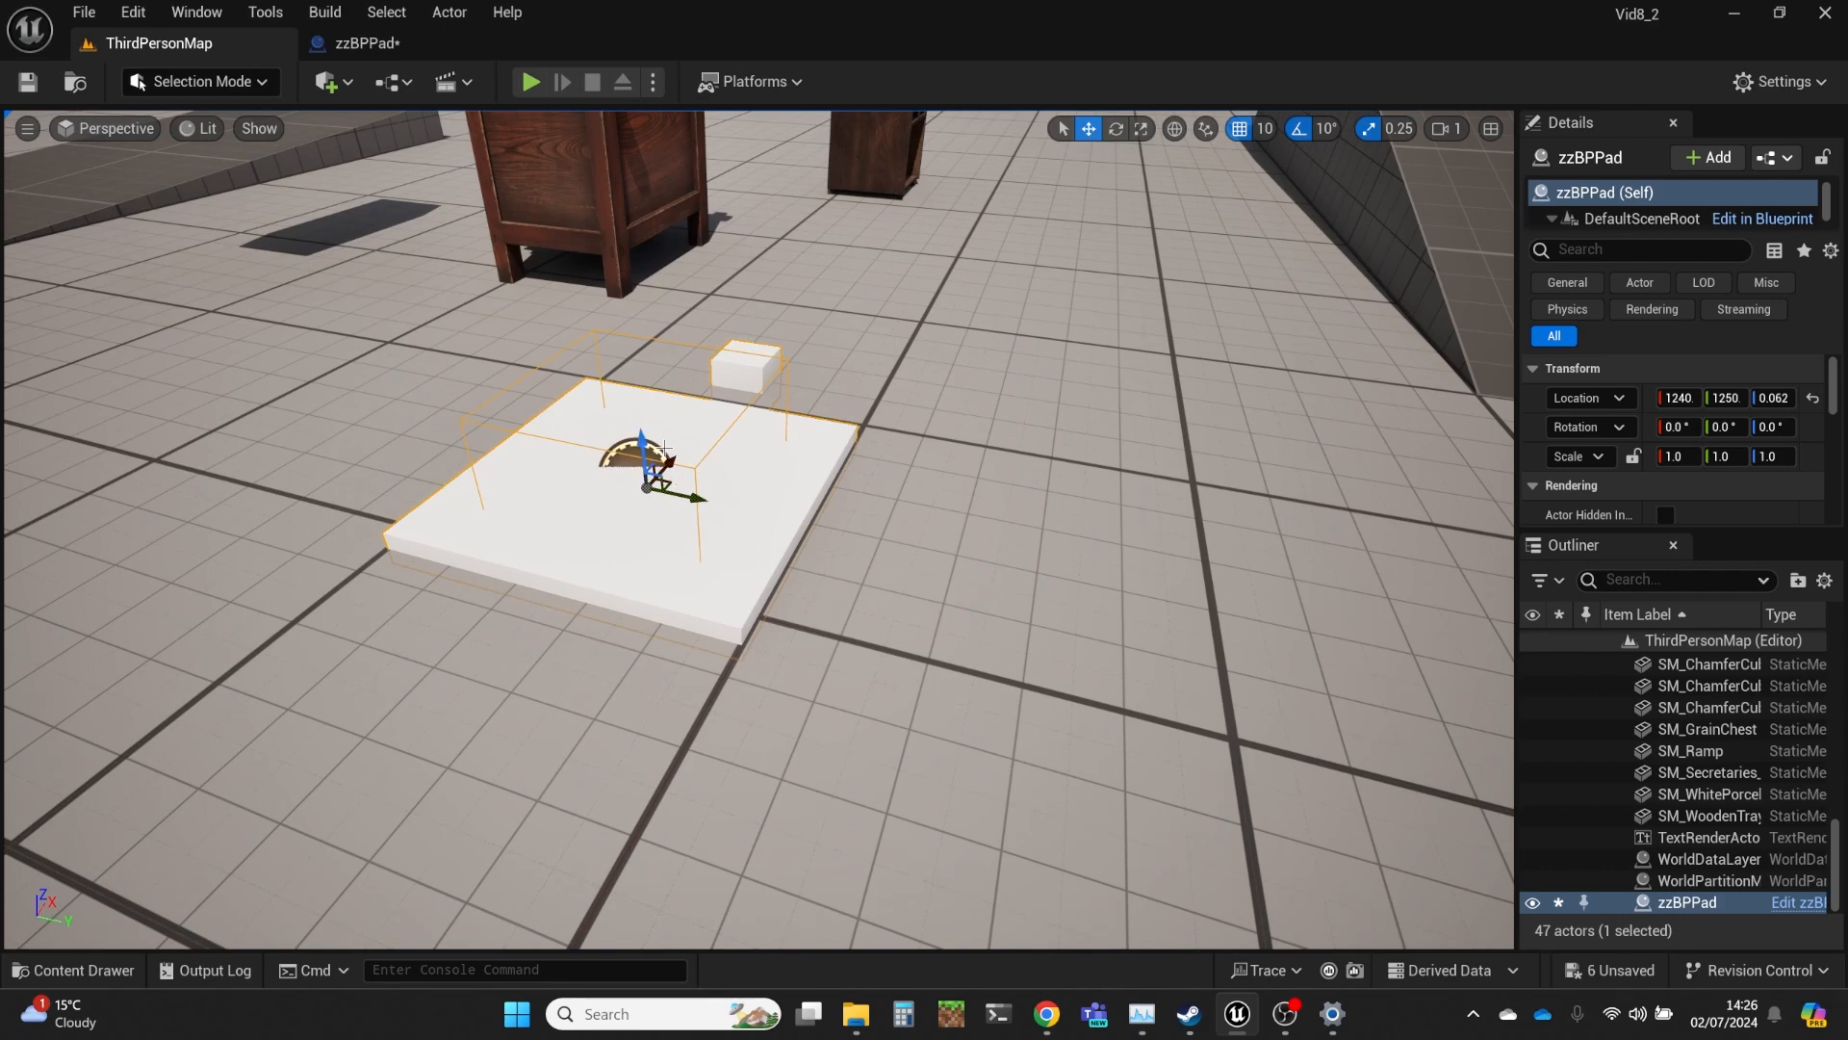
mouse_move(745, 416)
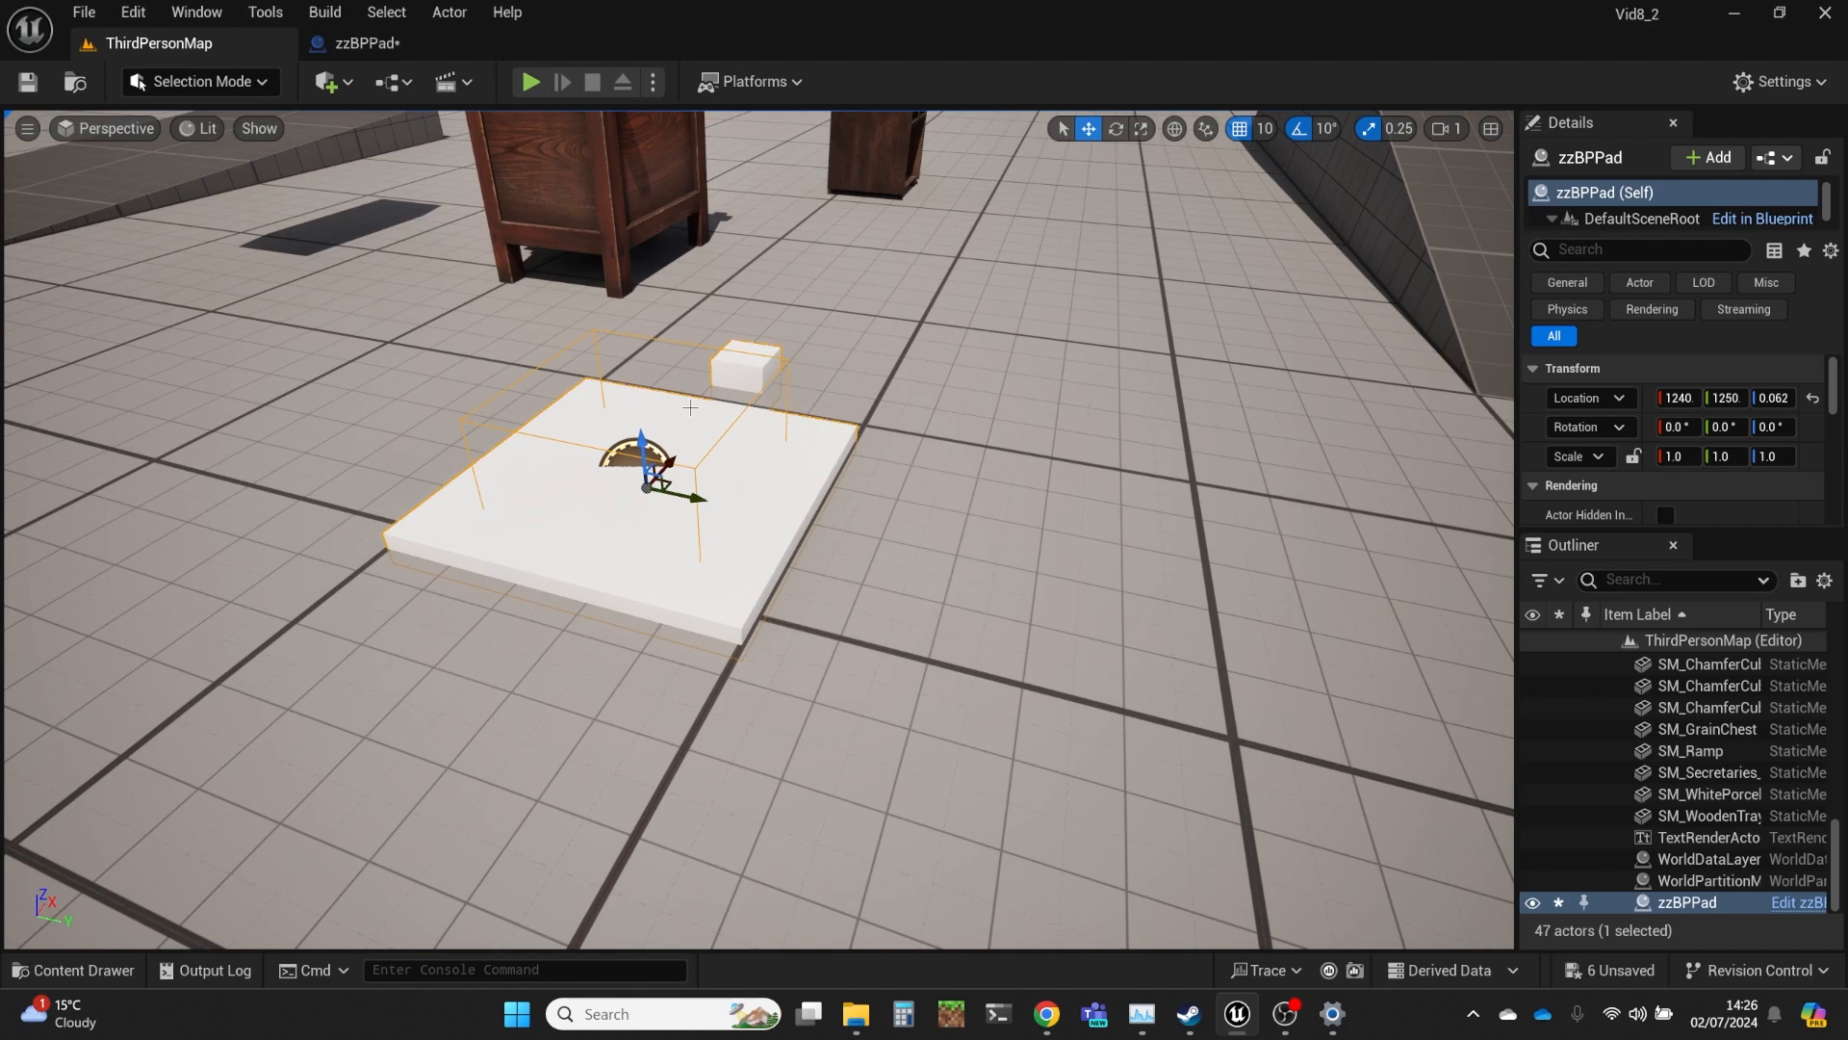
mouse_move(503, 450)
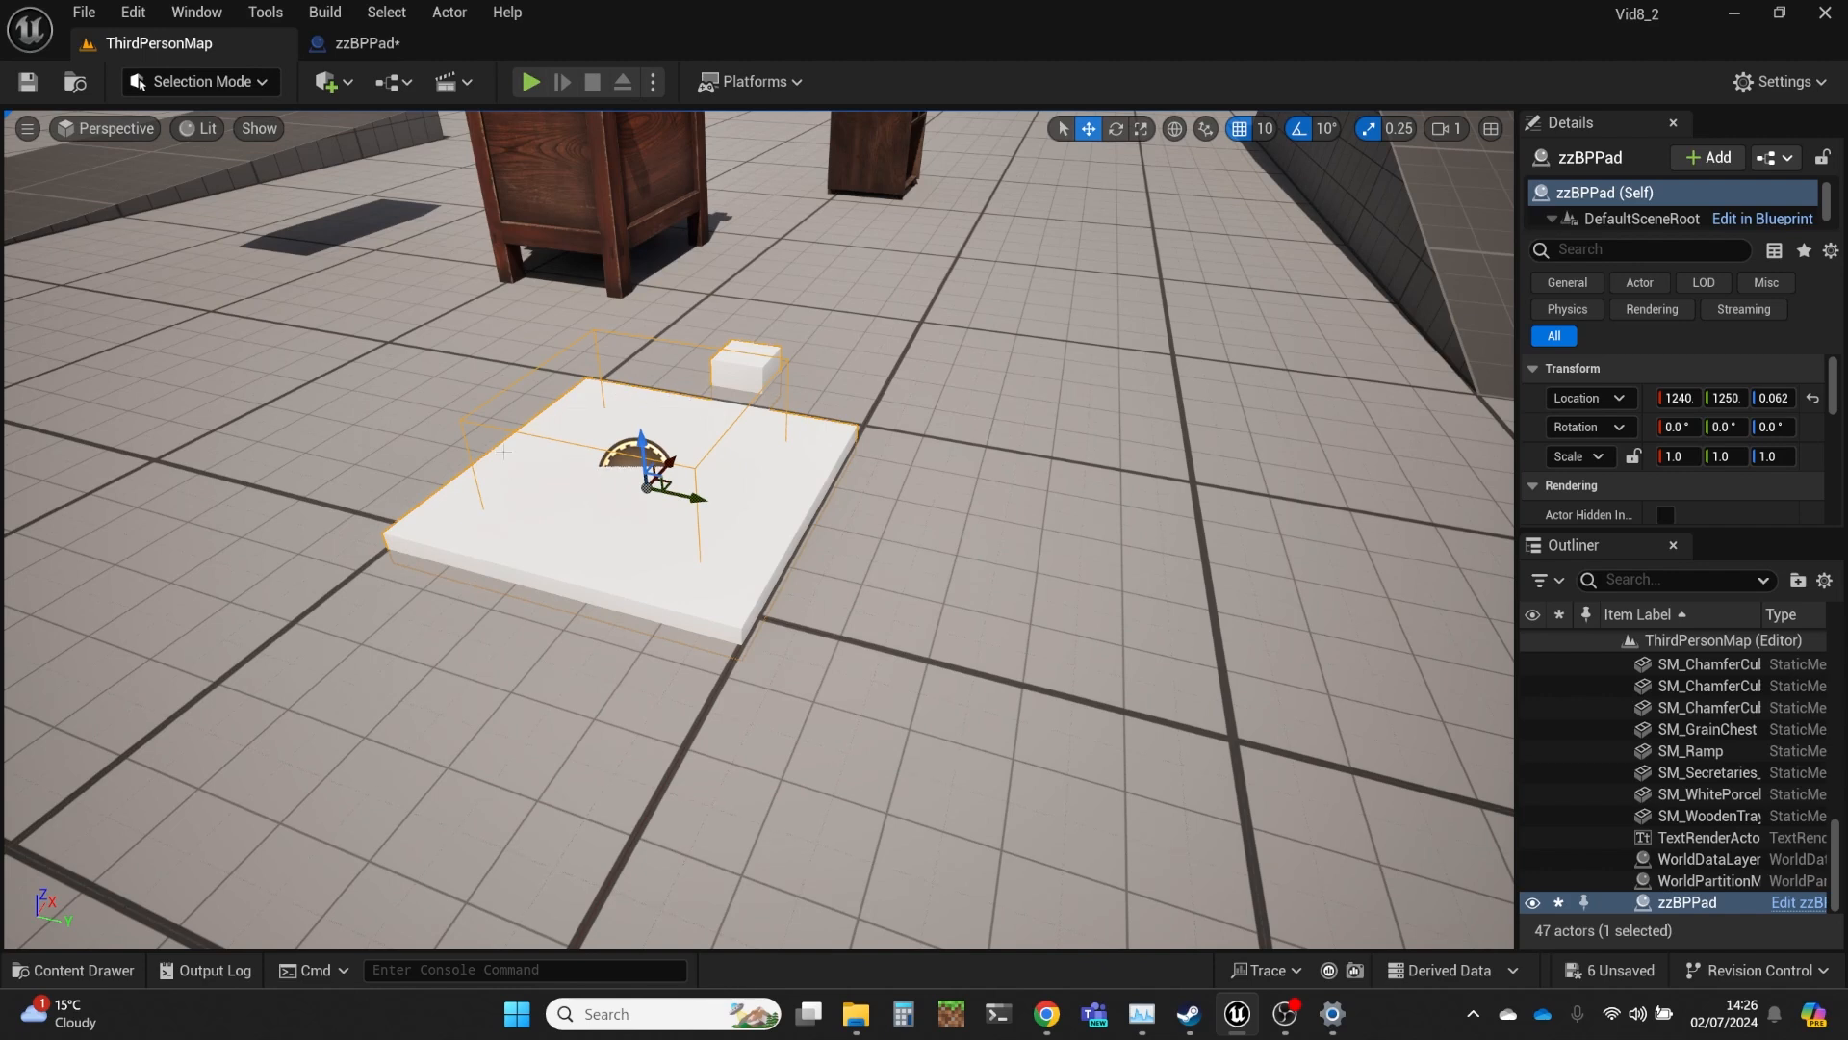
mouse_move(726, 449)
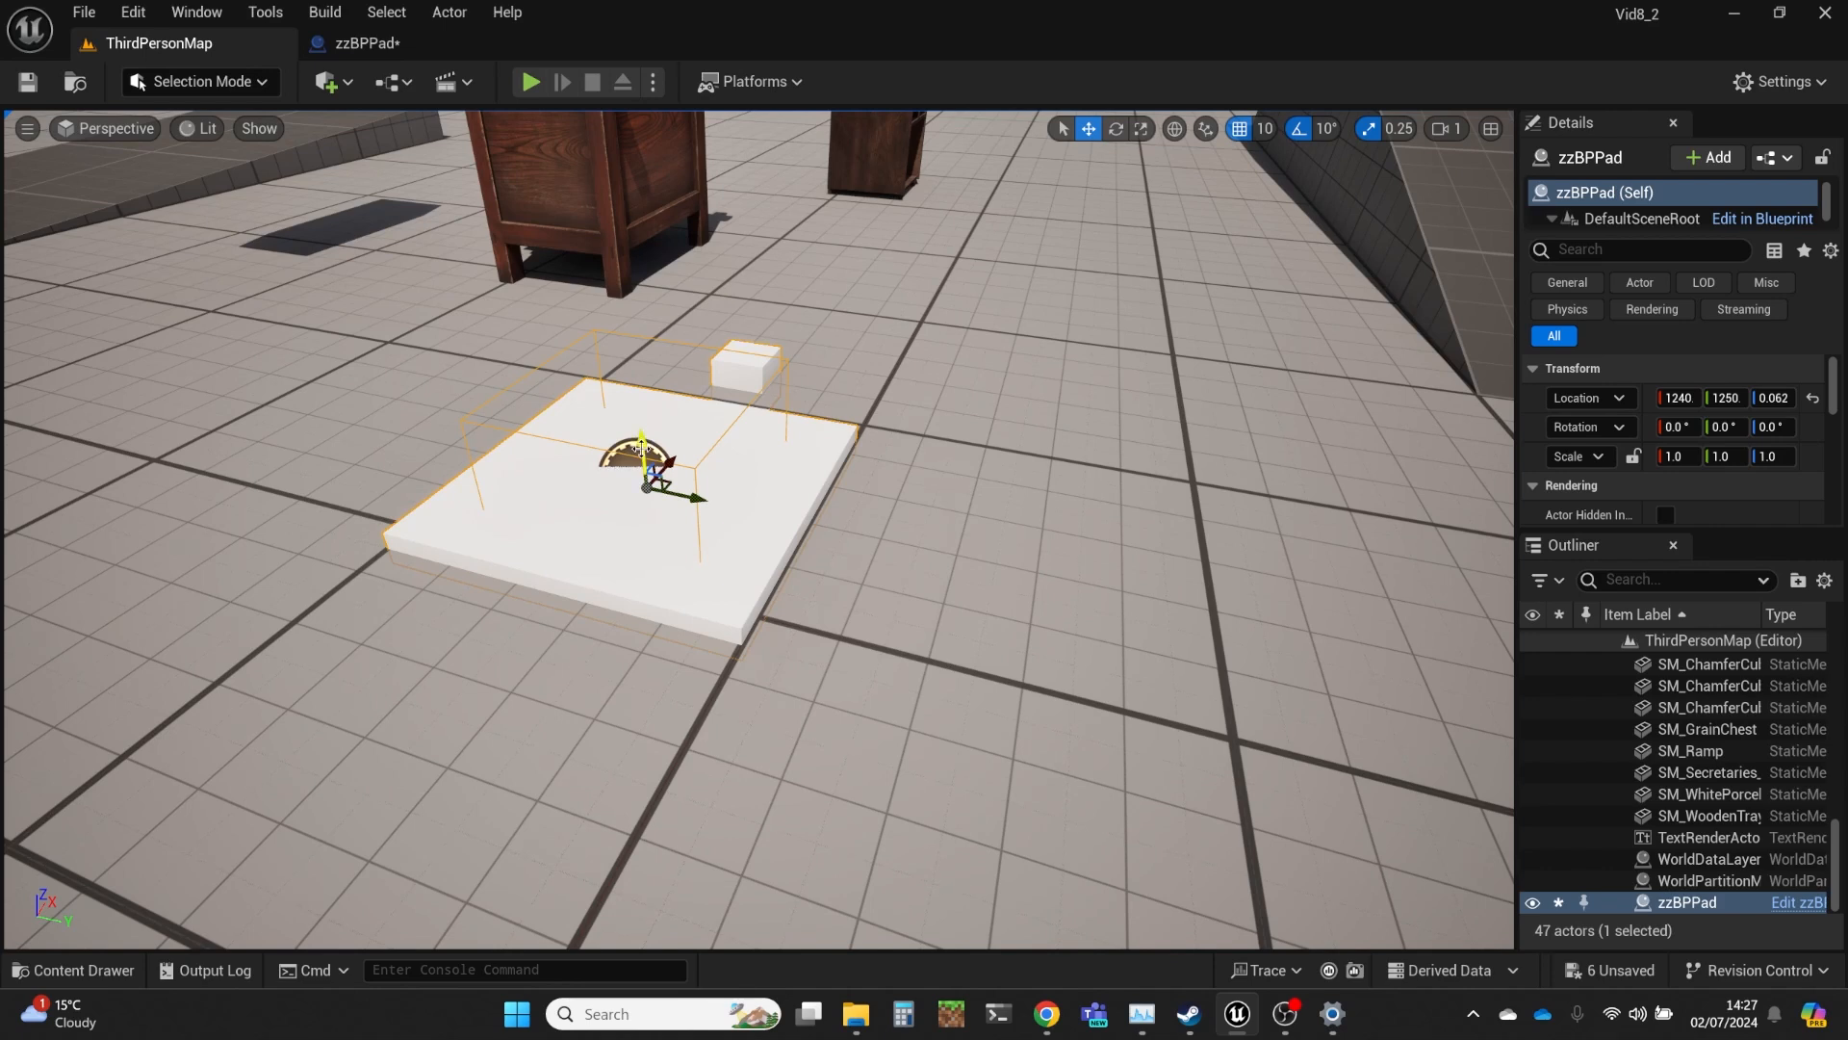
mouse_move(812, 416)
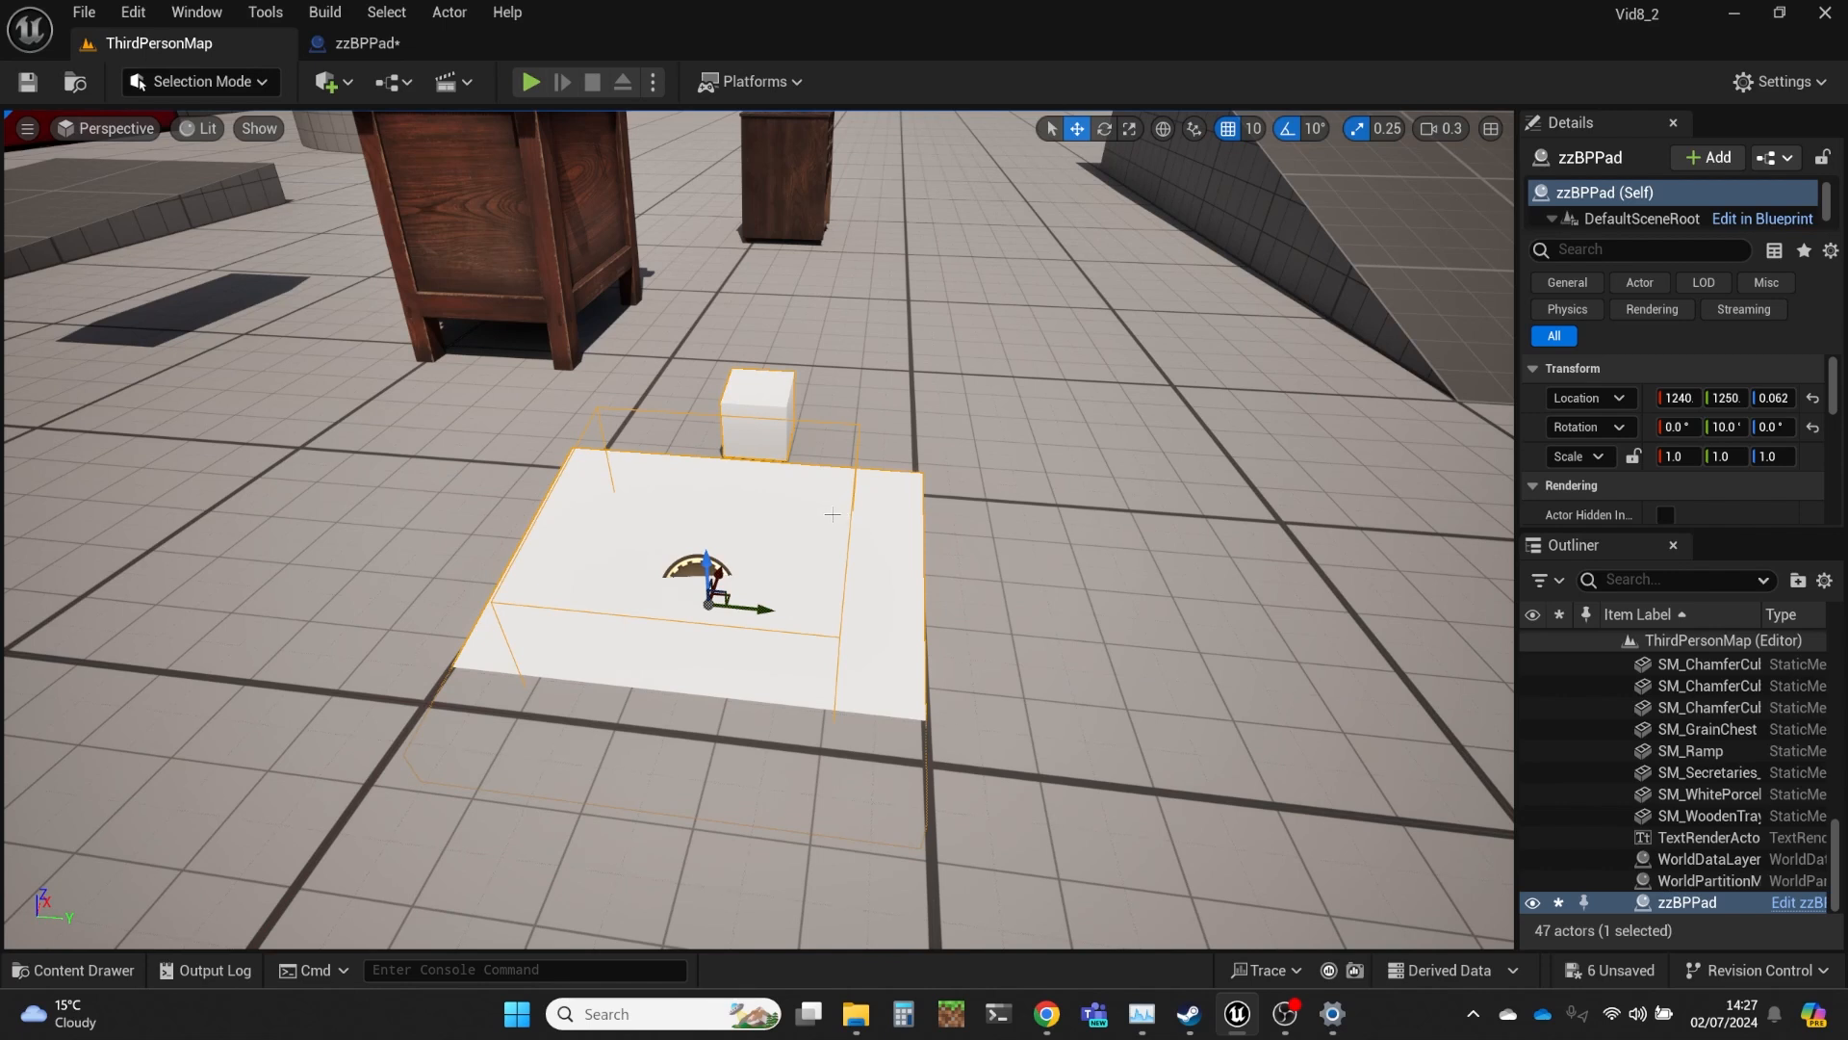
mouse_move(726, 476)
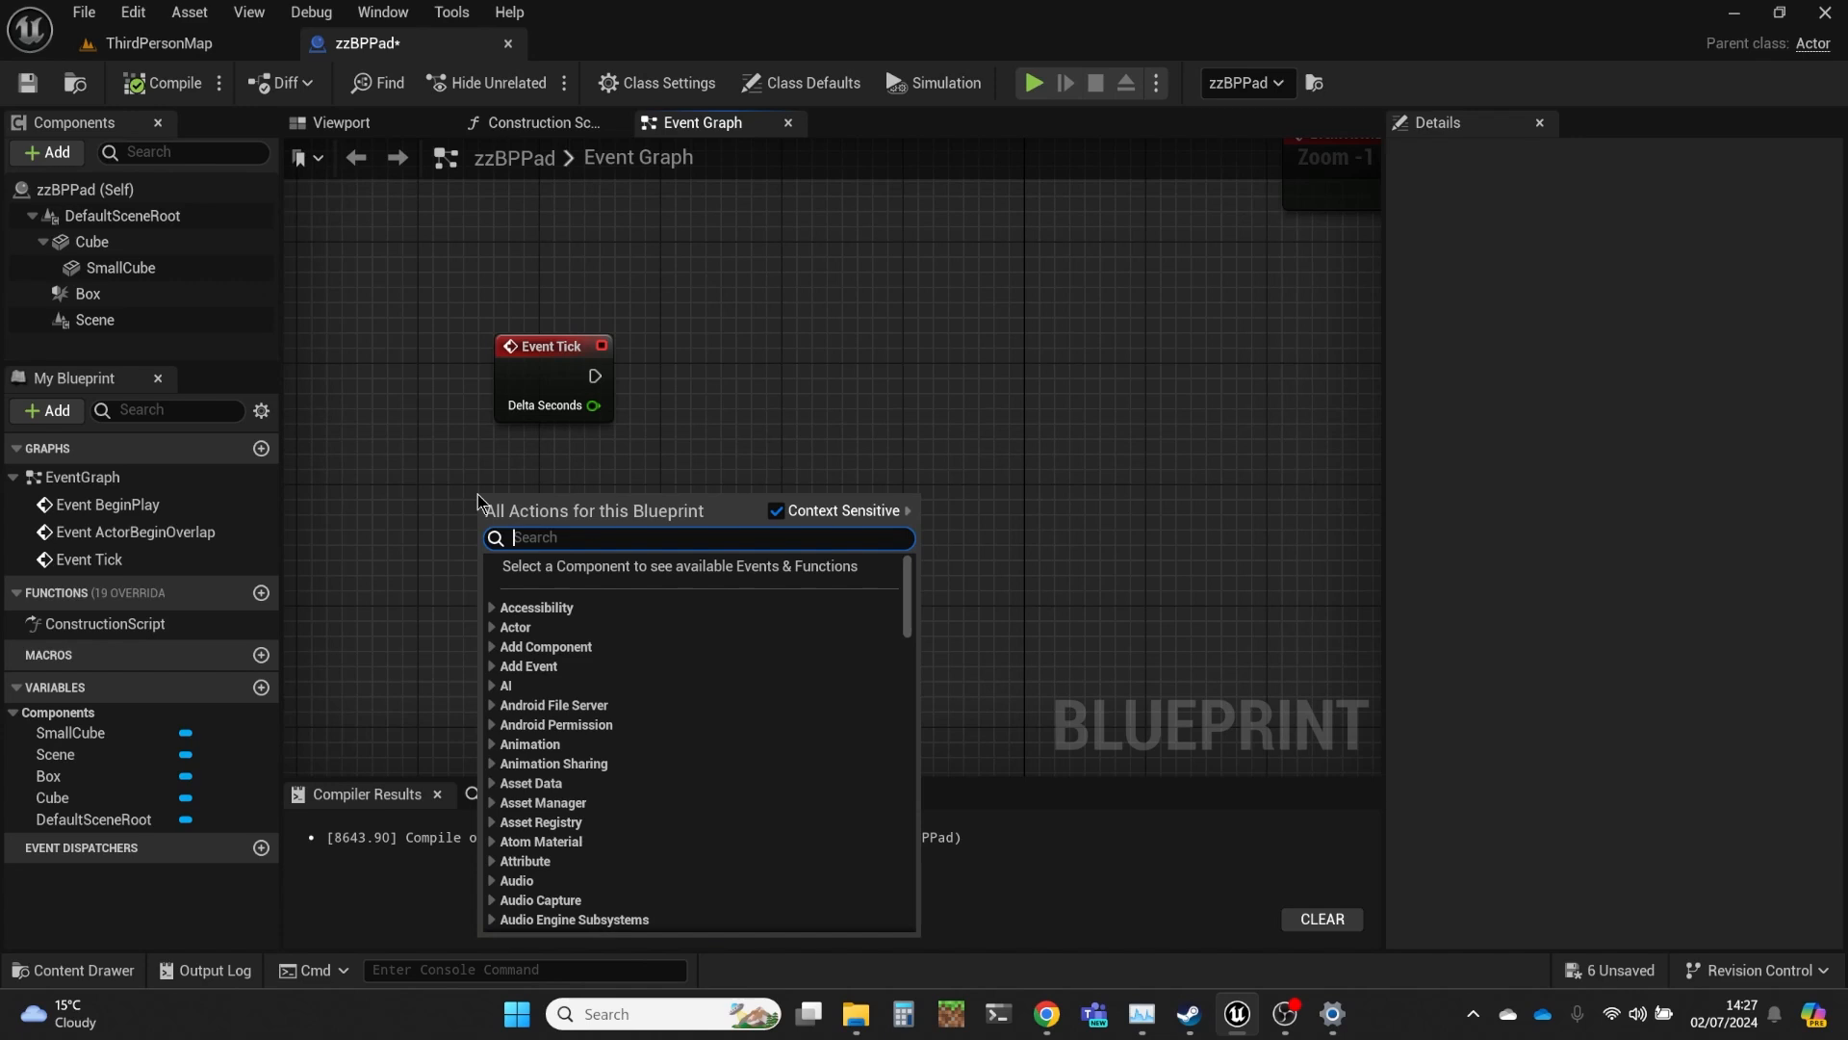
Replace a mistakenly placed Get Up Vector with a Vector Up node below Event Tick.
text(up vec)
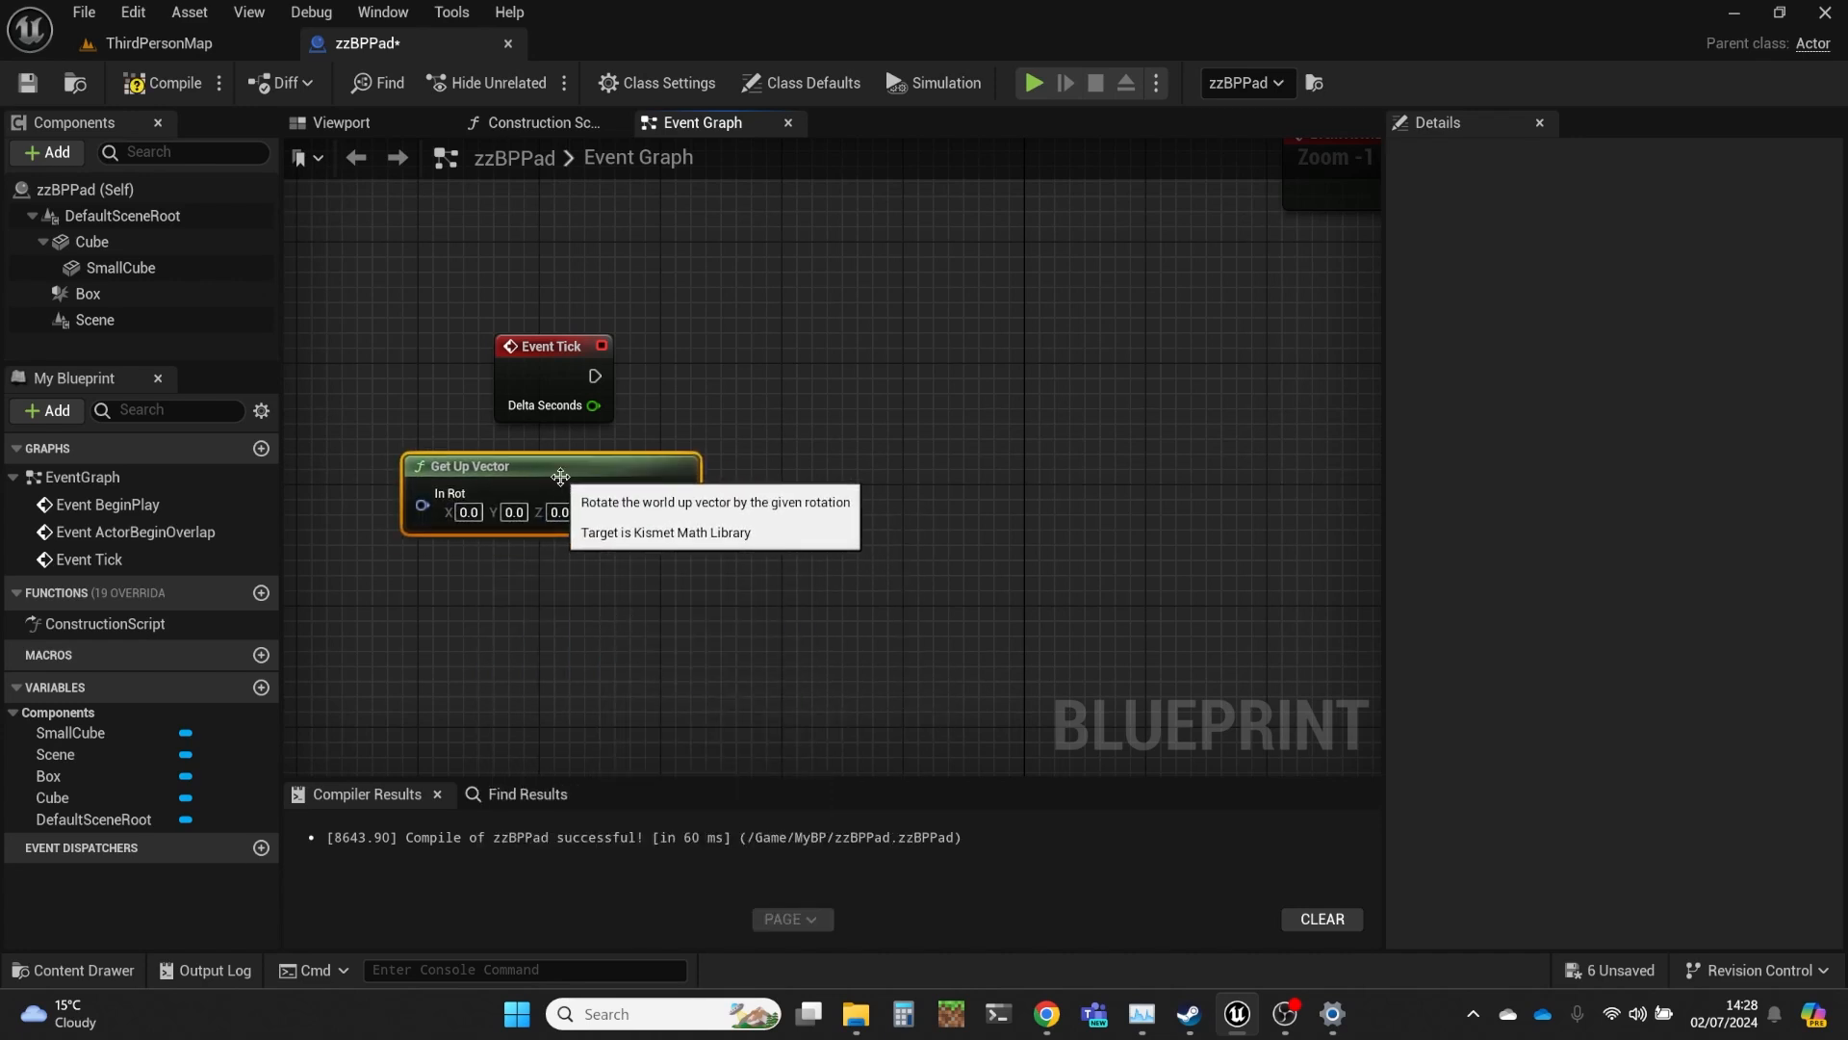
key(Delete)
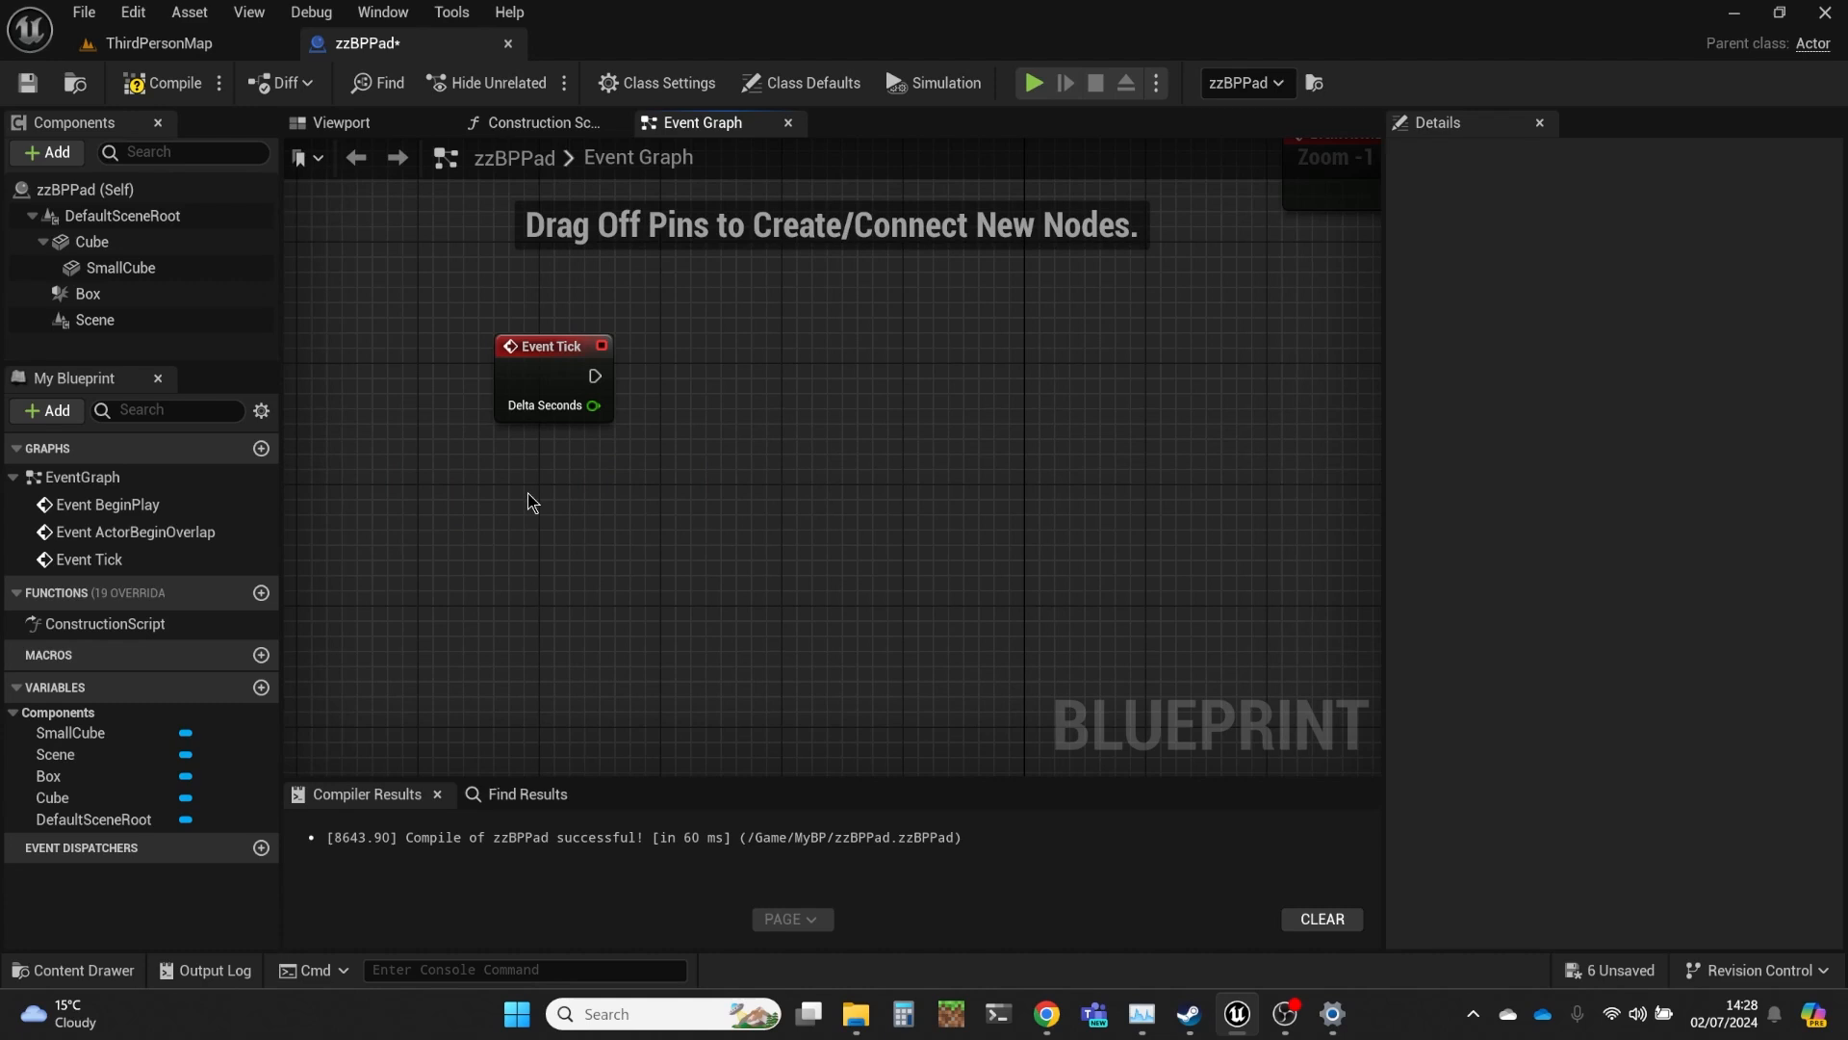
text(up)
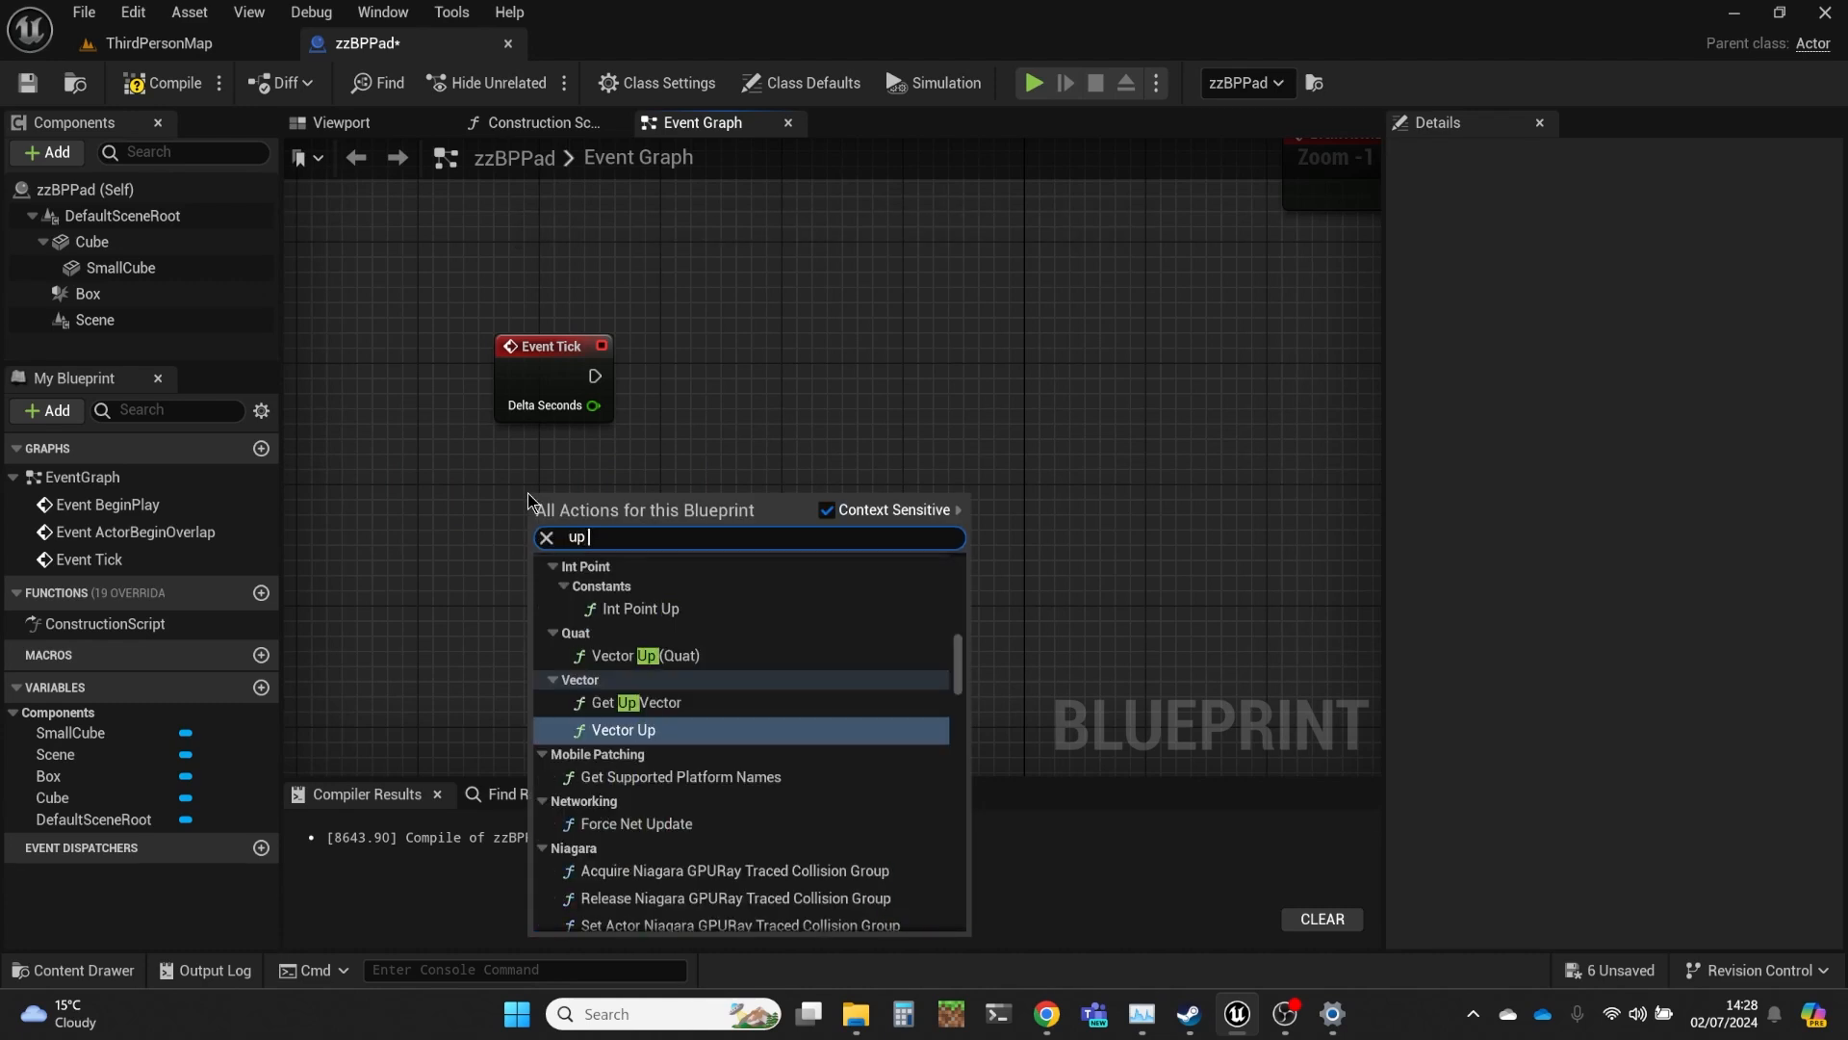
text(u)
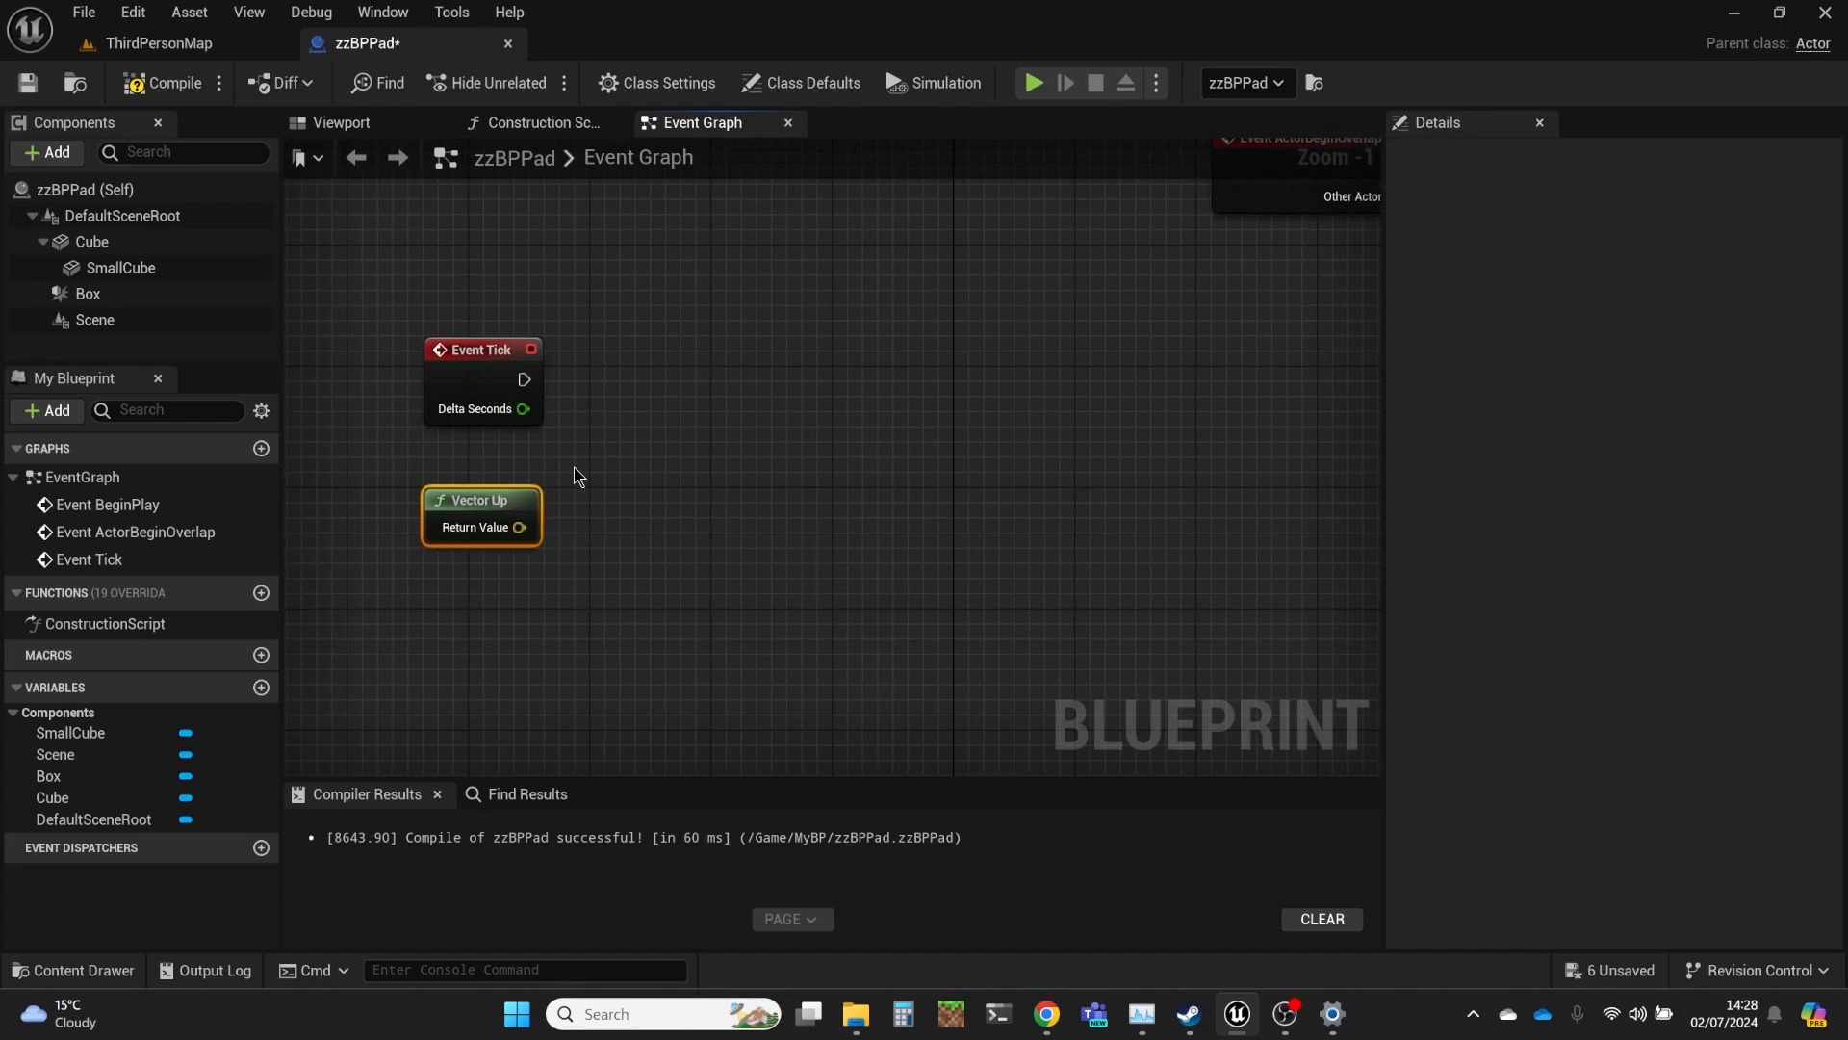
mouse_move(612, 455)
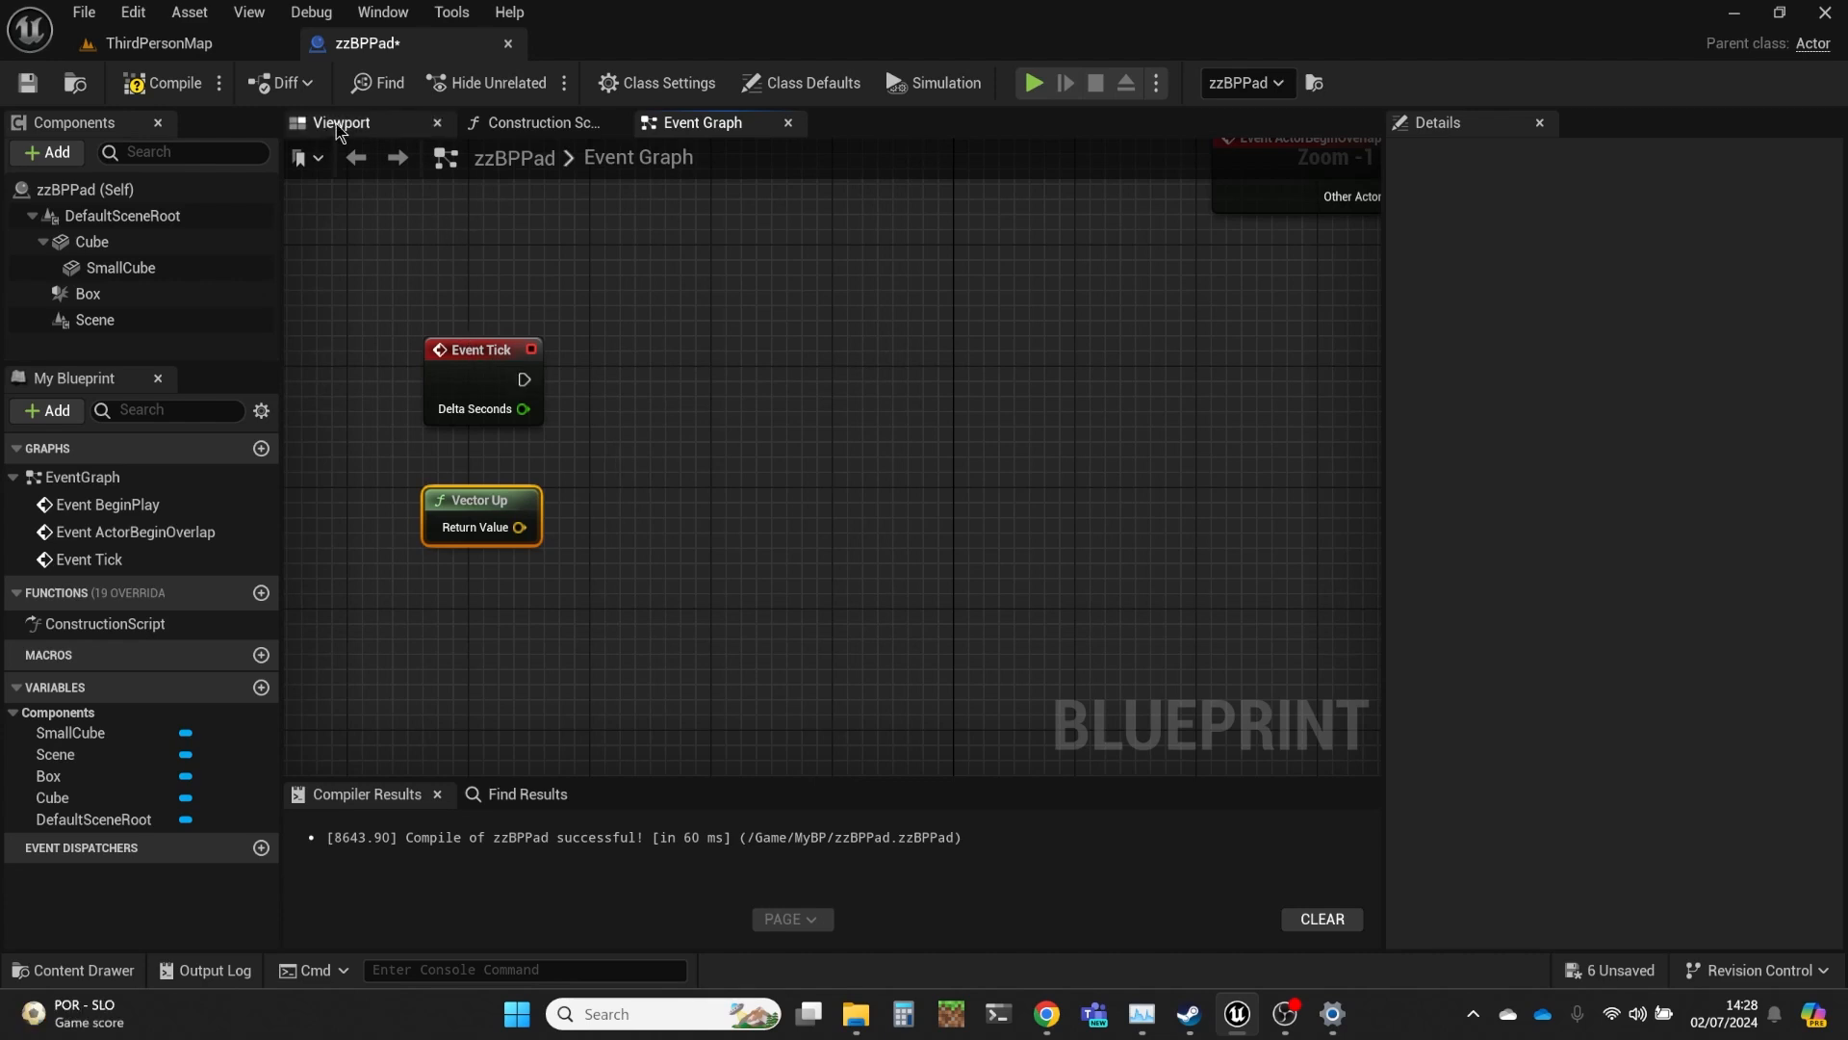
click(341, 123)
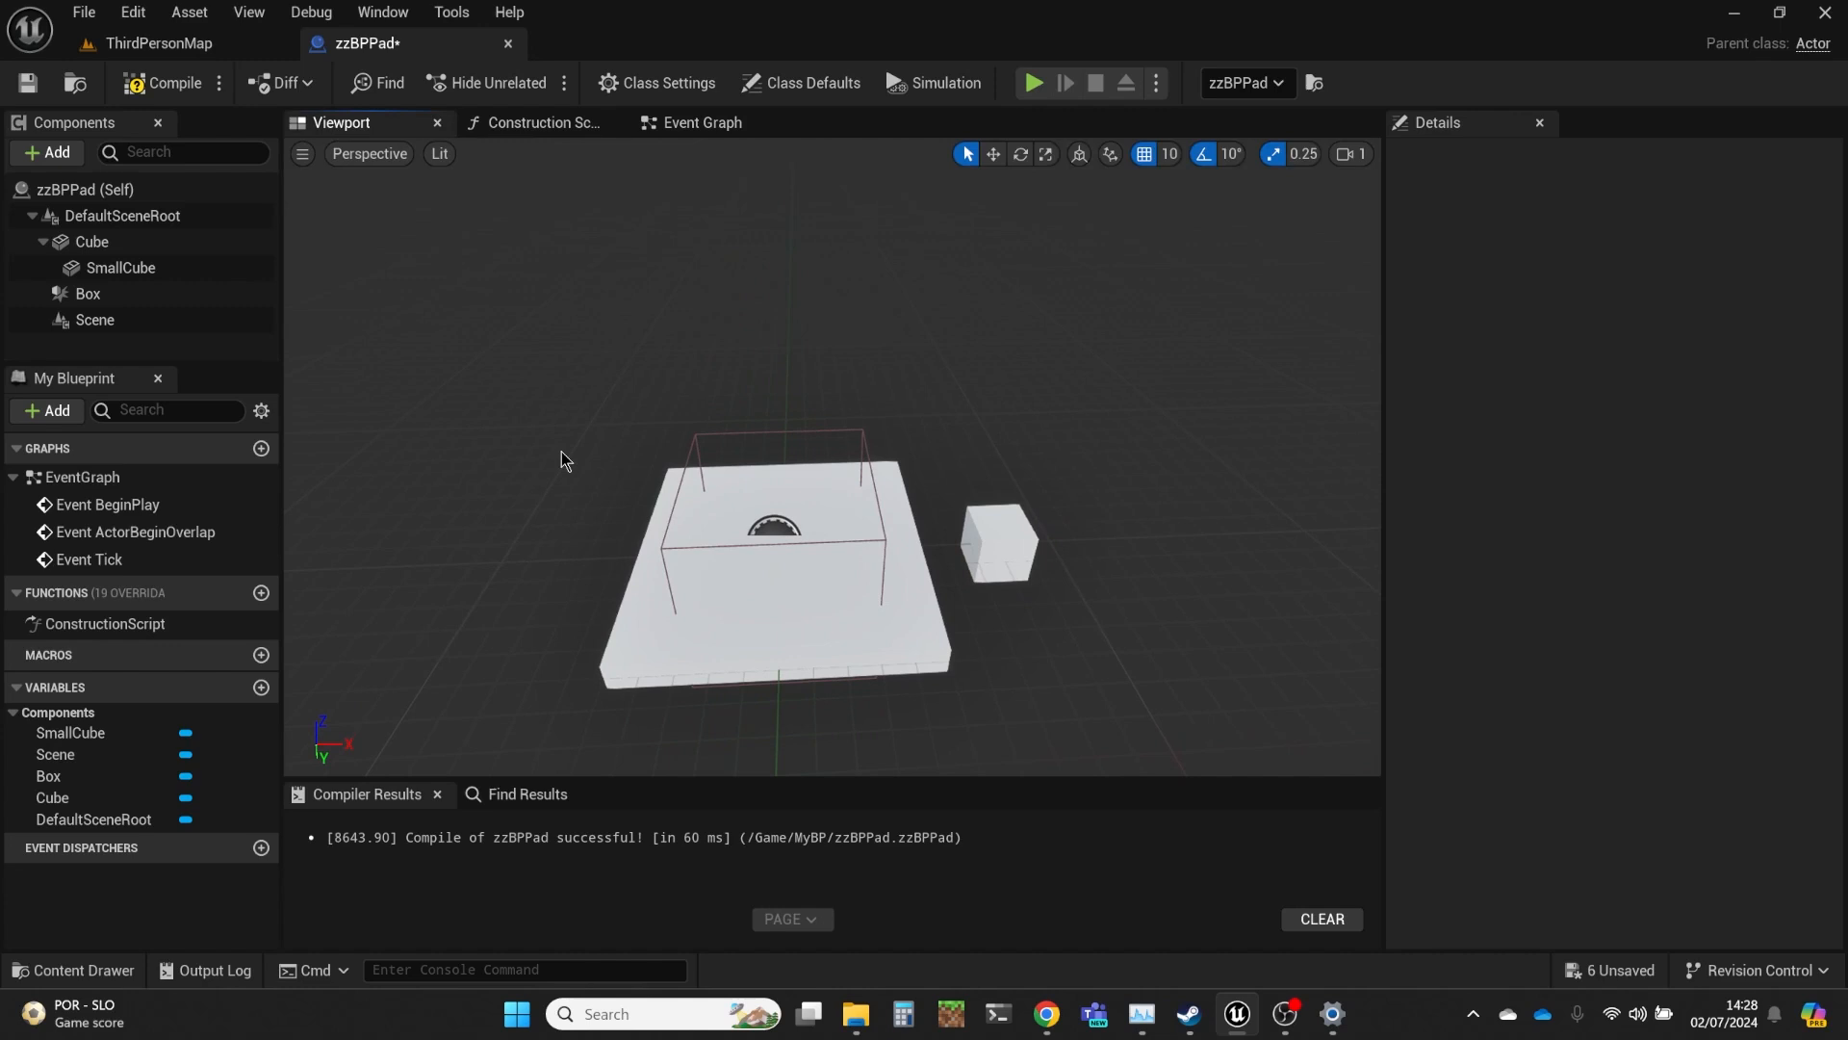
mouse_move(647, 460)
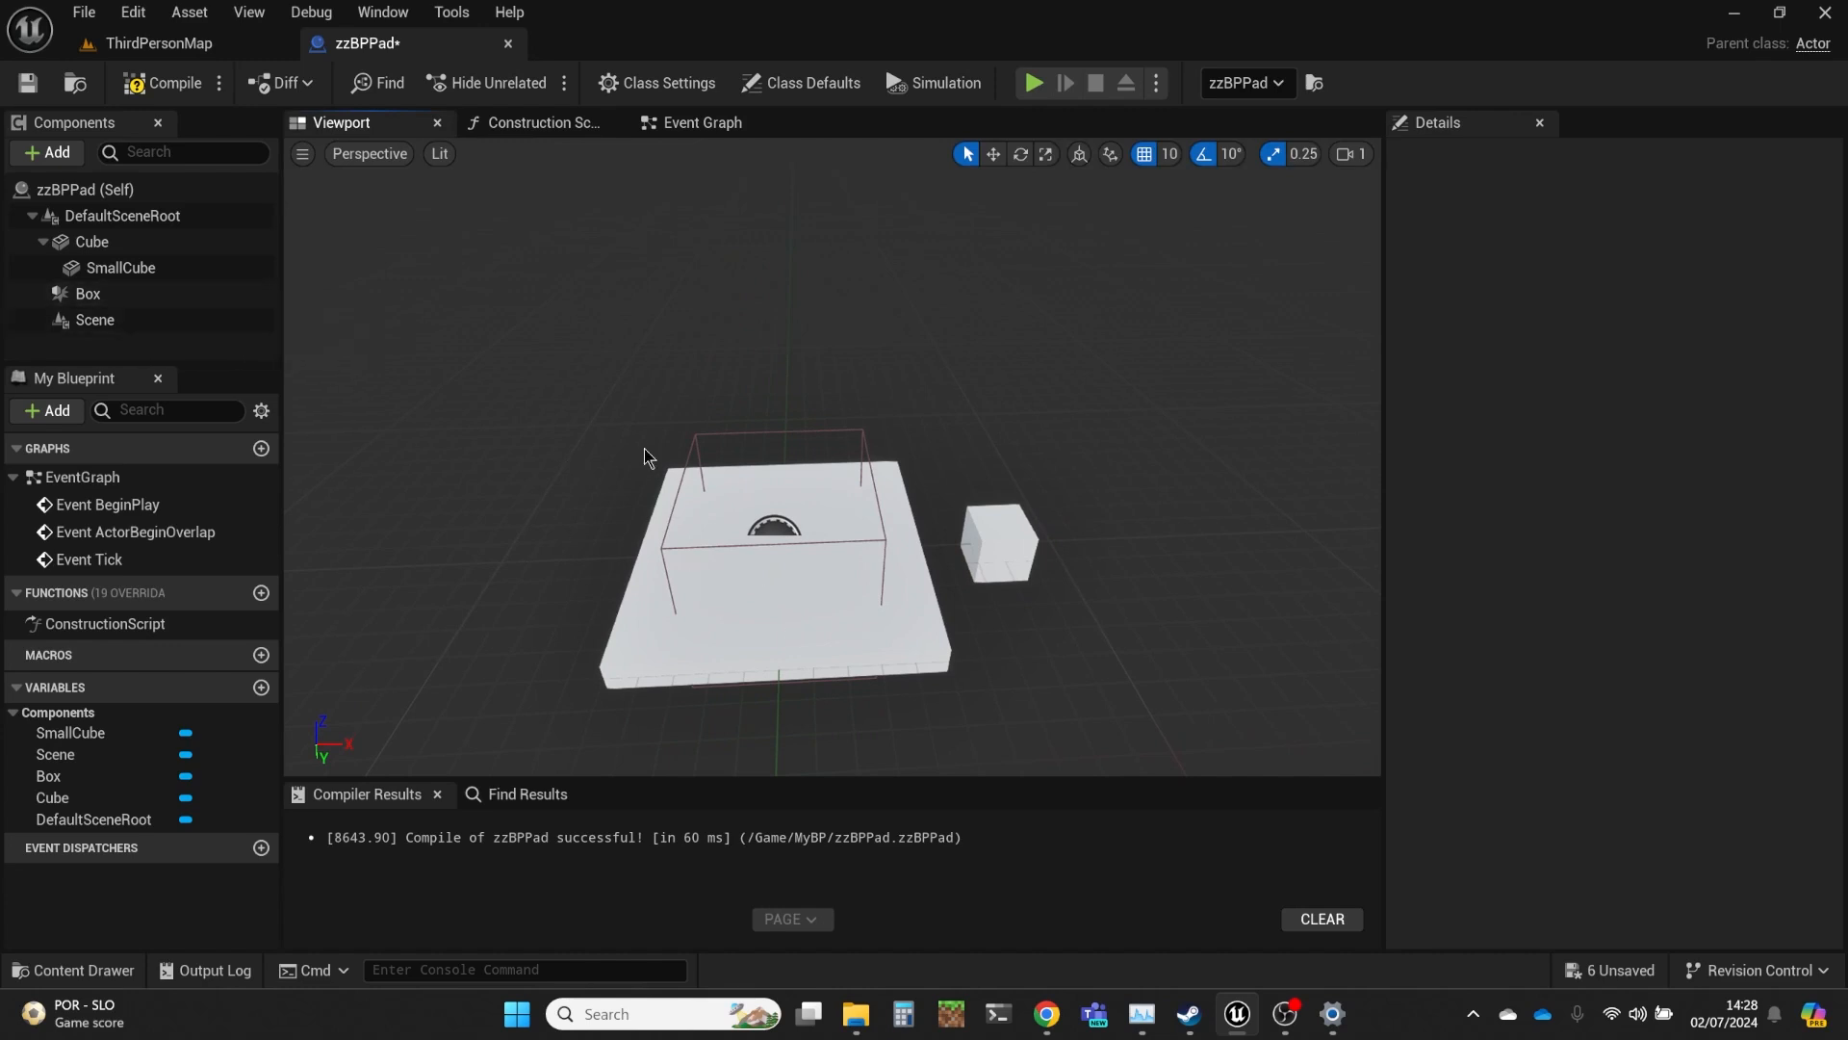
mouse_move(786, 489)
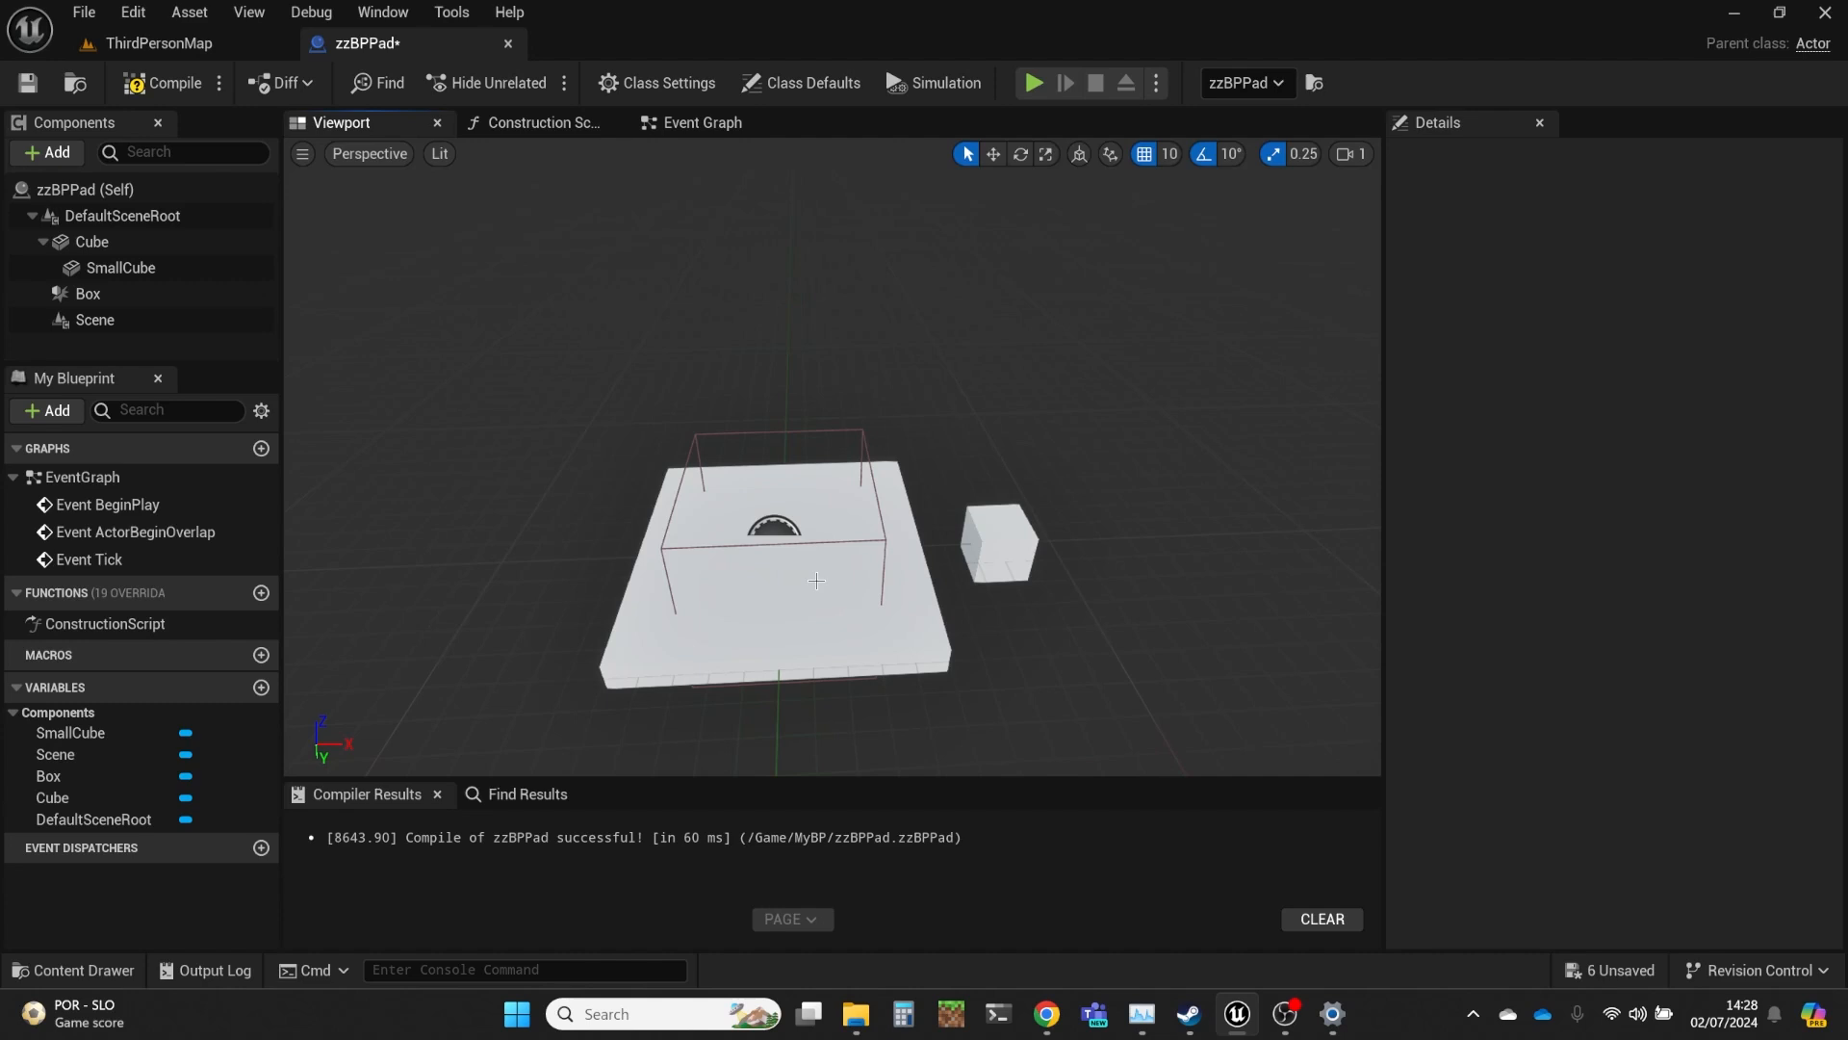
mouse_move(302, 254)
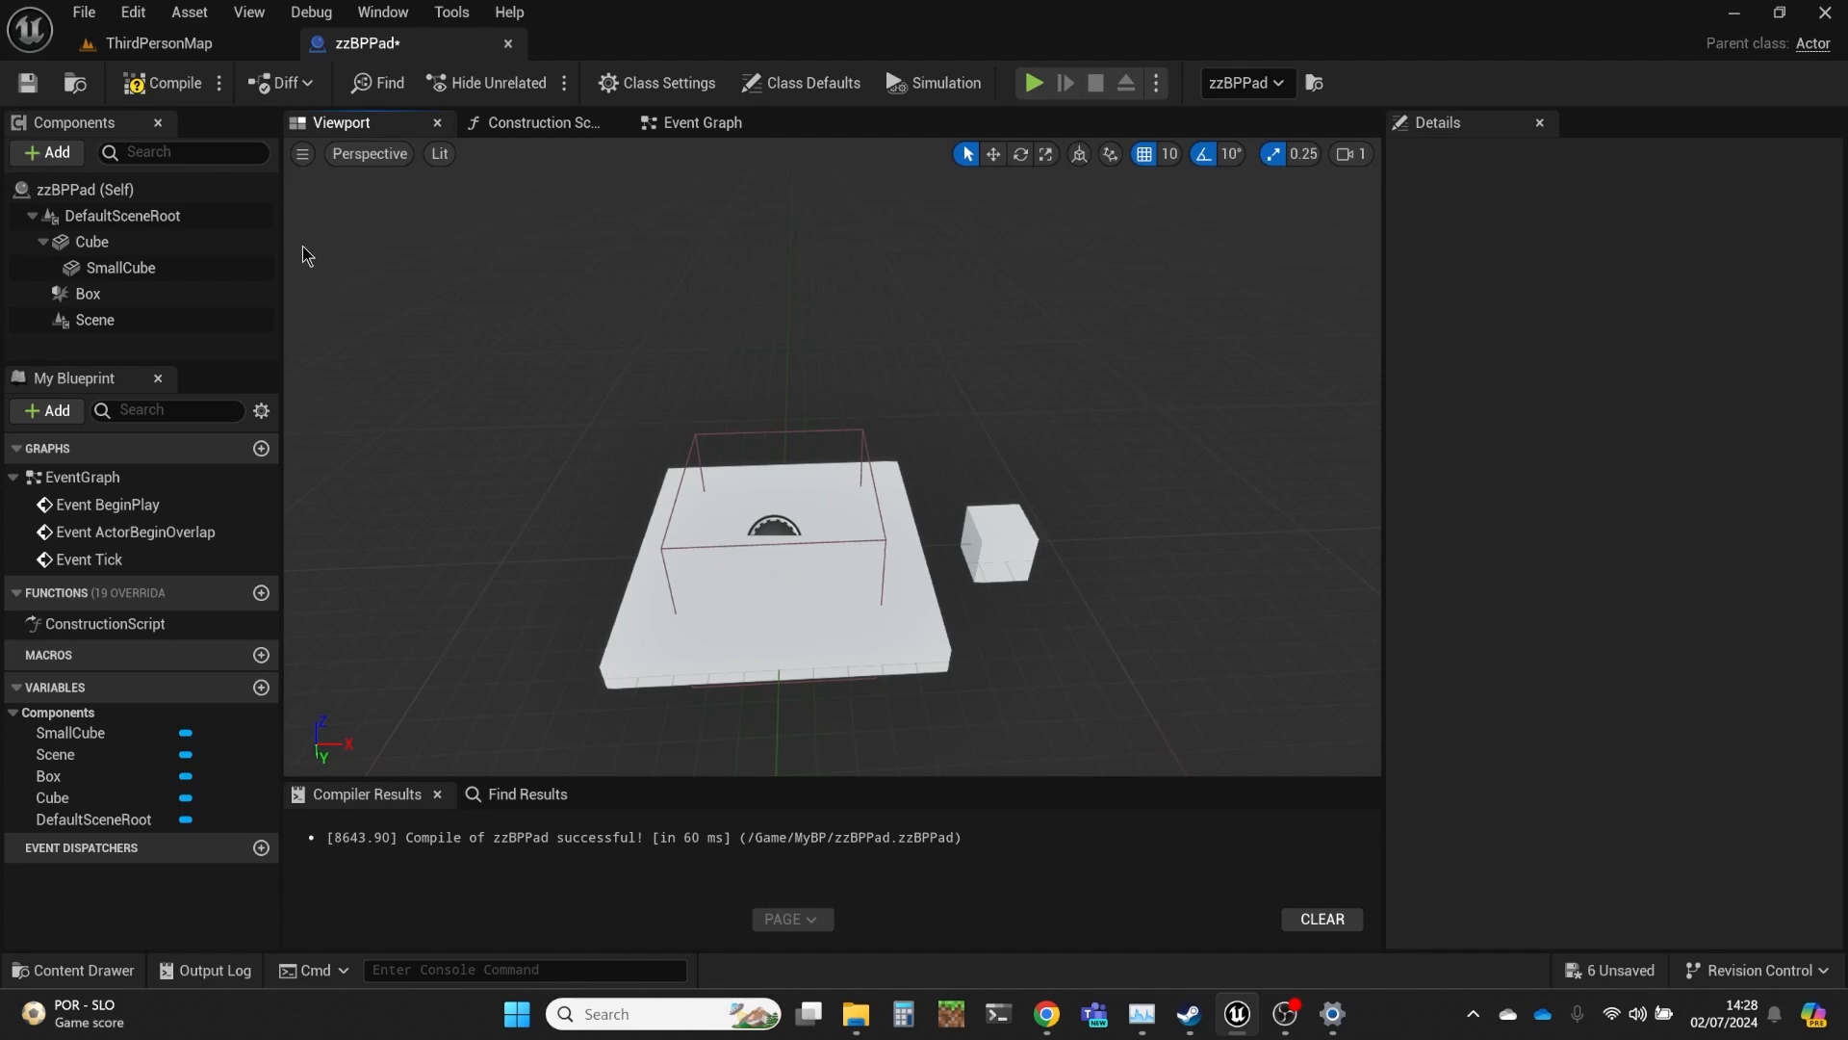
click(155, 43)
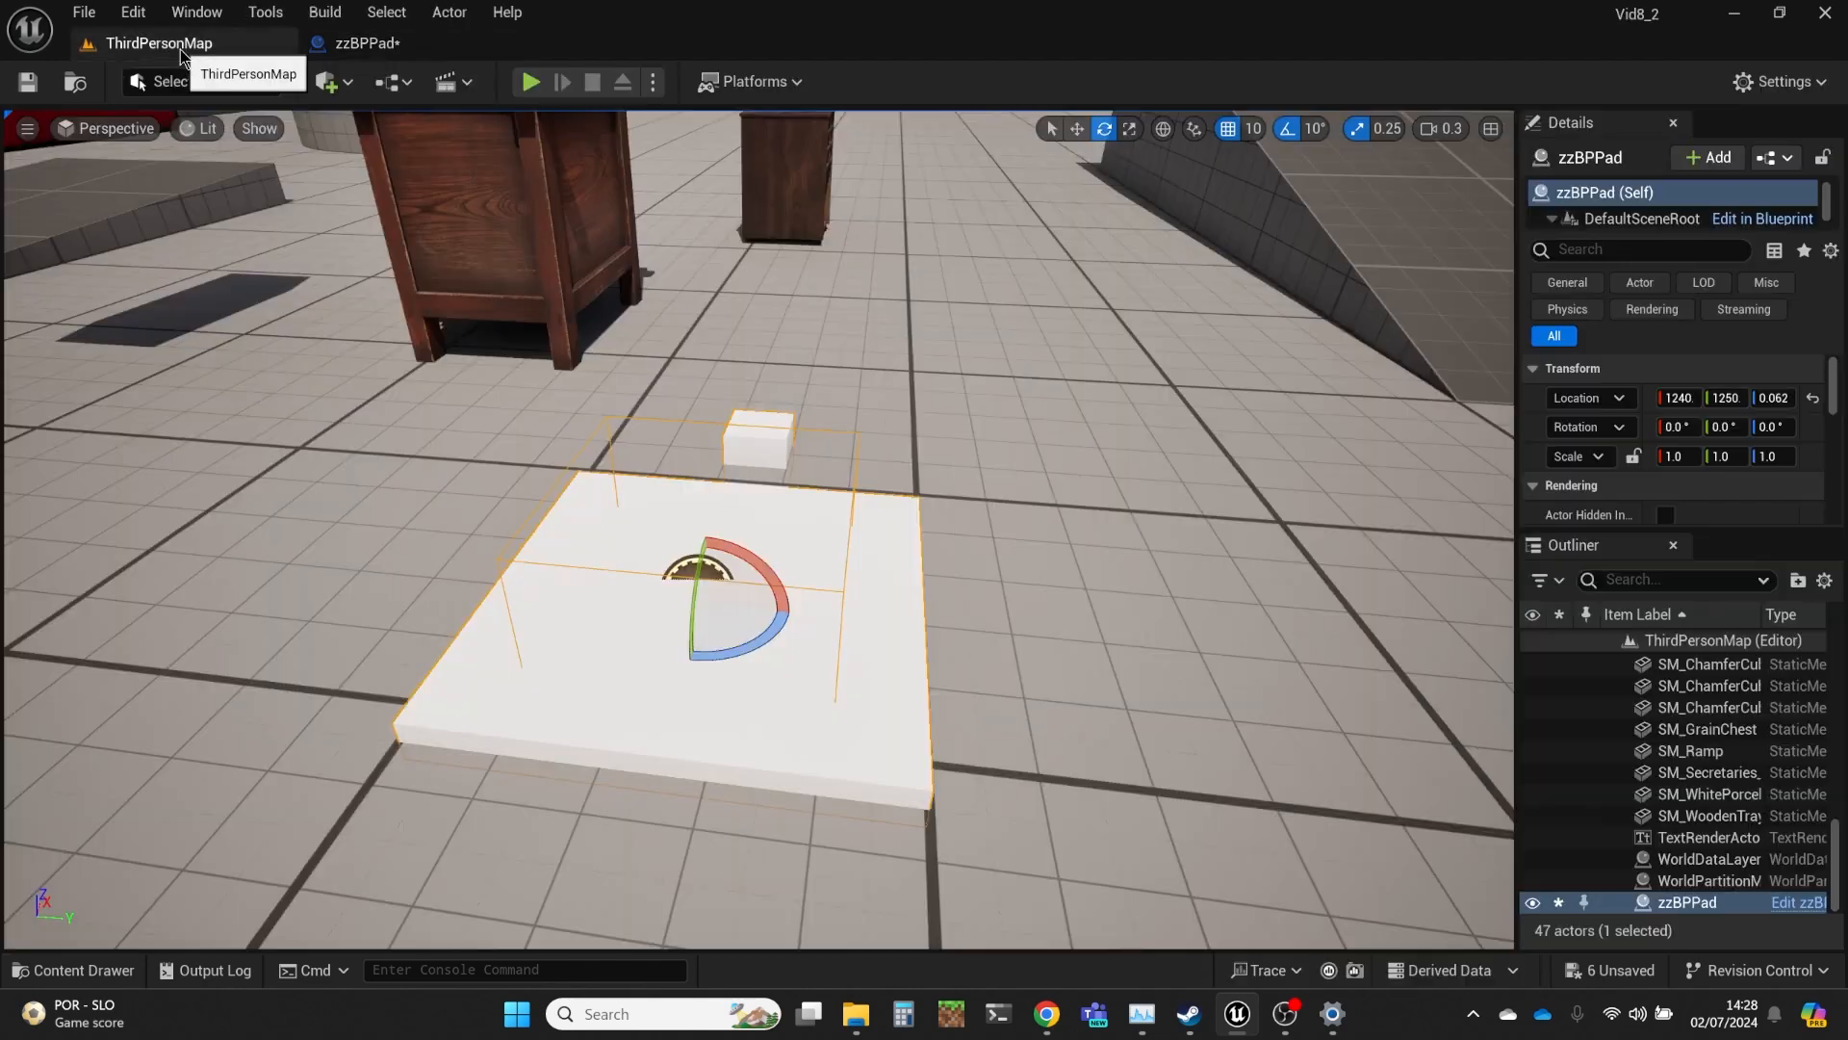
click(363, 43)
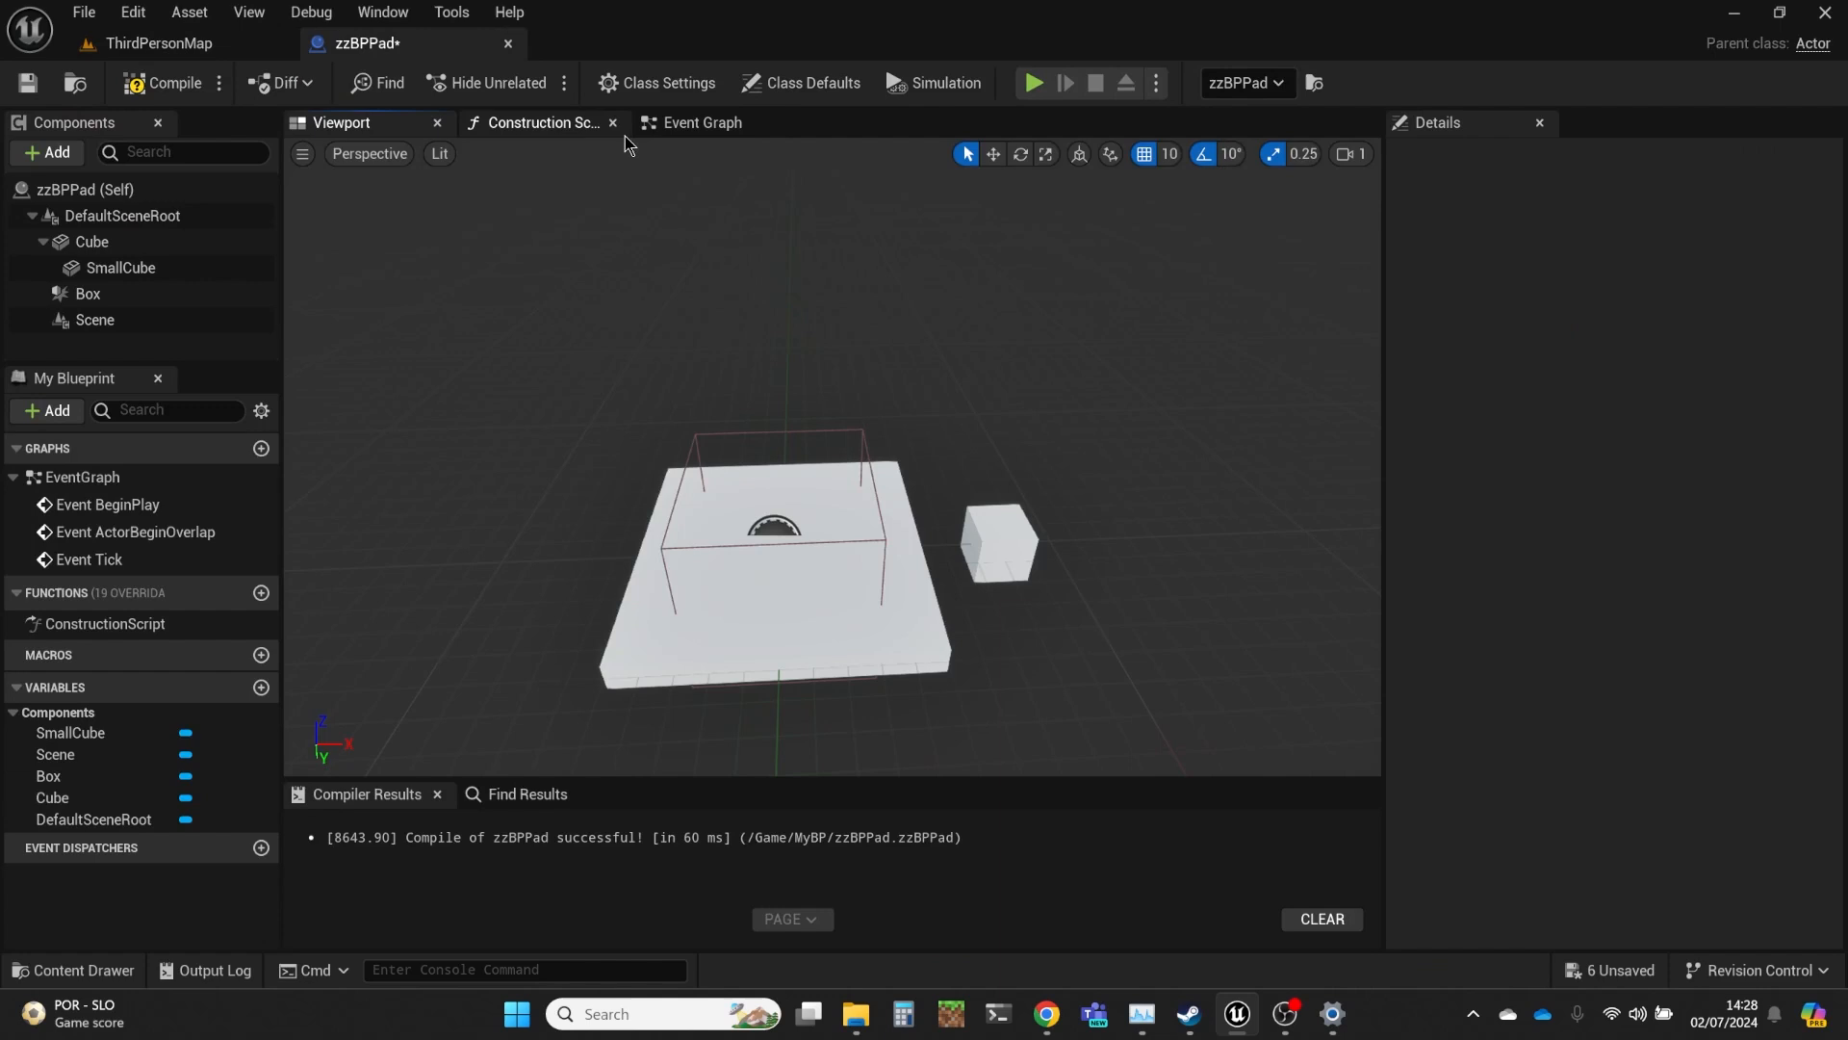
click(700, 123)
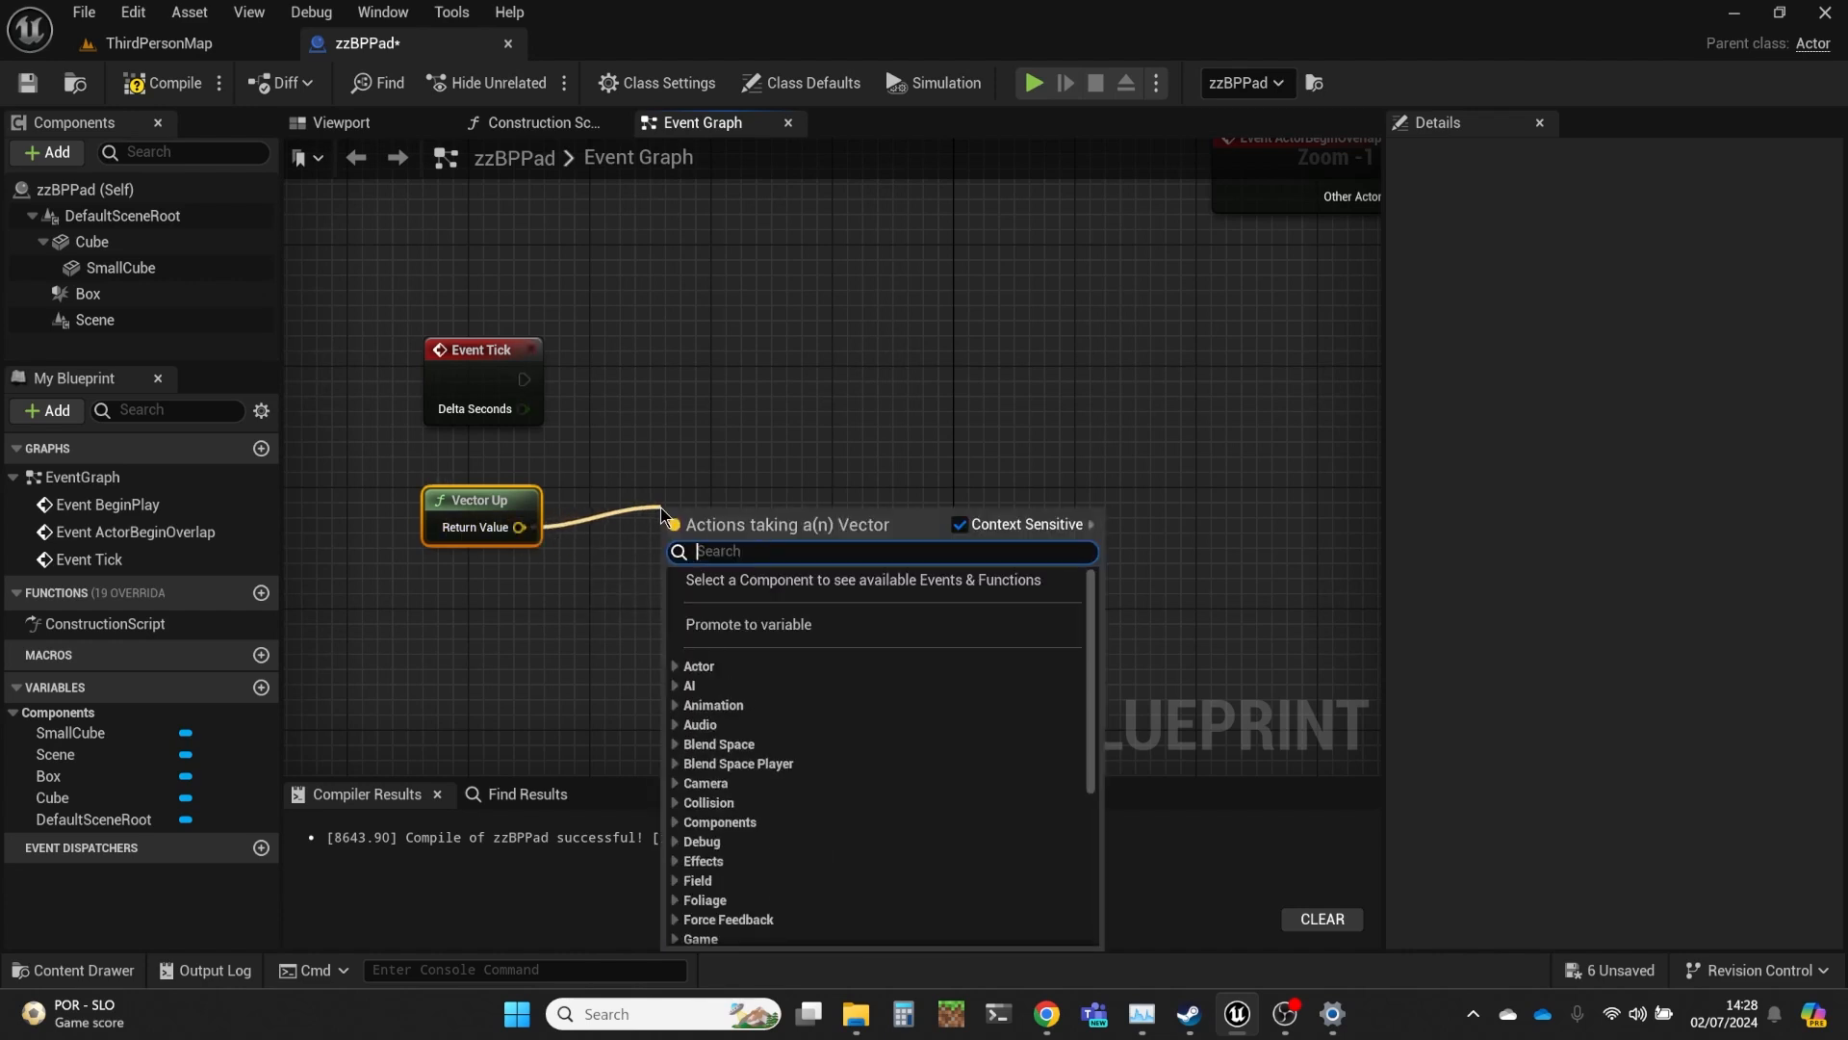
Feed Vector Up into a Multiply node whose second pin is a float set to 100.
text(x)
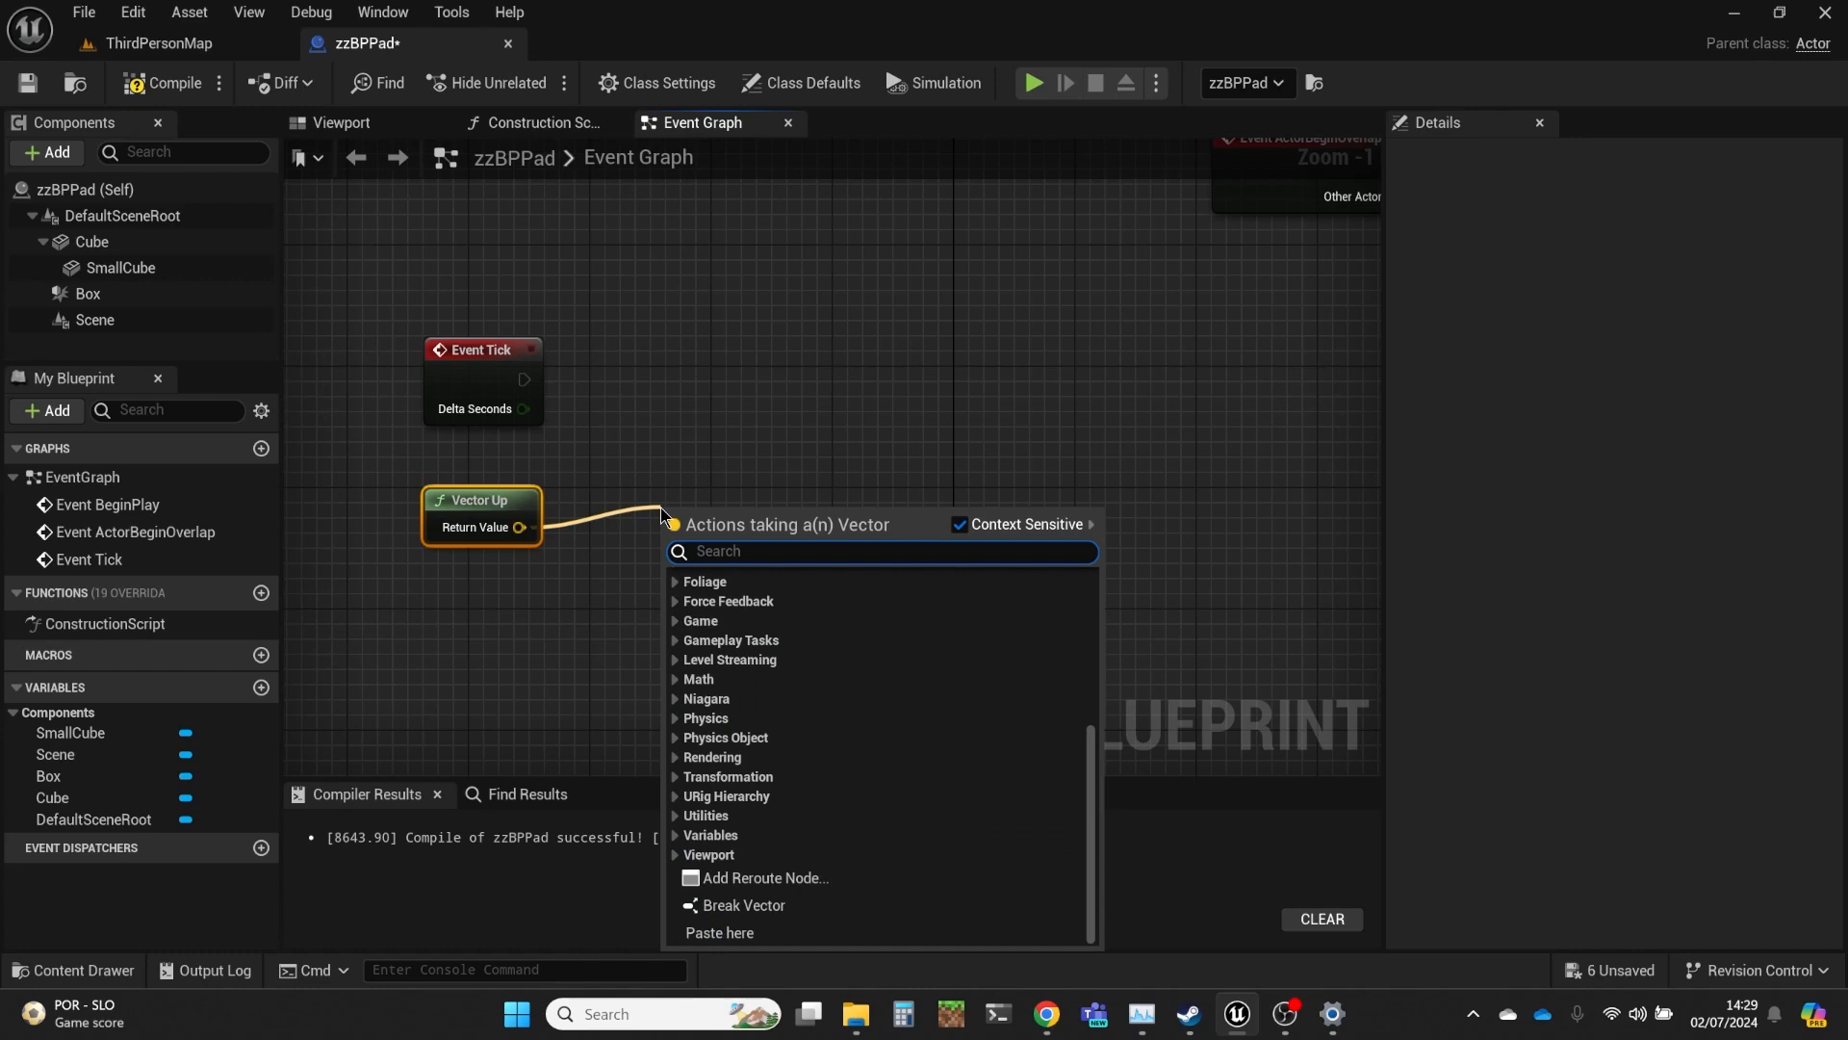
text(*)
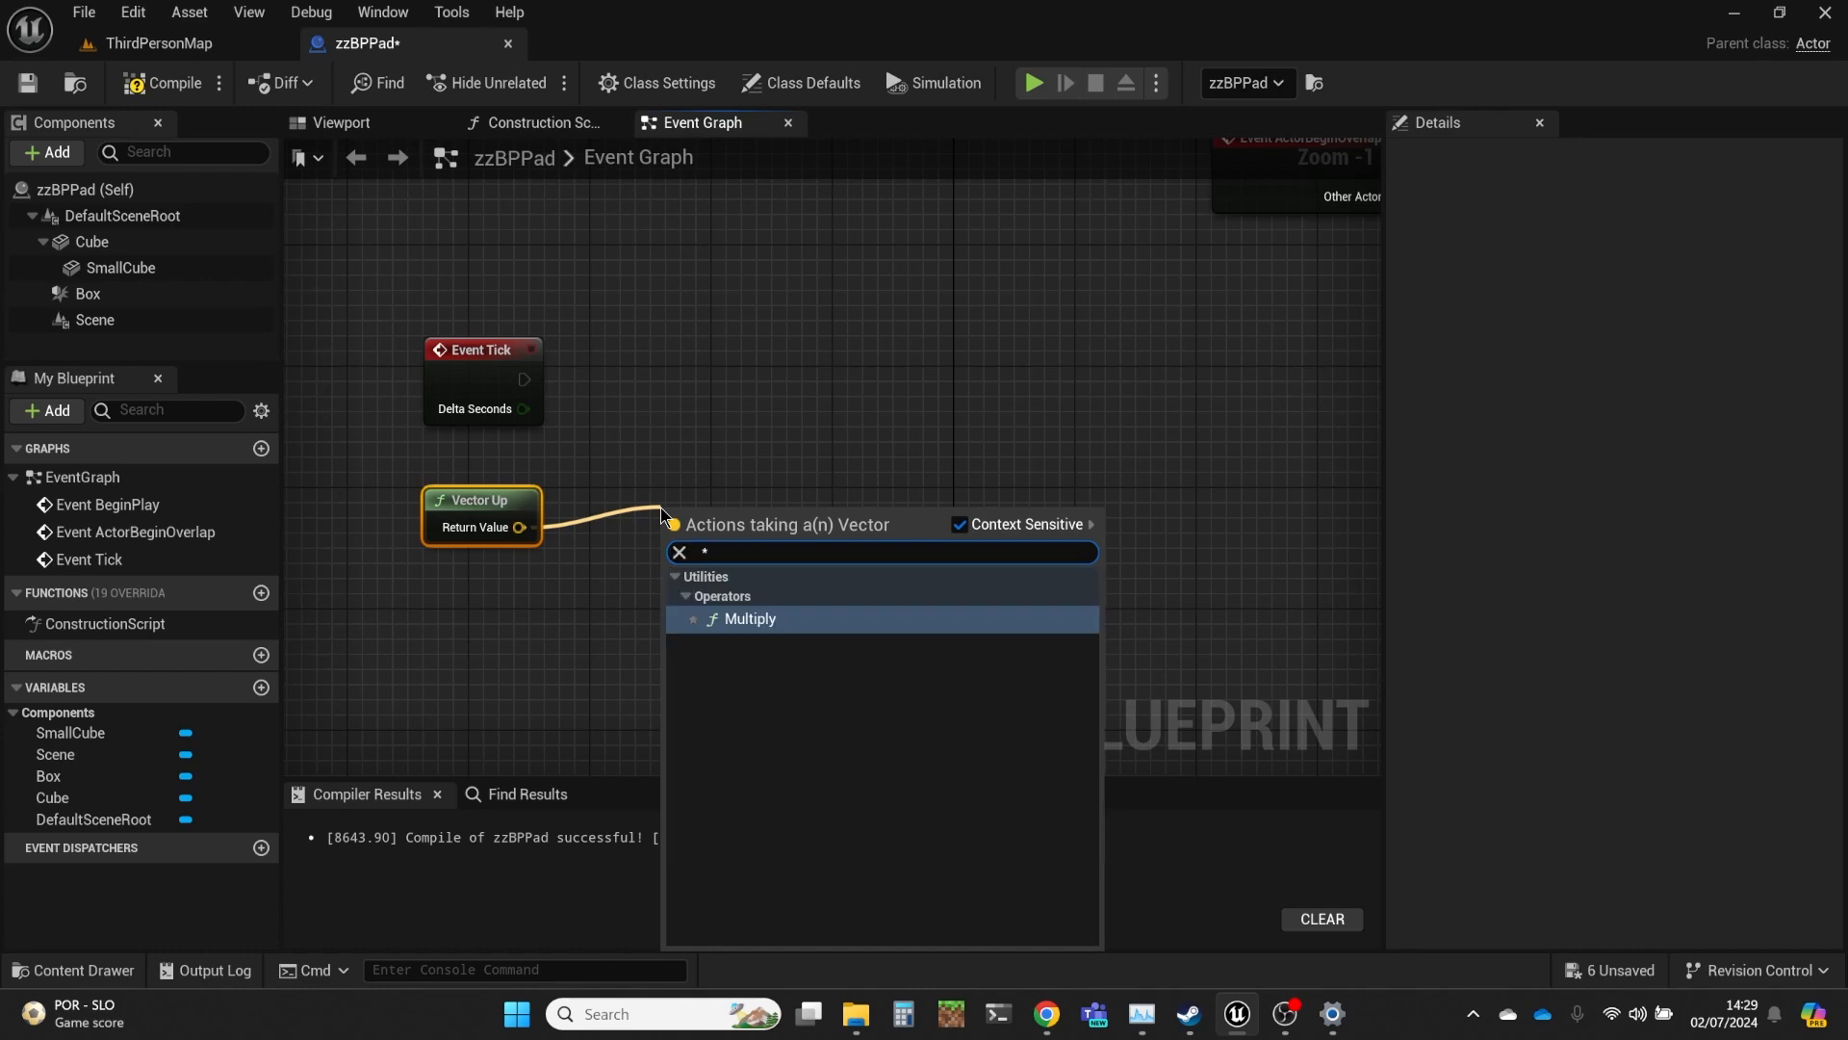
click(749, 618)
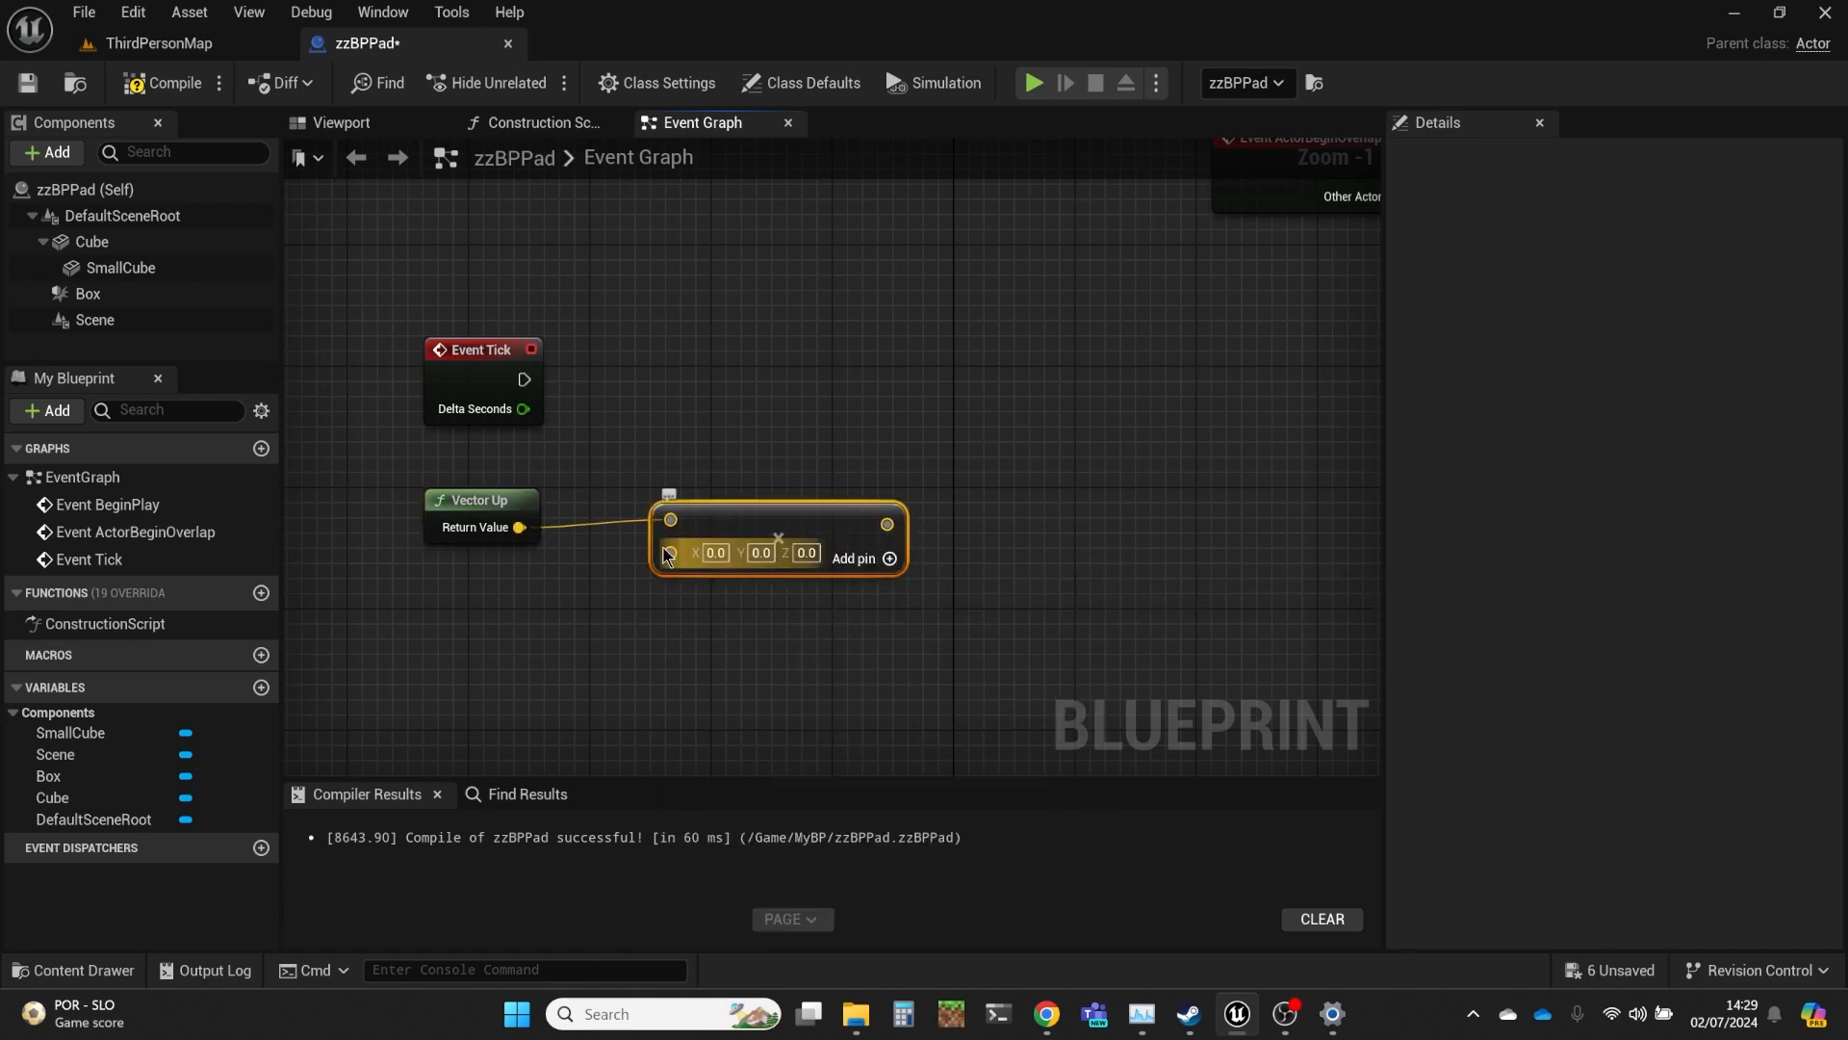
right_click(670, 552)
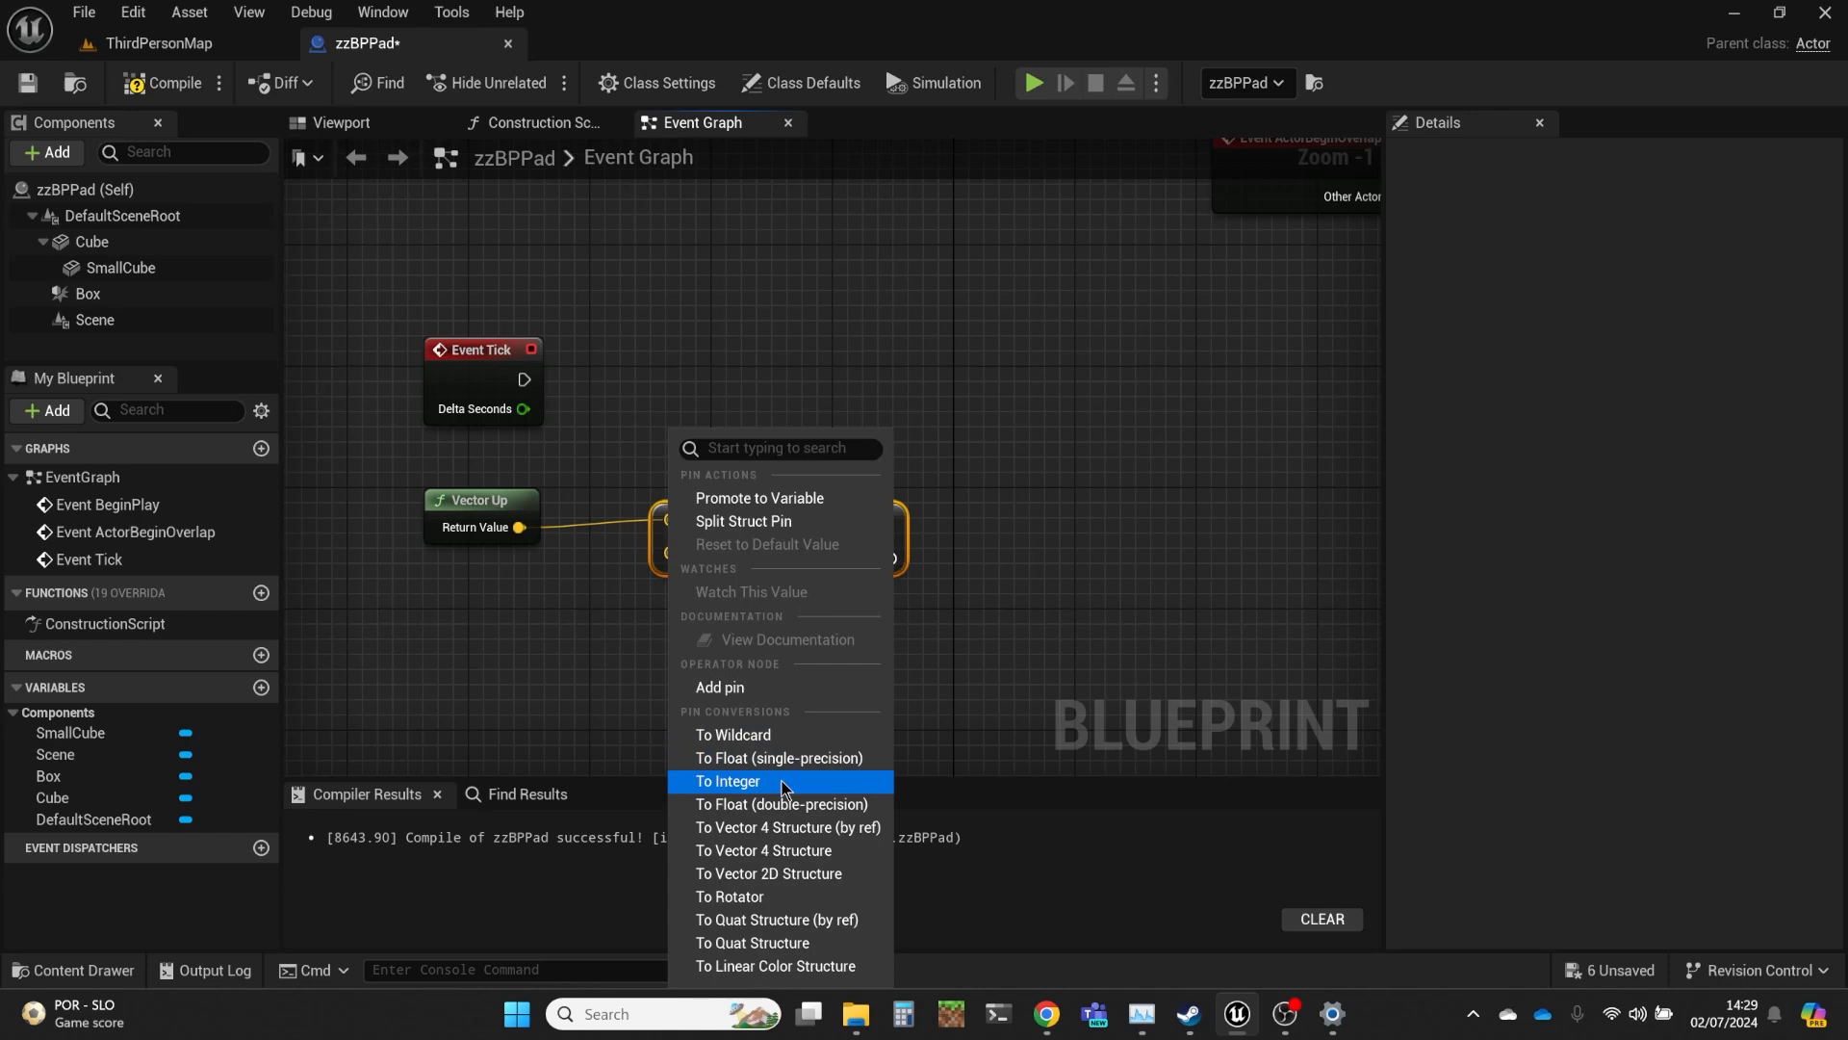
click(728, 779)
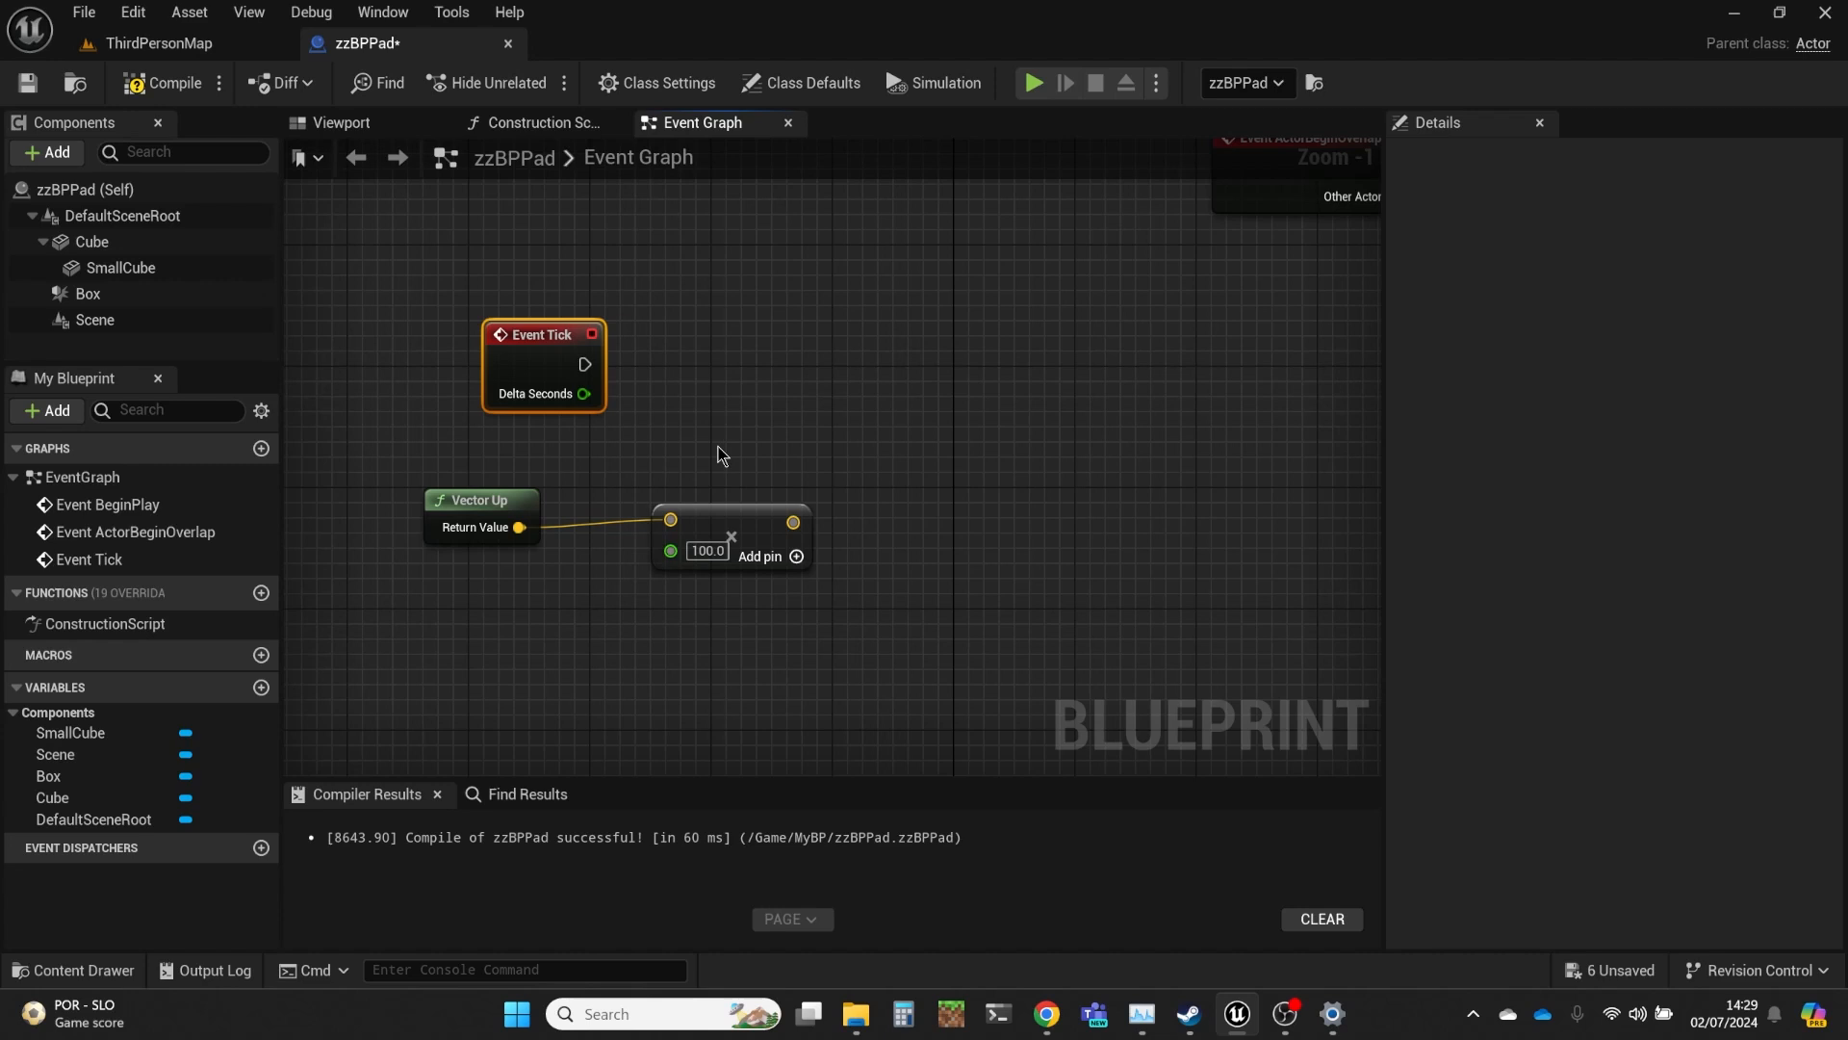
mouse_move(479, 452)
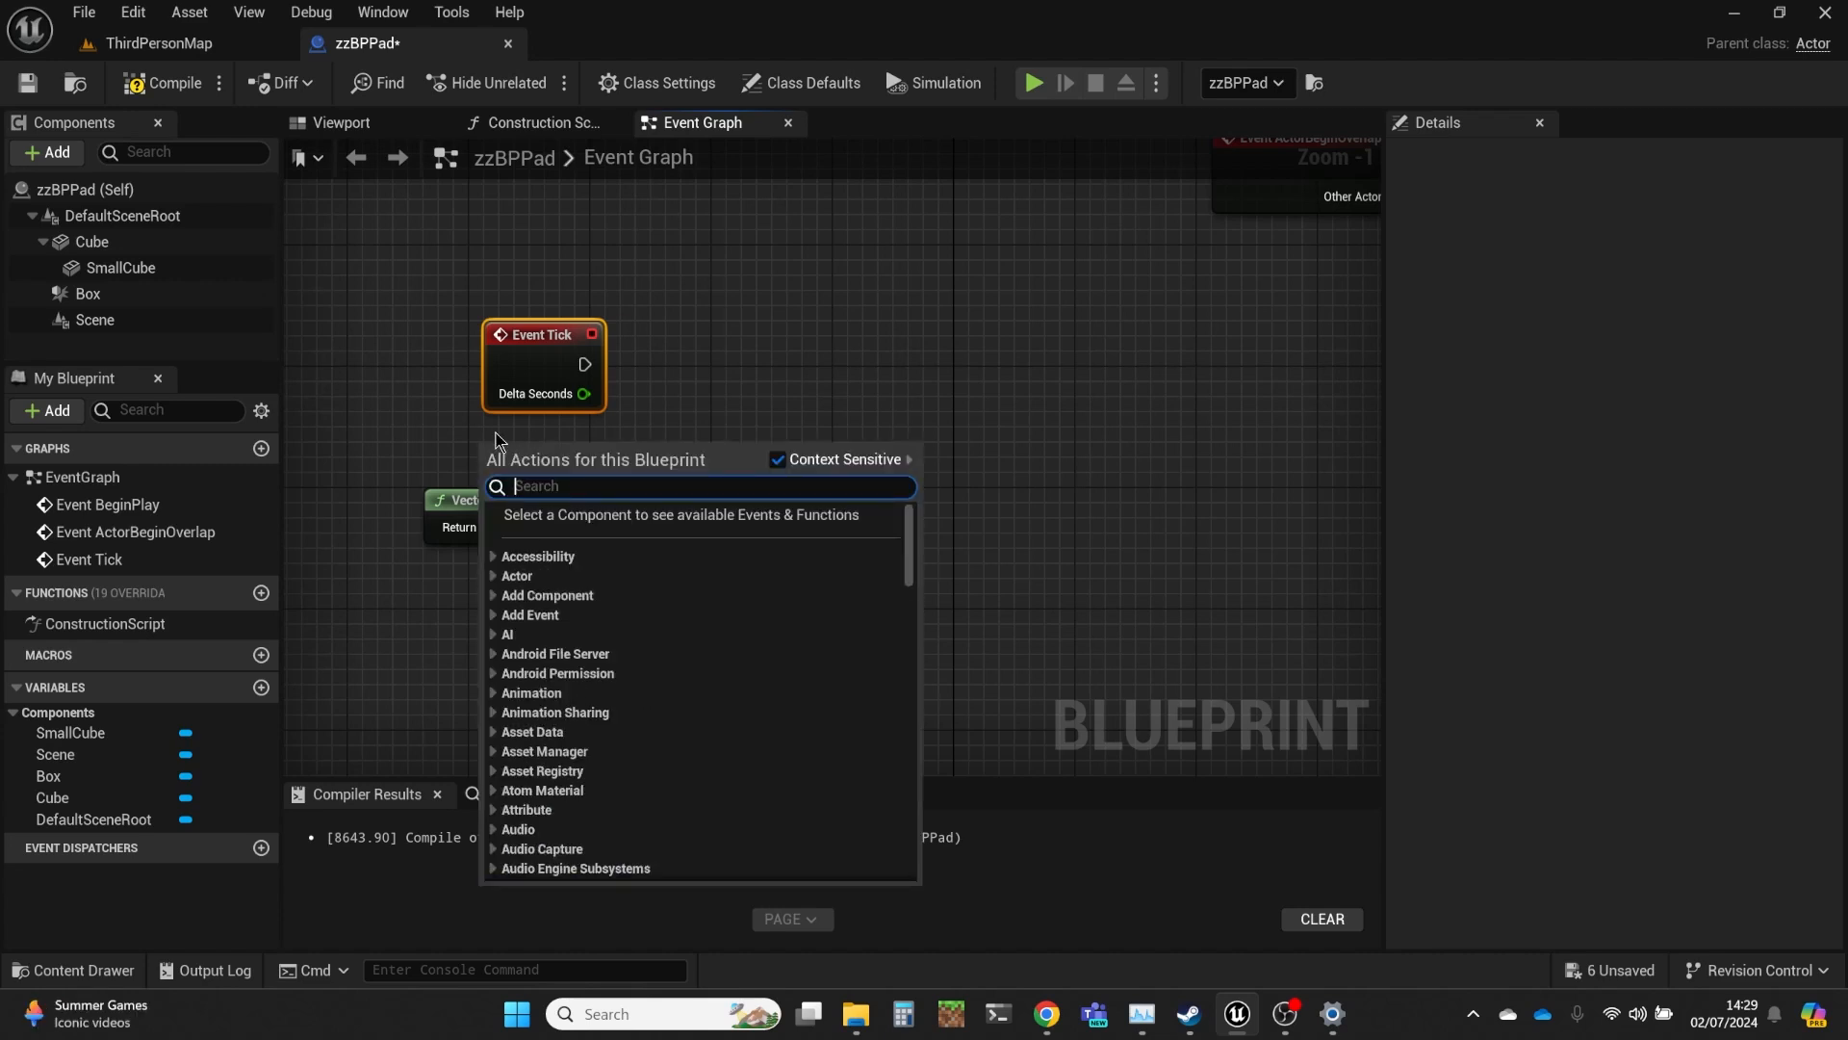
Add Get Actor Location plus the scaled up vector, and a Draw Debug Arrow driven by Event Tick.
text(get act)
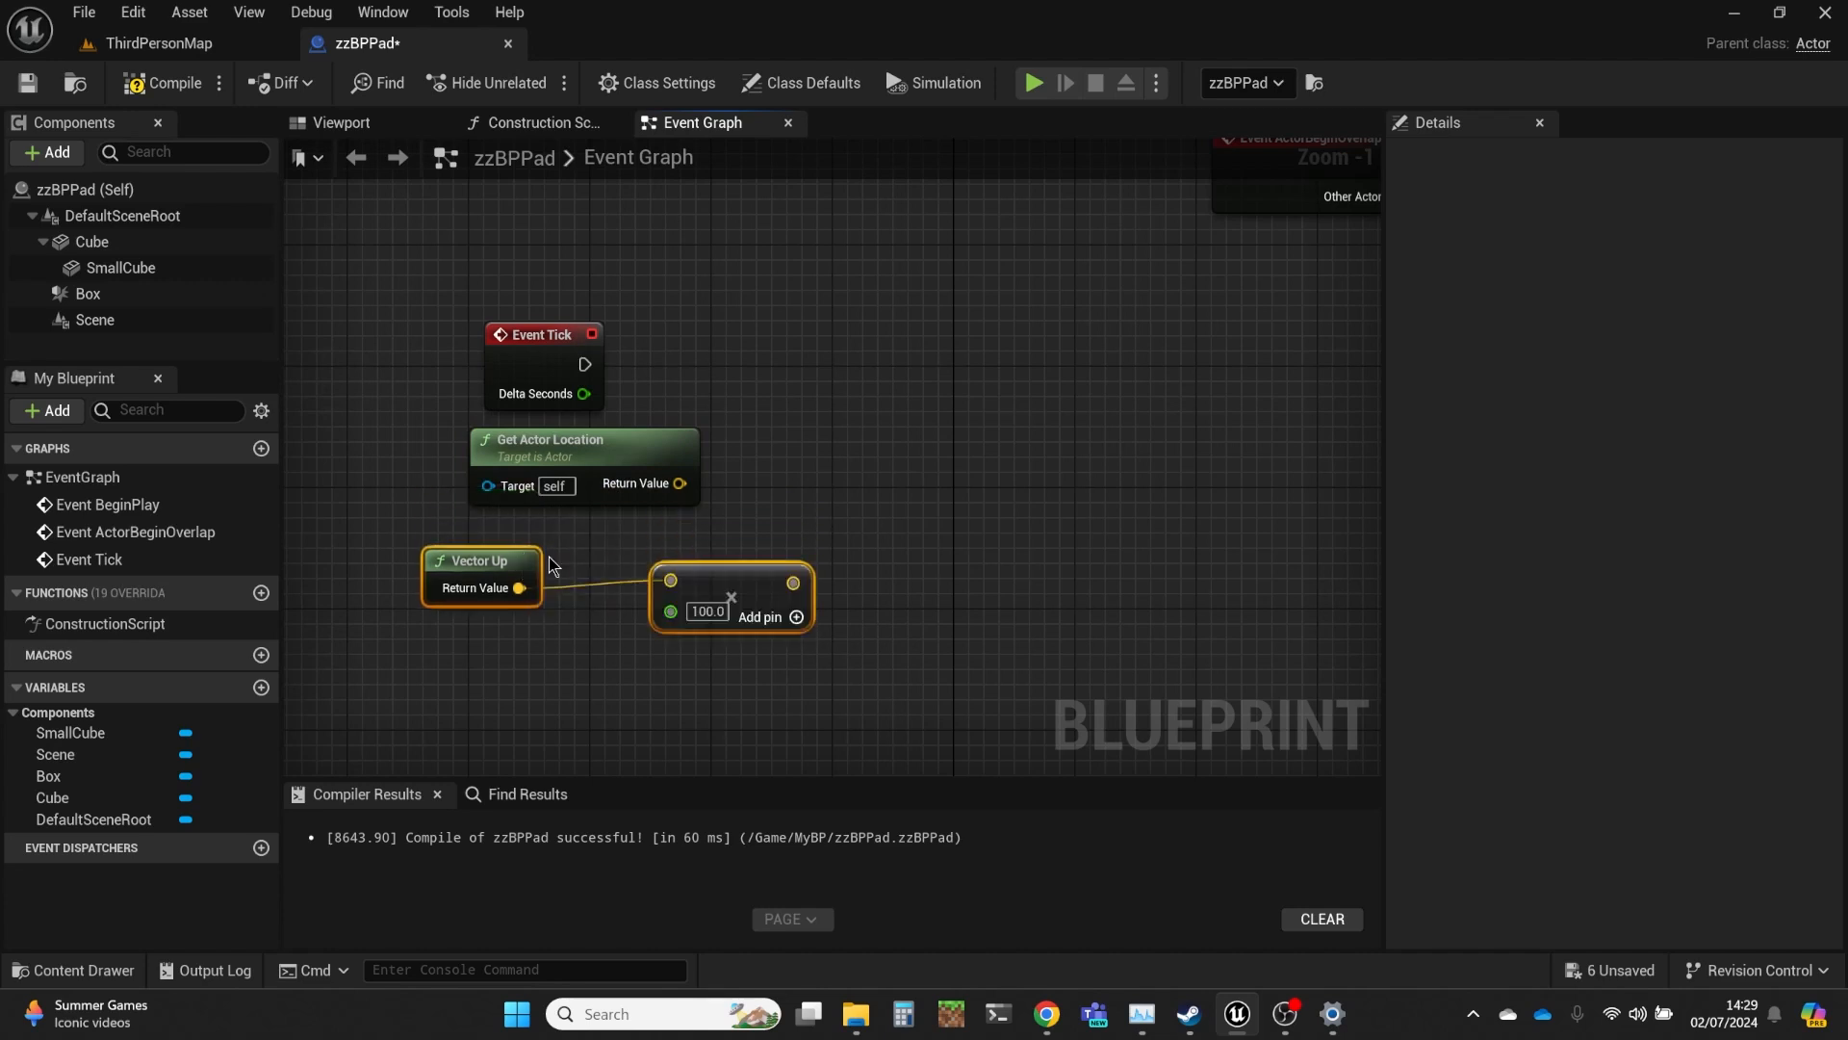
mouse_move(632, 439)
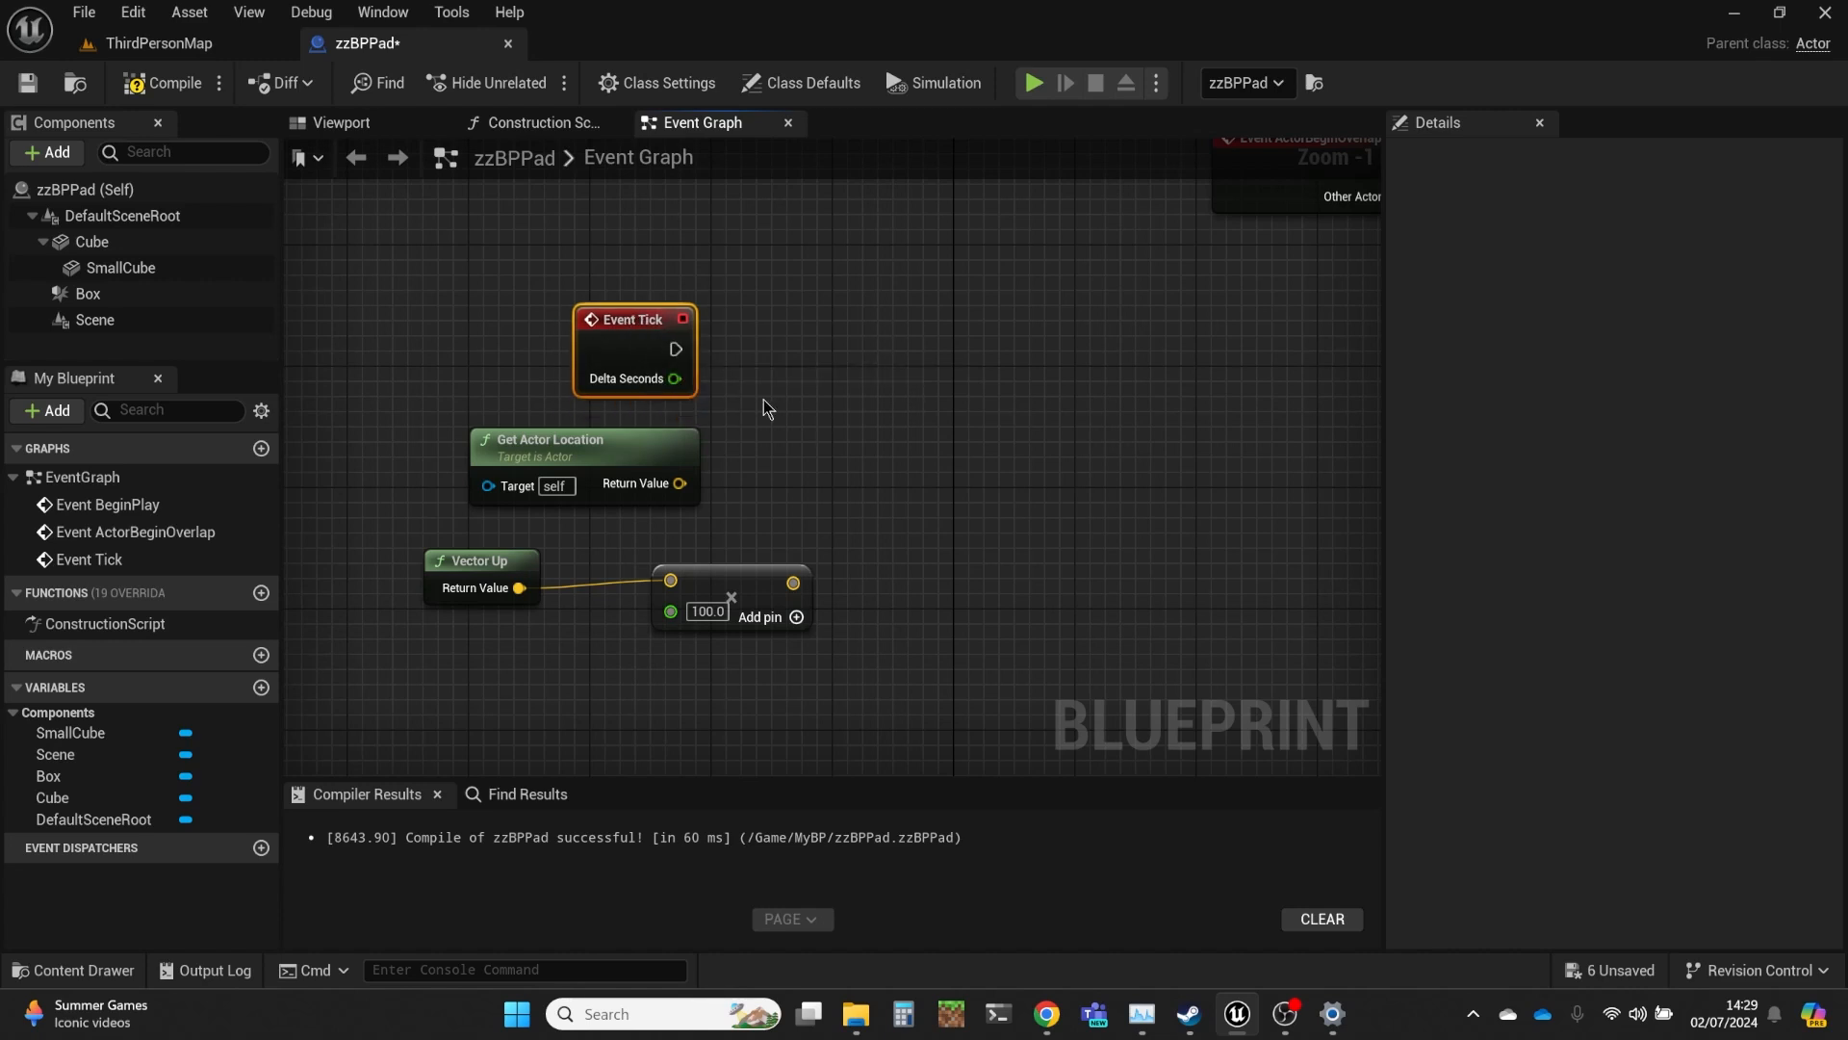
mouse_move(766, 487)
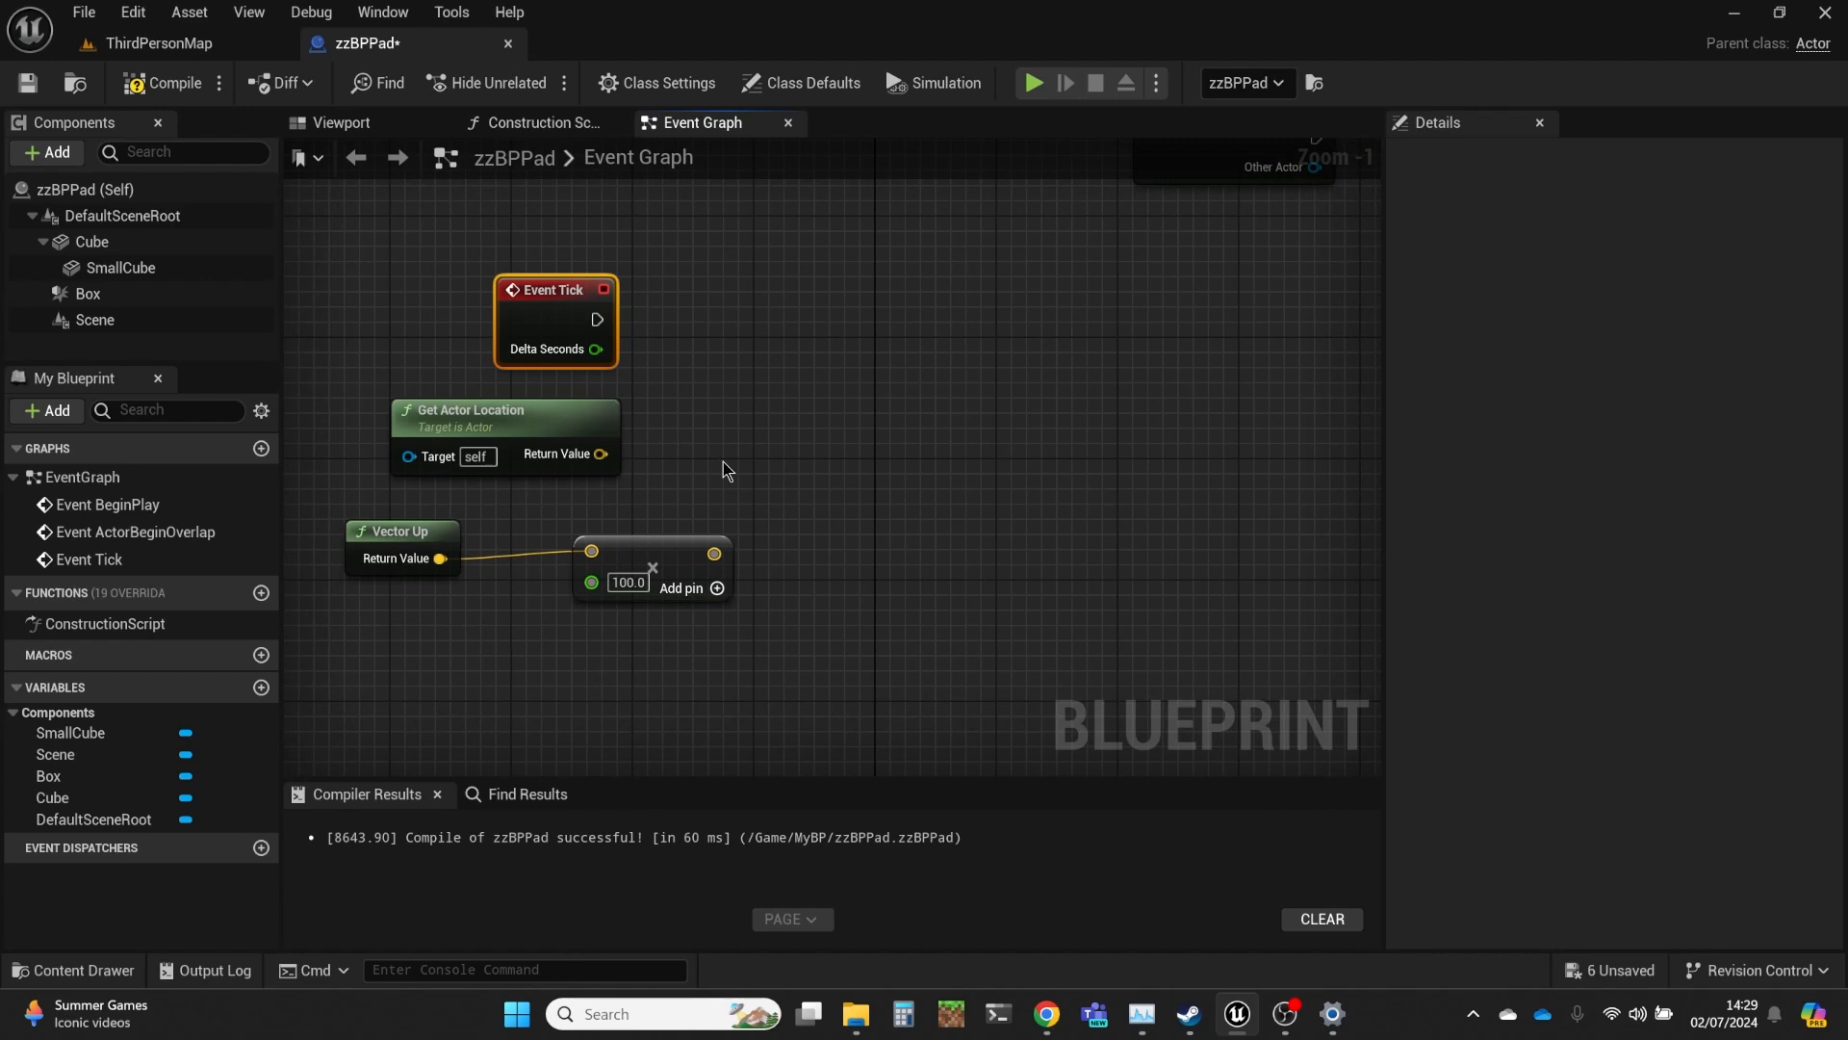
mouse_move(577, 422)
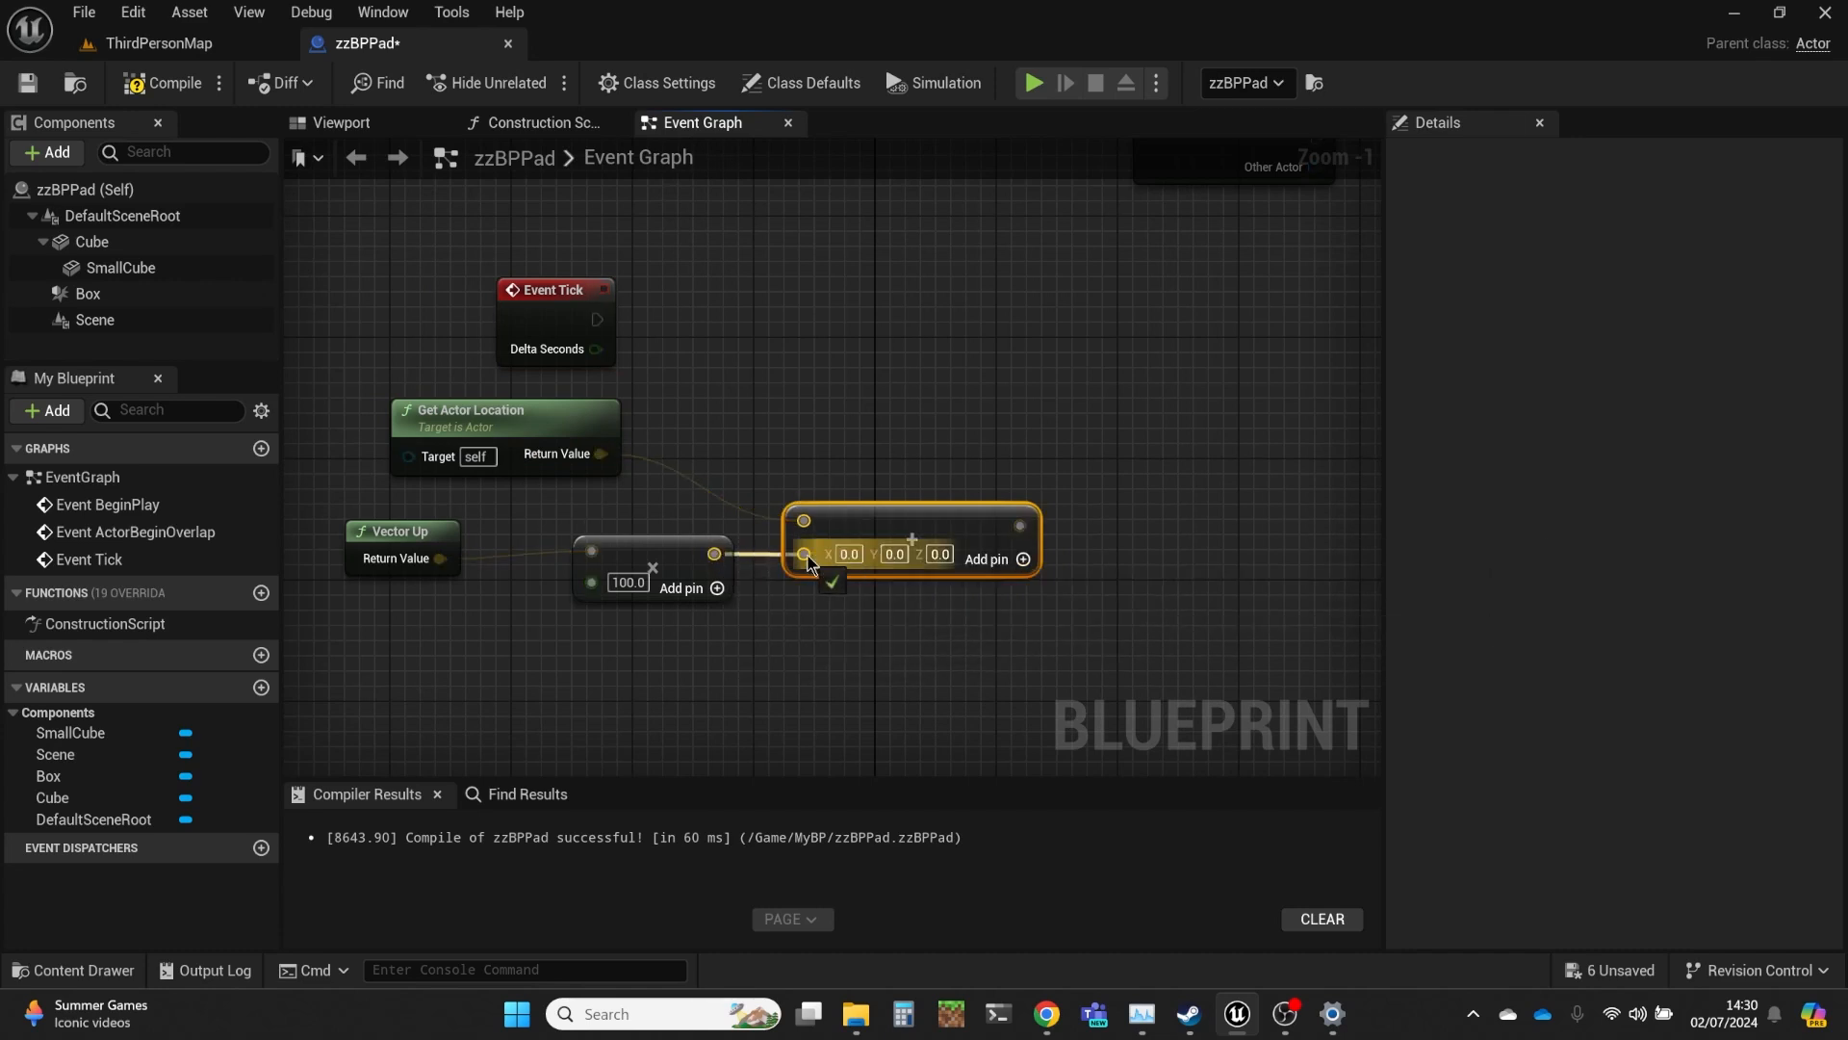
drag(597, 320, 718, 360)
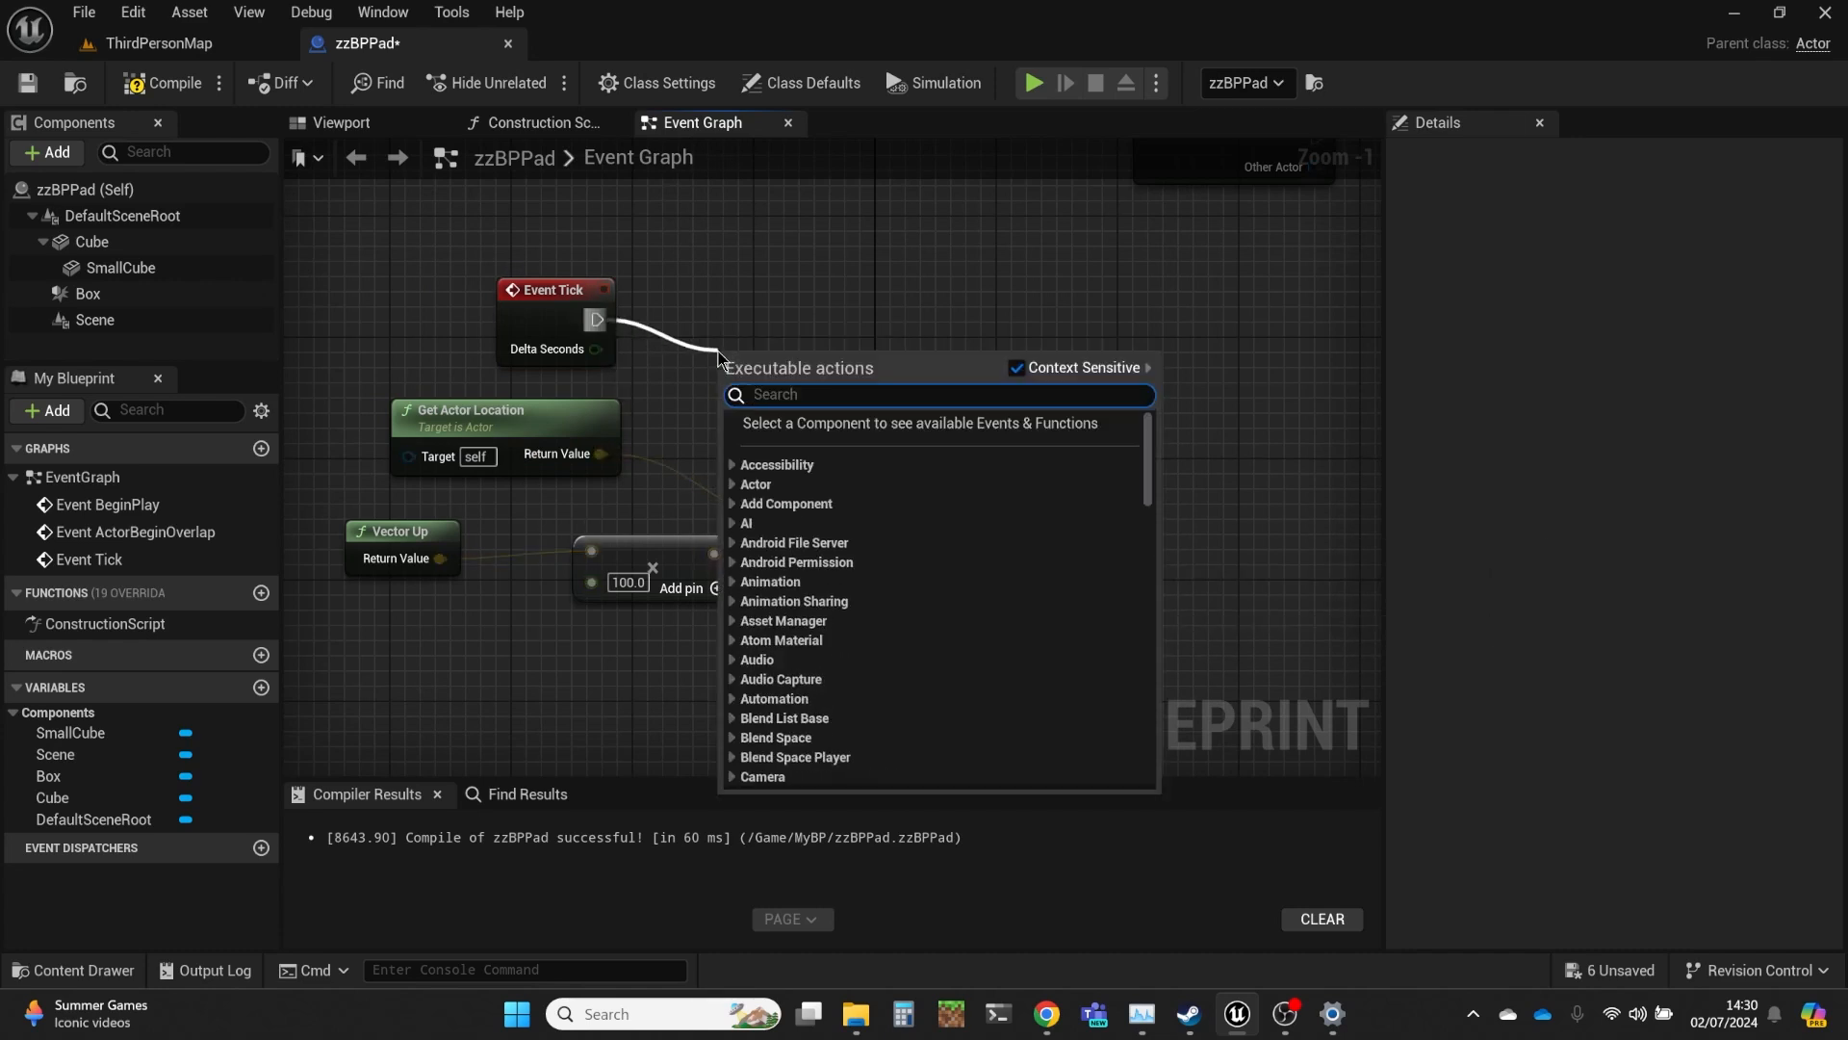
text(draw debug ar)
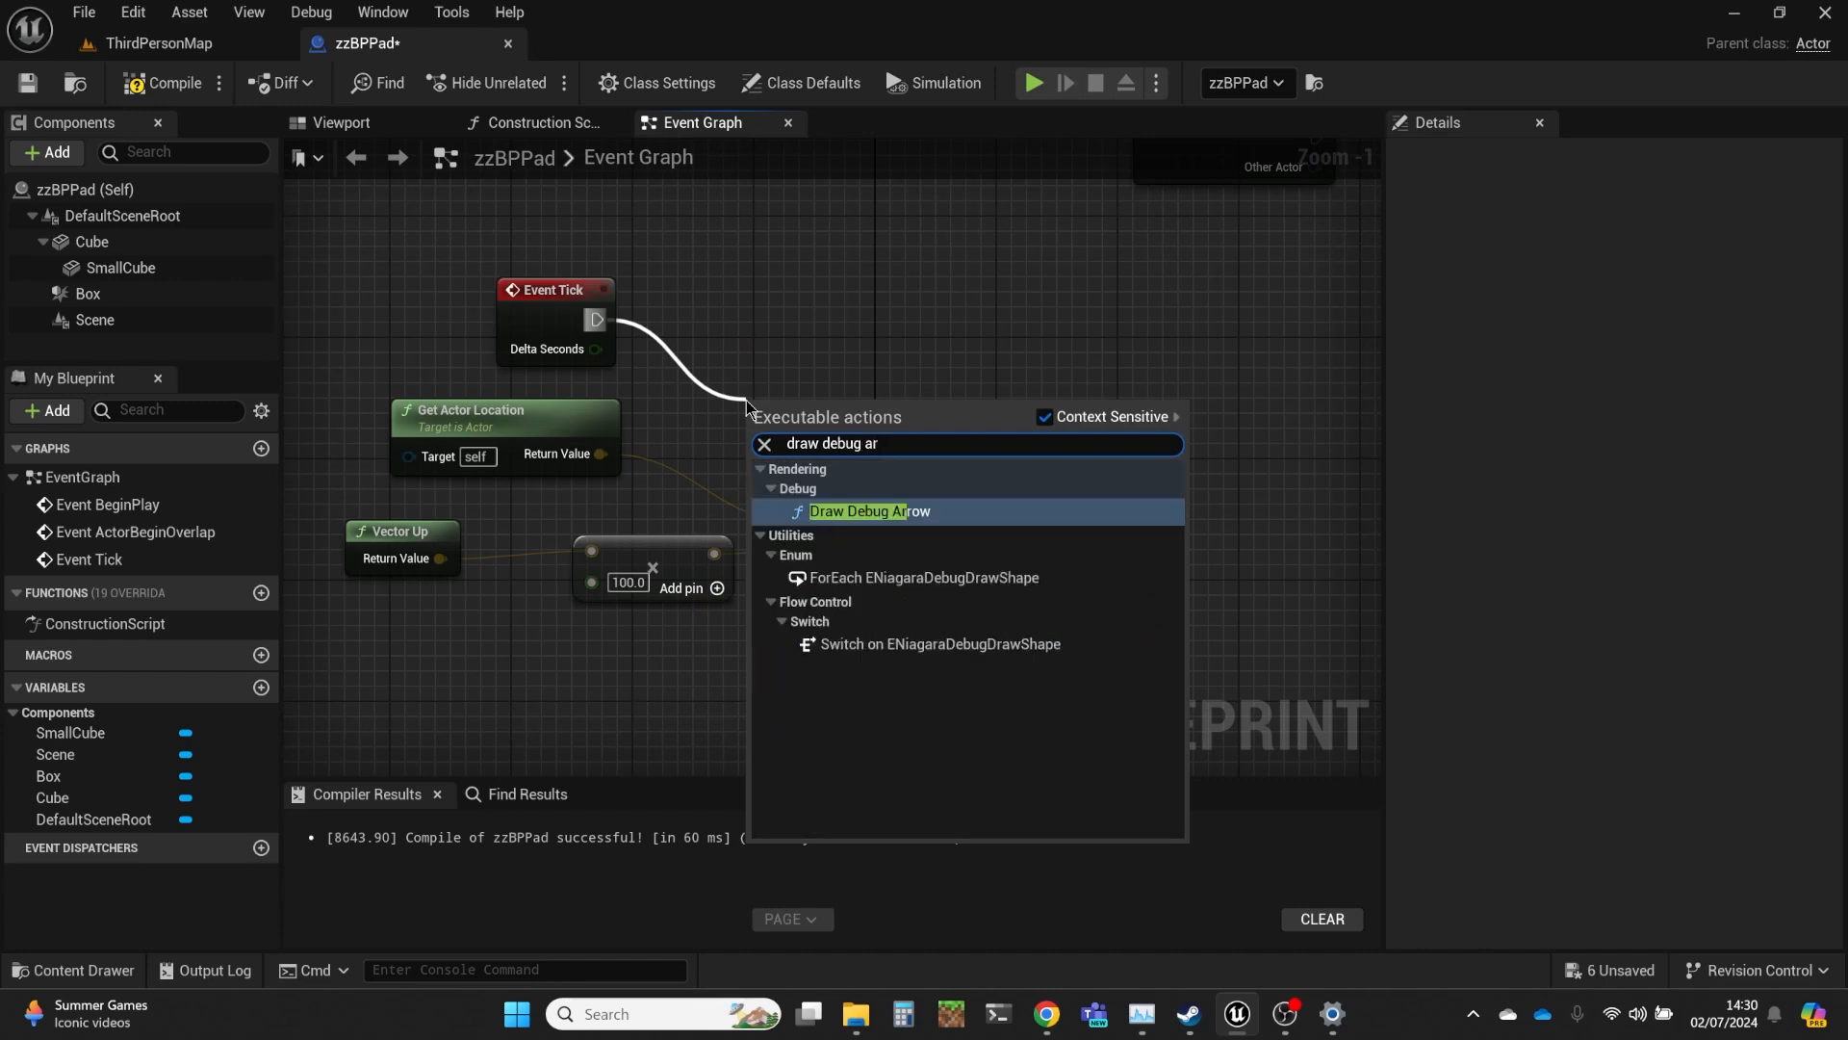
click(870, 510)
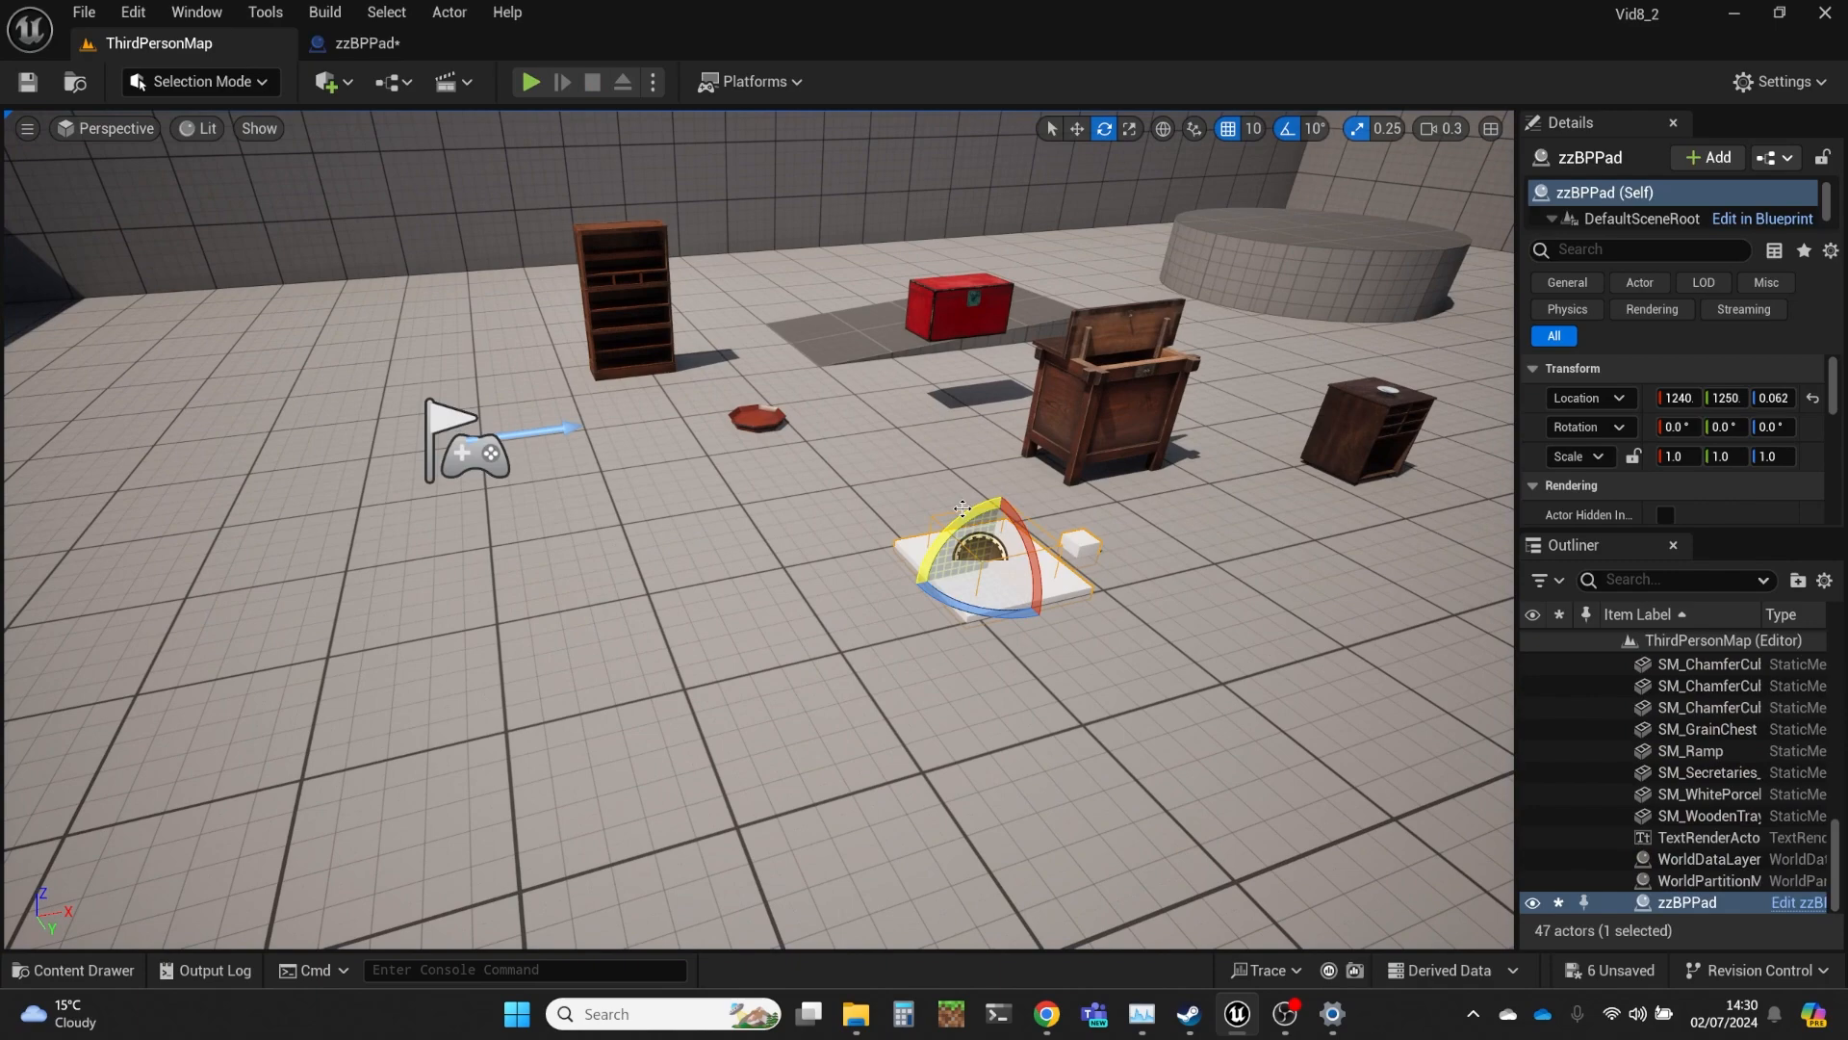
Tilt zzBPPad to Y 20°, run a play test, and return to its graph.
drag(1007, 512, 1038, 543)
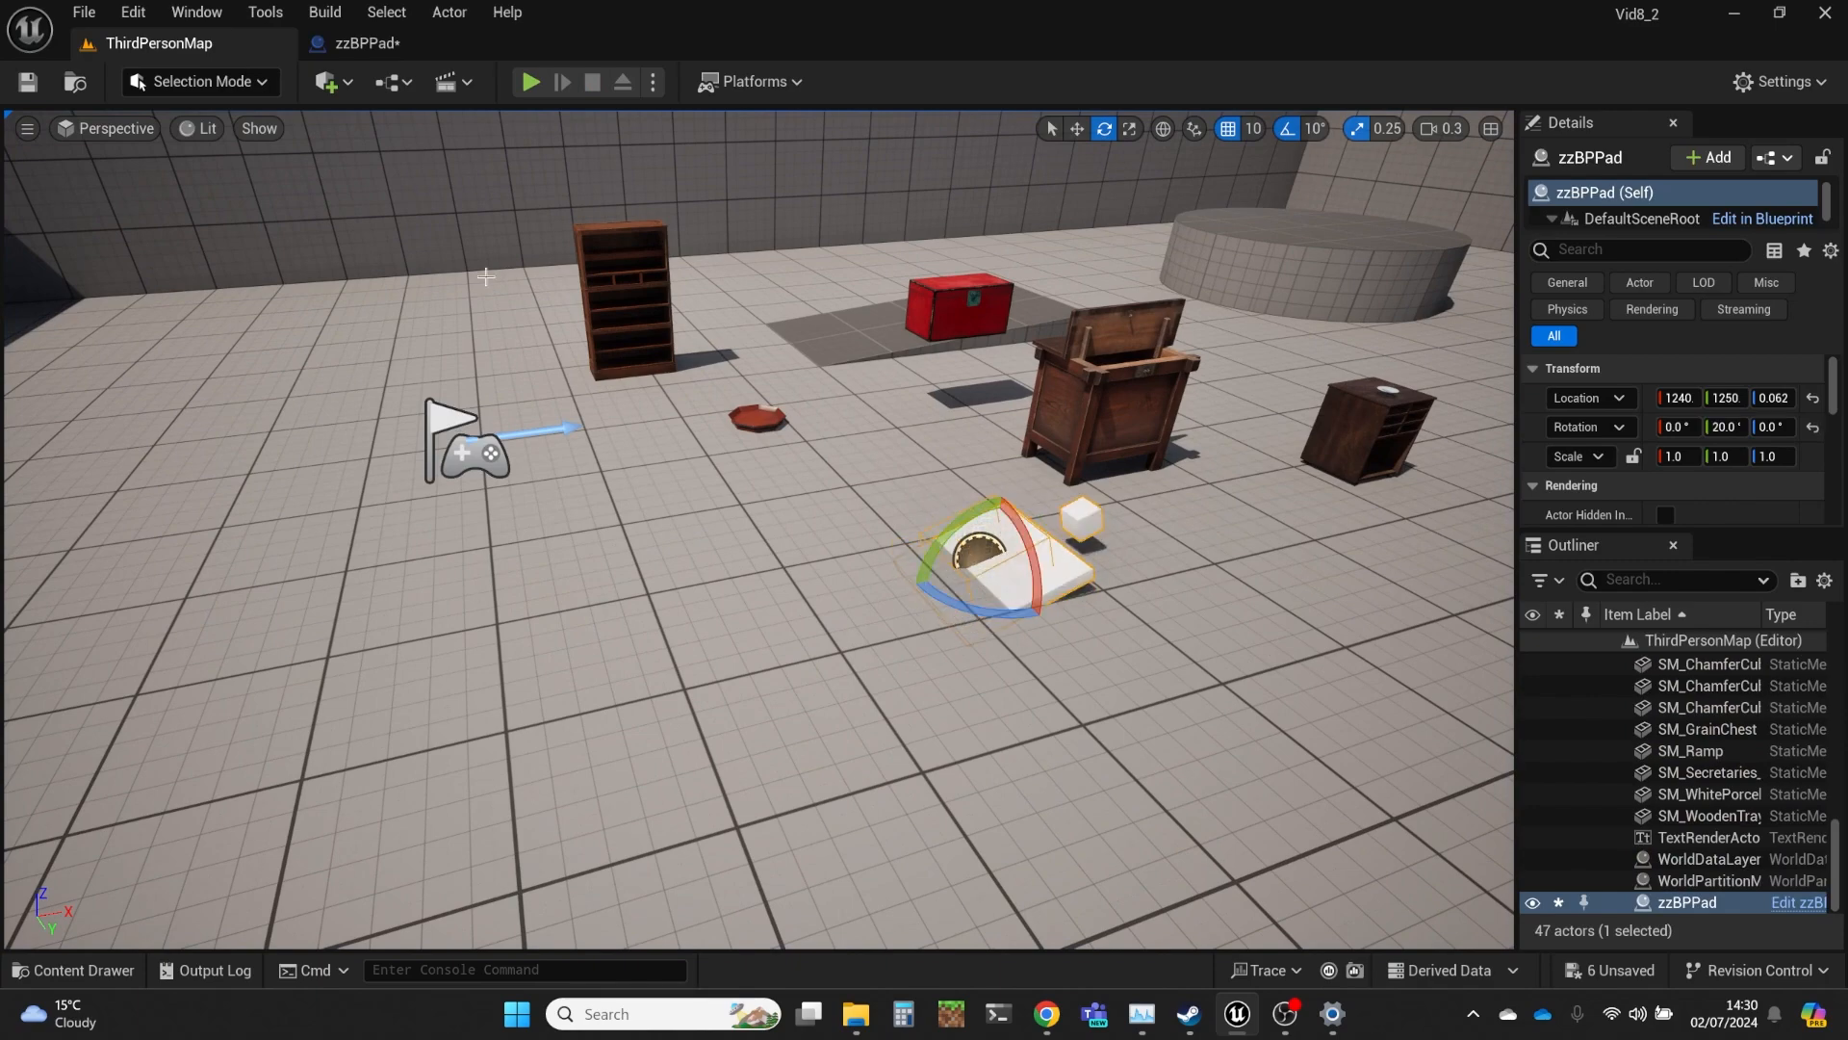
click(529, 81)
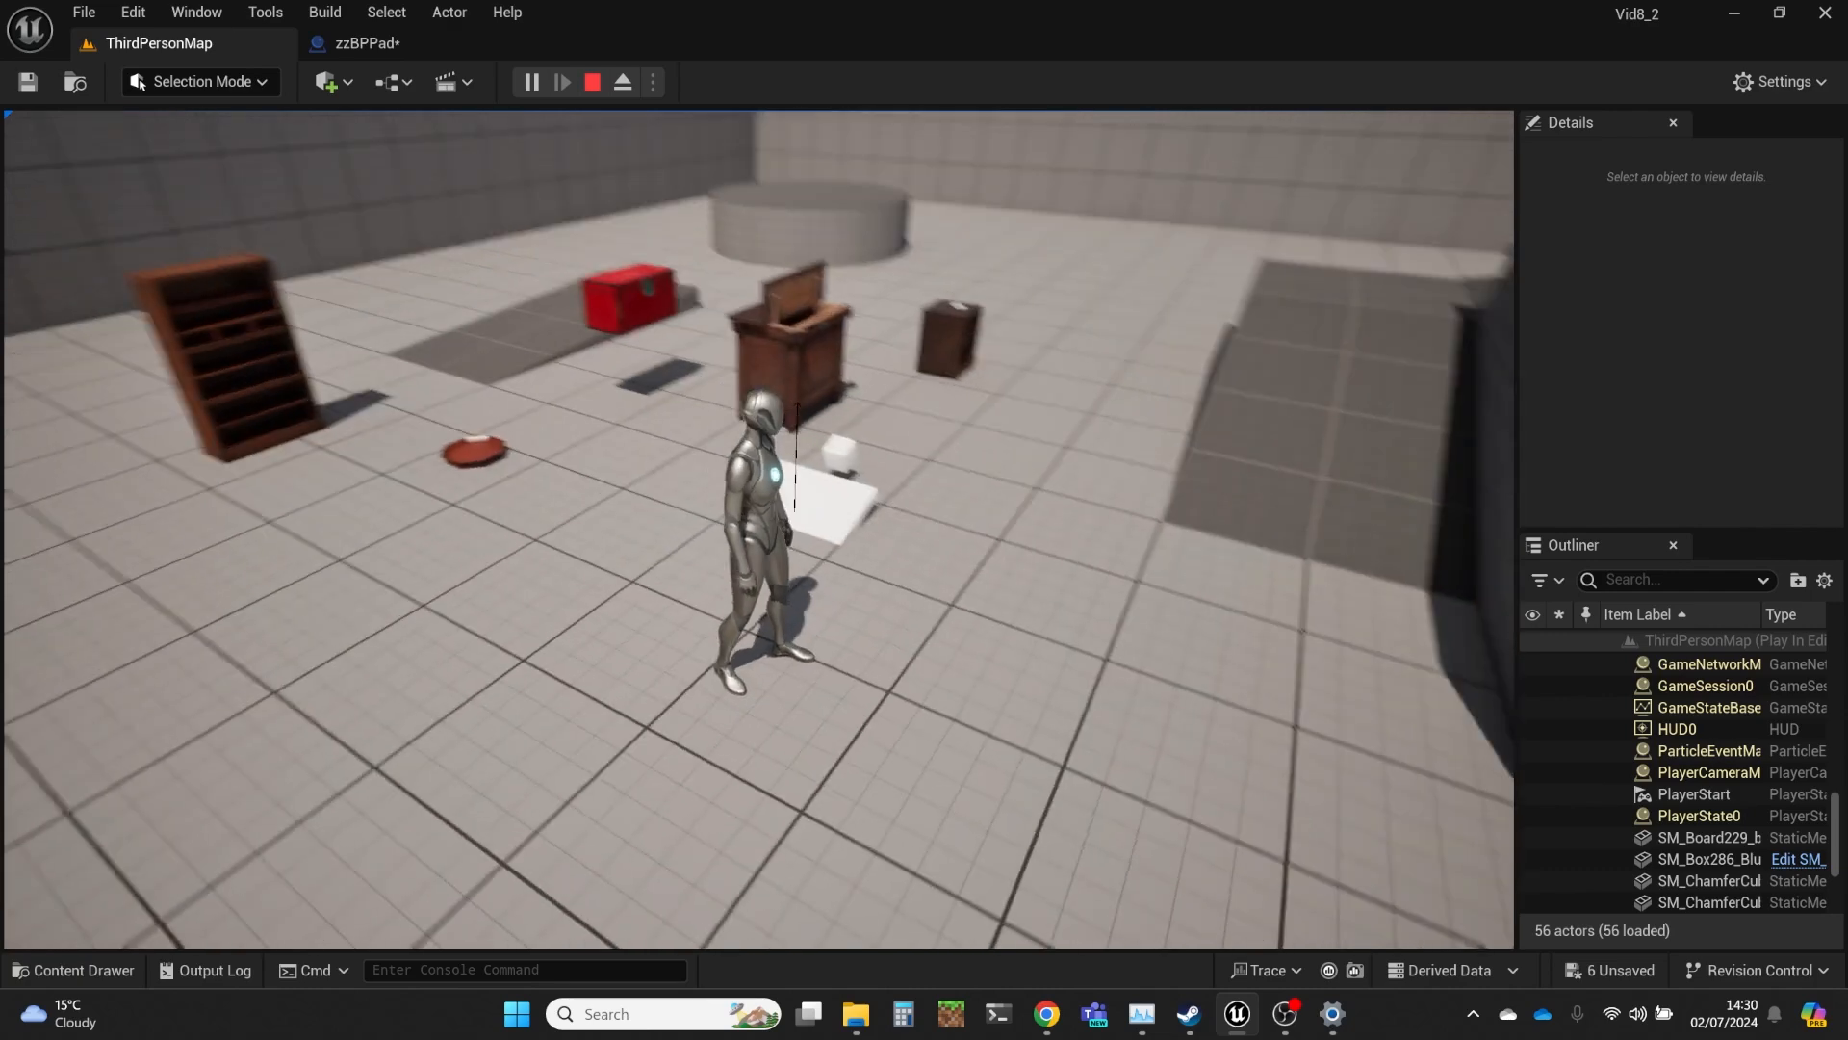
click(365, 42)
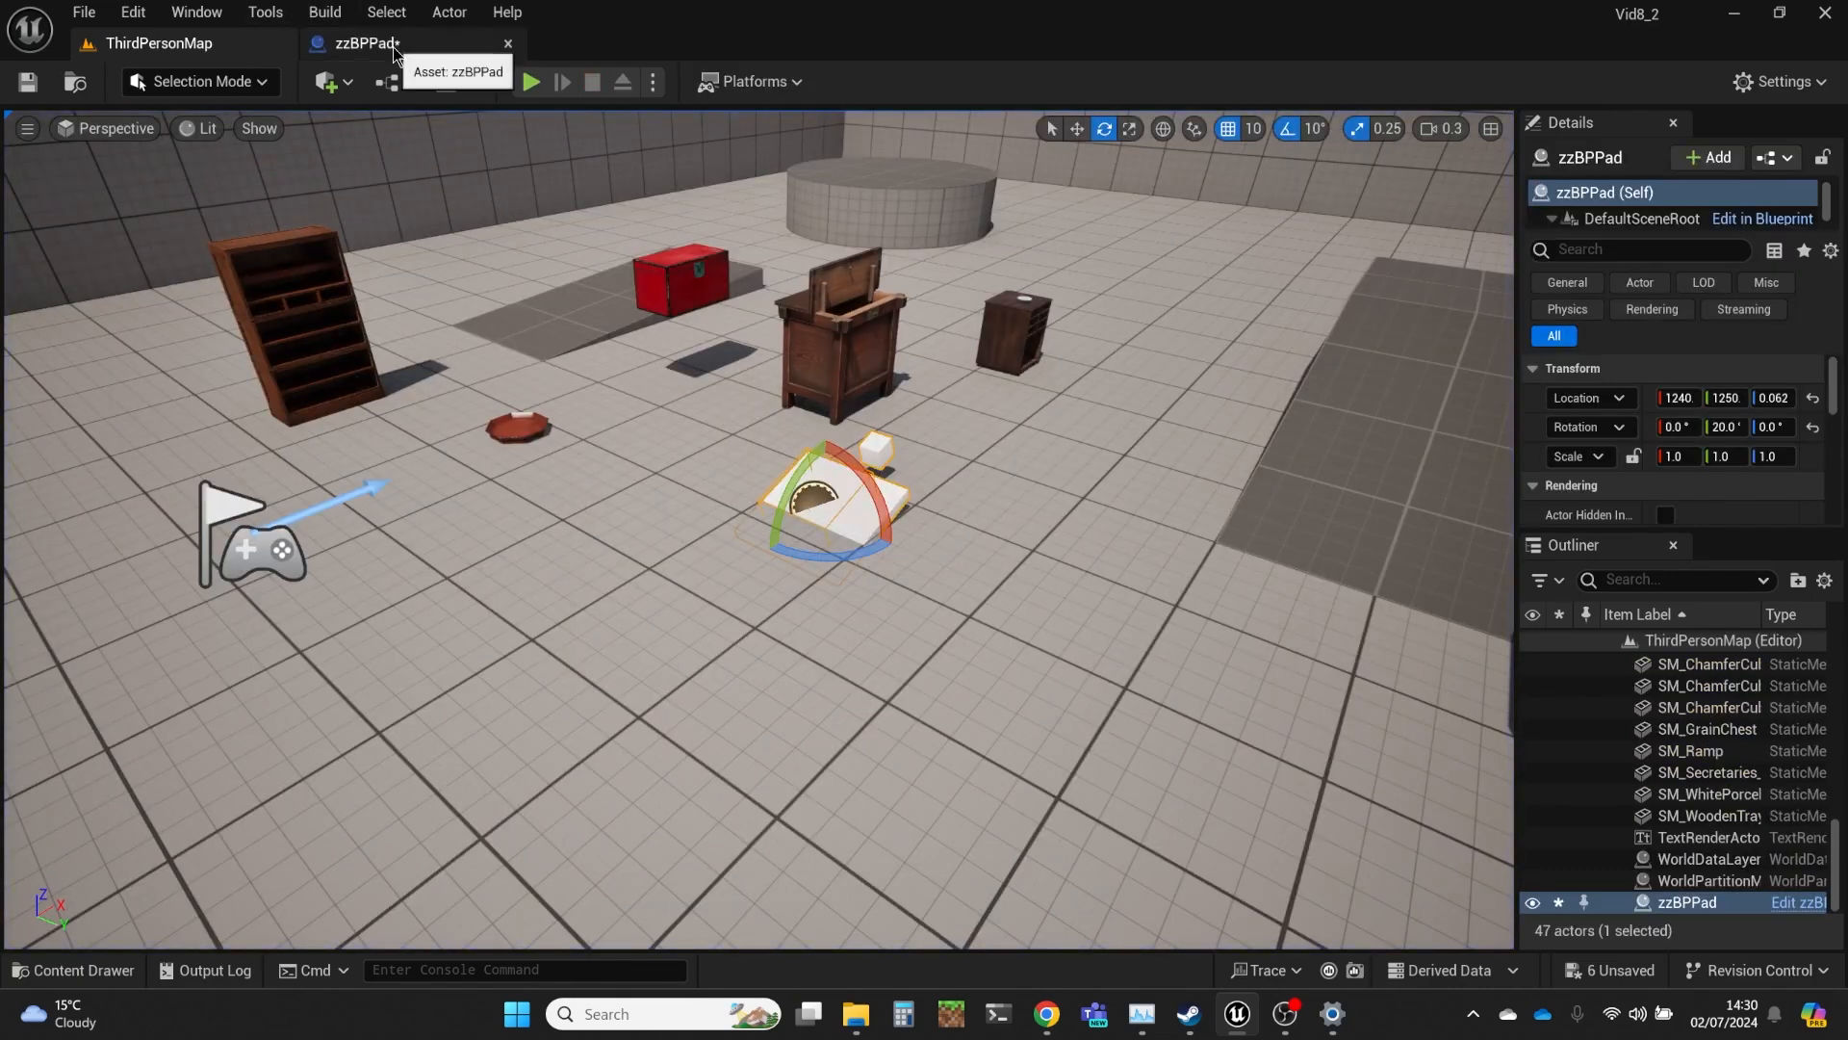
click(365, 42)
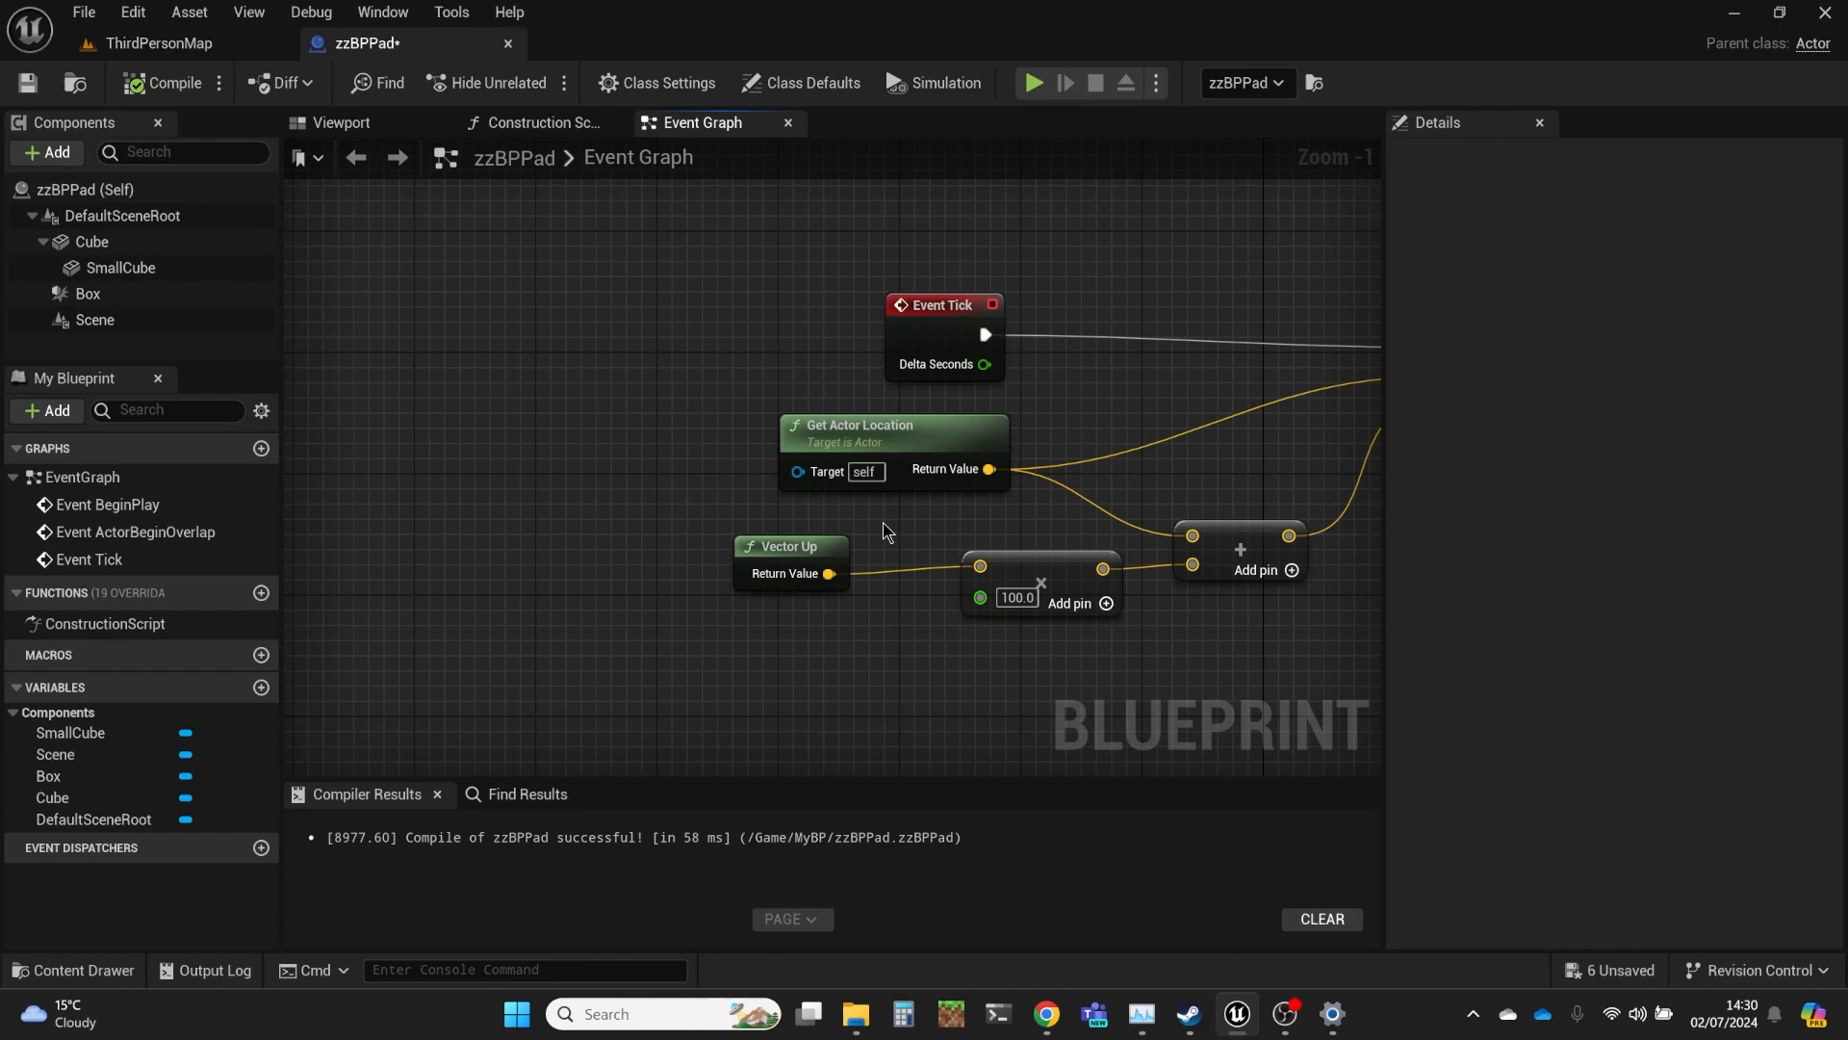
Add a Get Up Vector from Self to replace the fixed Vector Up input.
click(891, 424)
text(get)
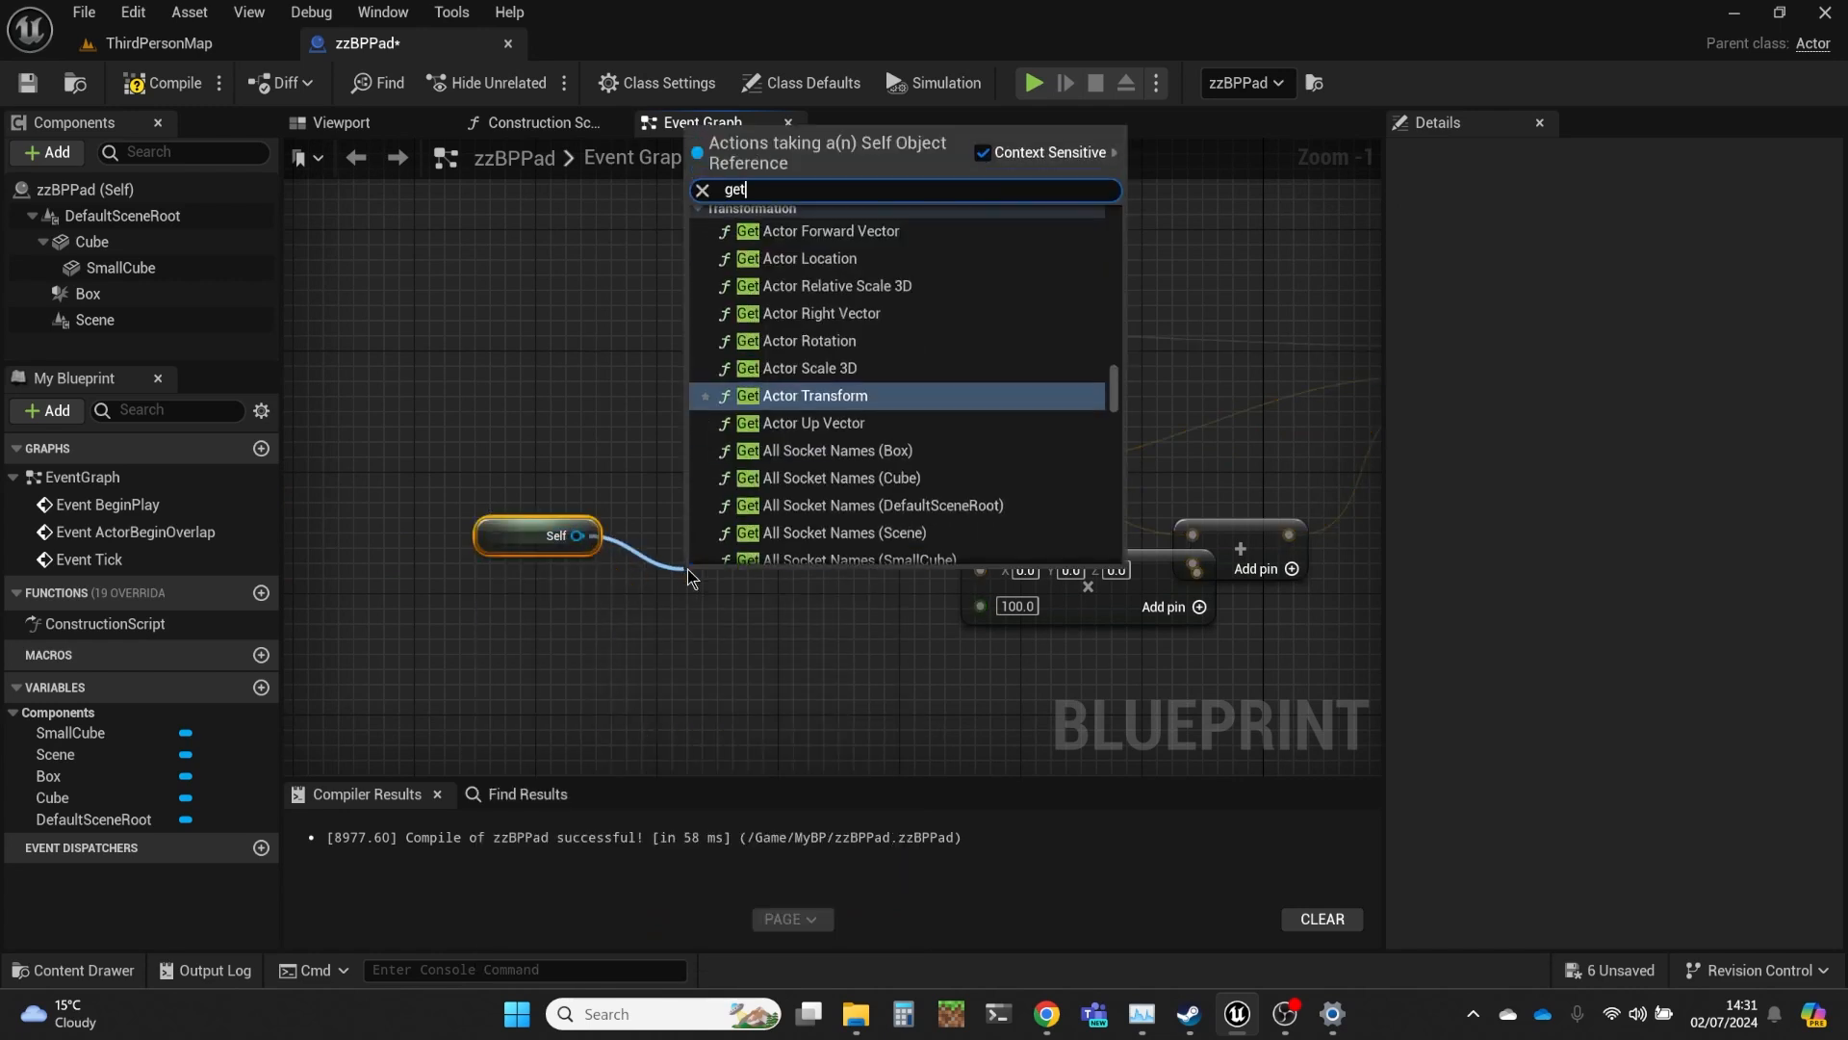
text(up)
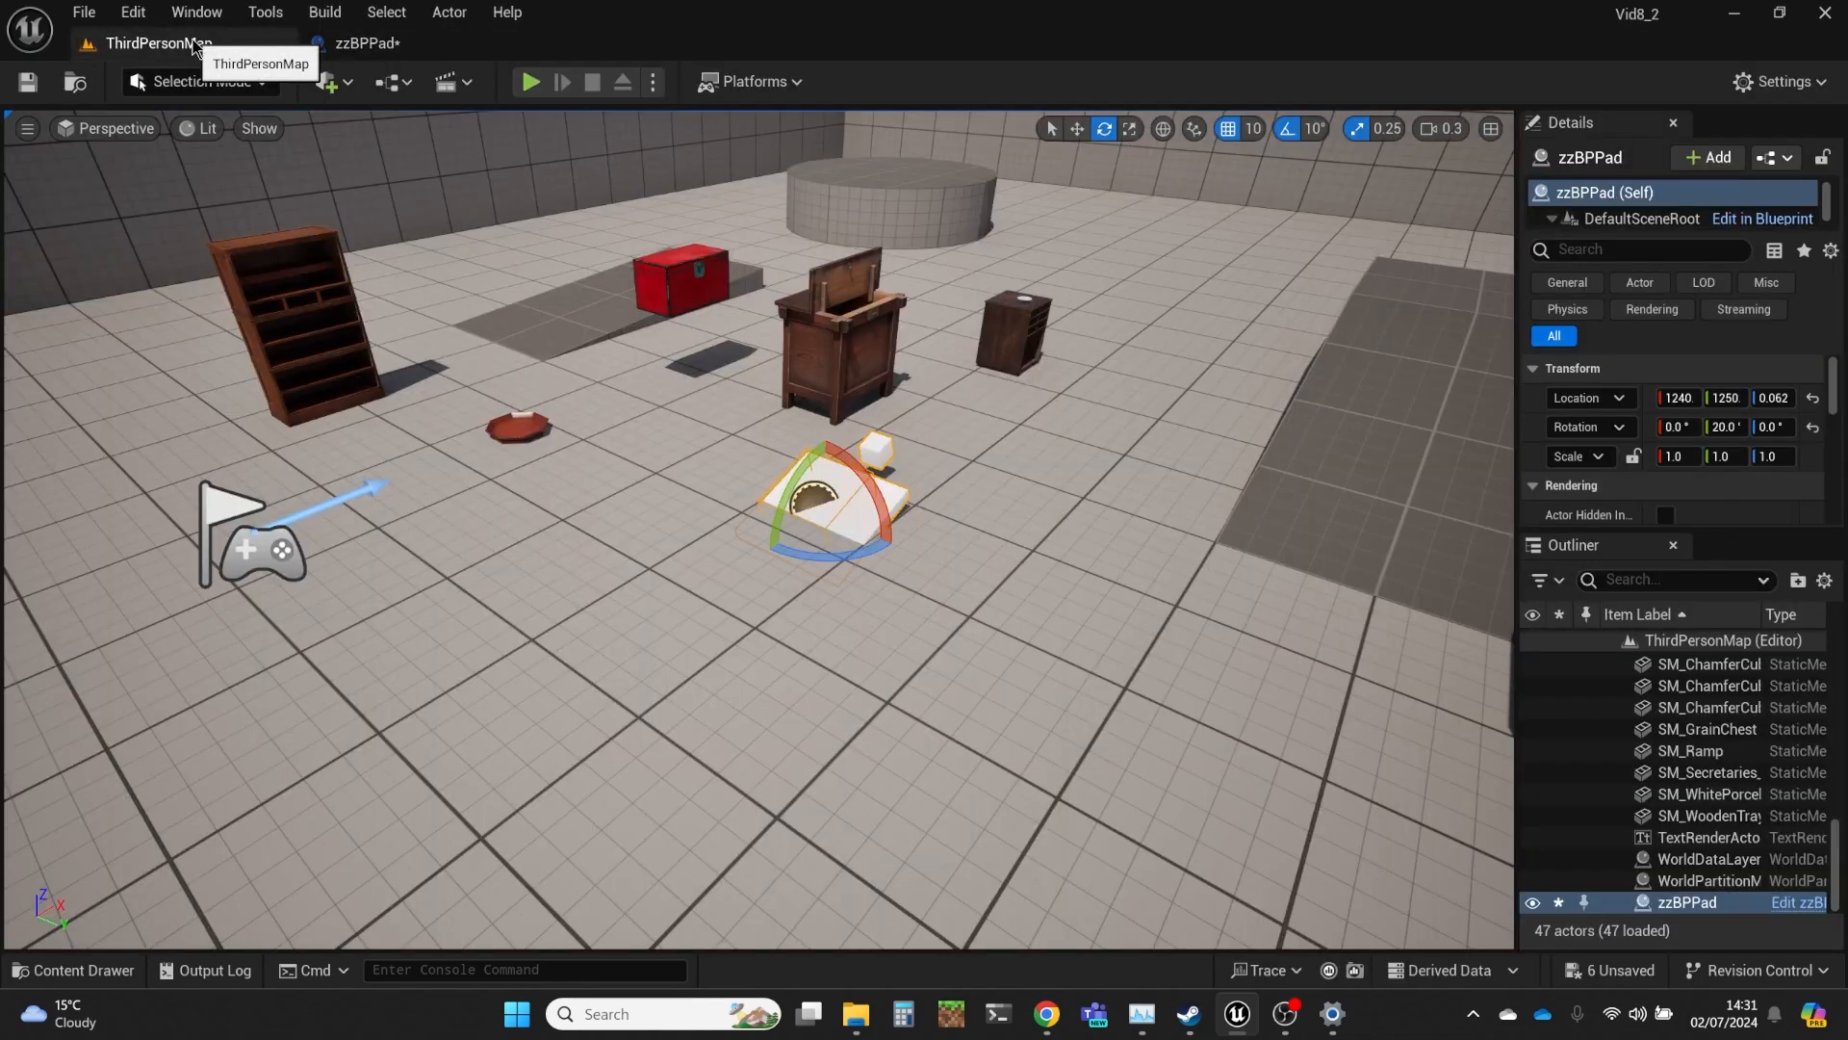
Play-test the tilted arrow, reset the pad rotation to 0°, and return to zzBPPad's graph.
click(530, 81)
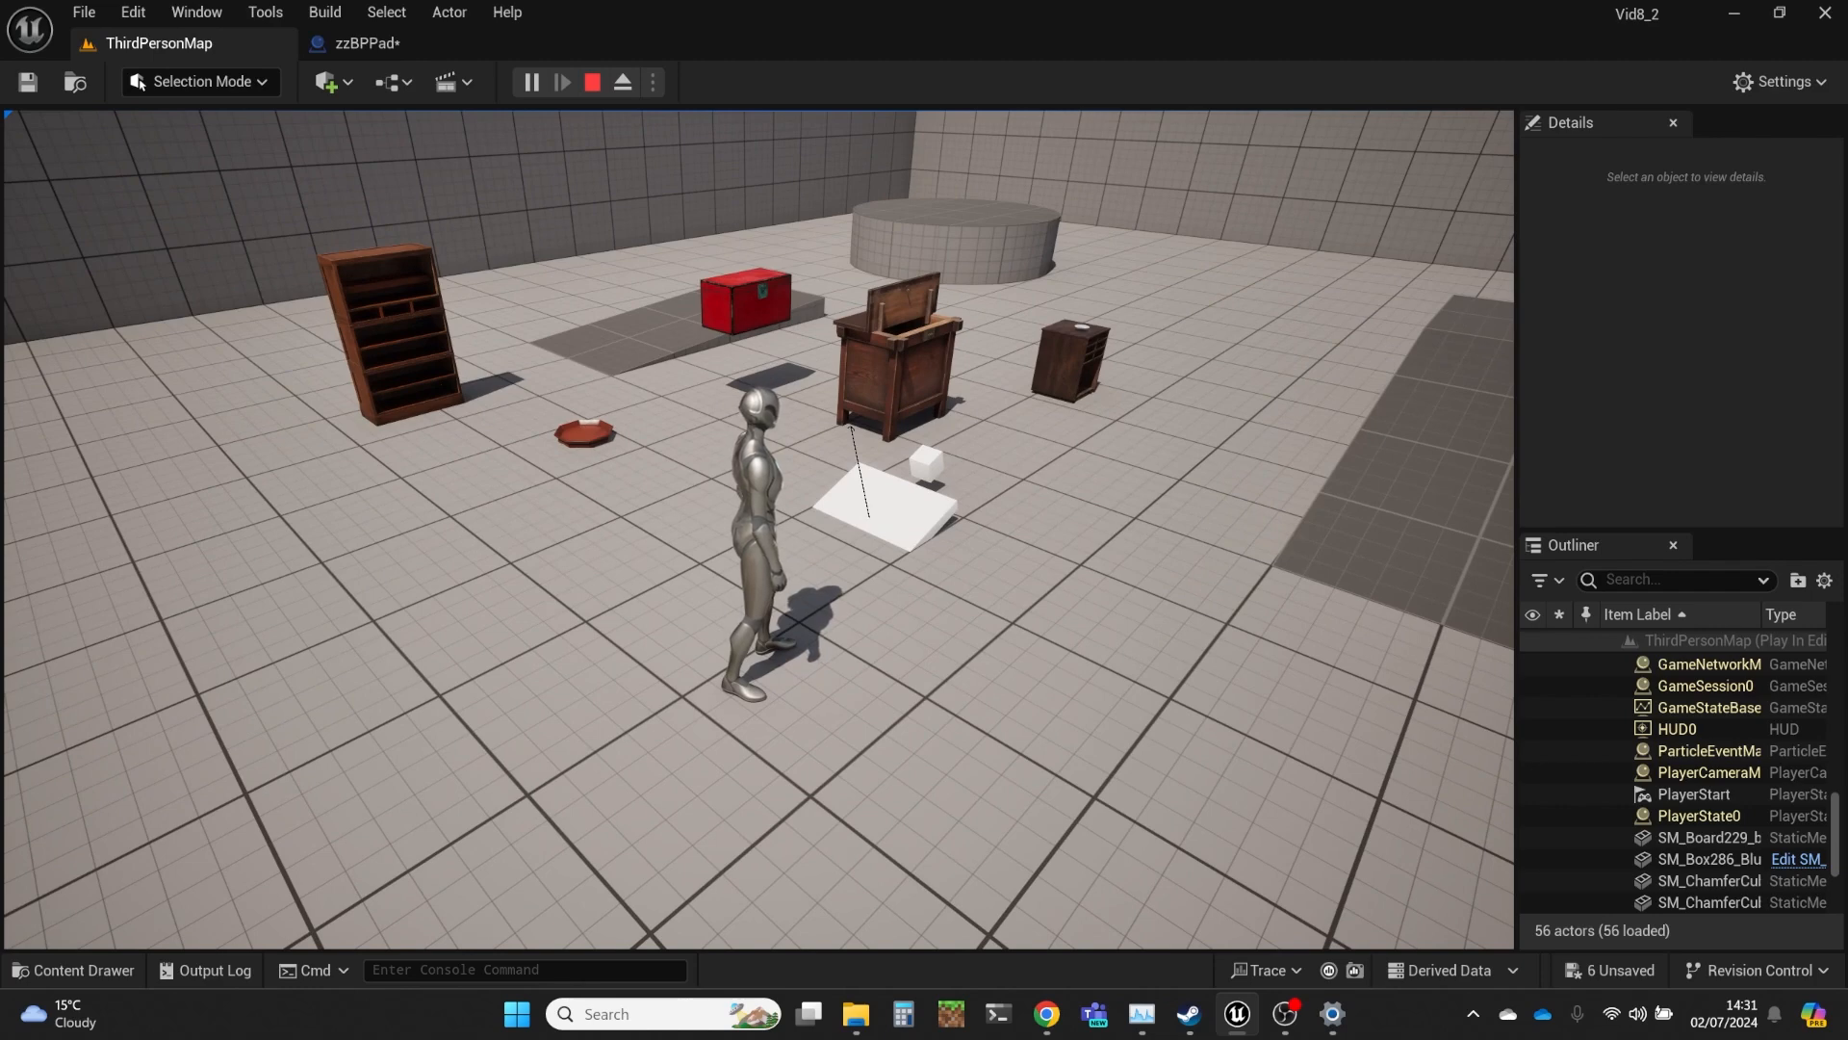
click(593, 81)
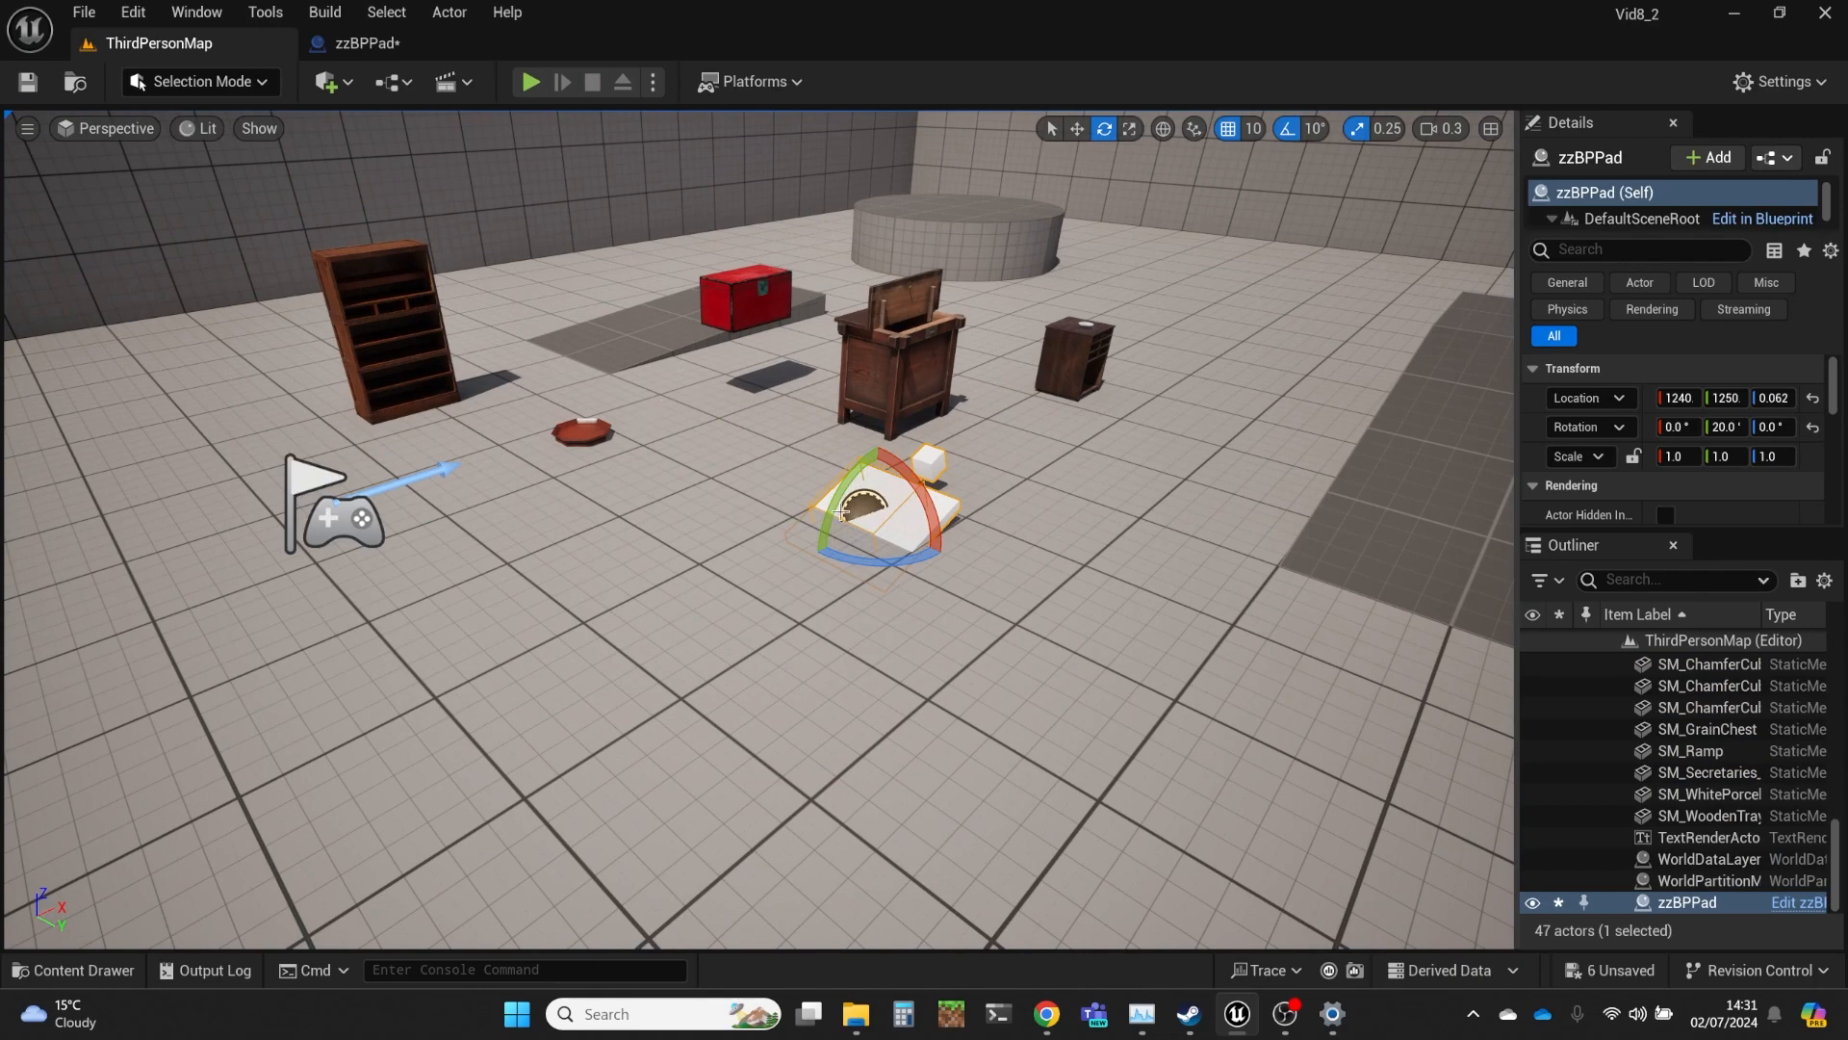
drag(861, 471, 878, 578)
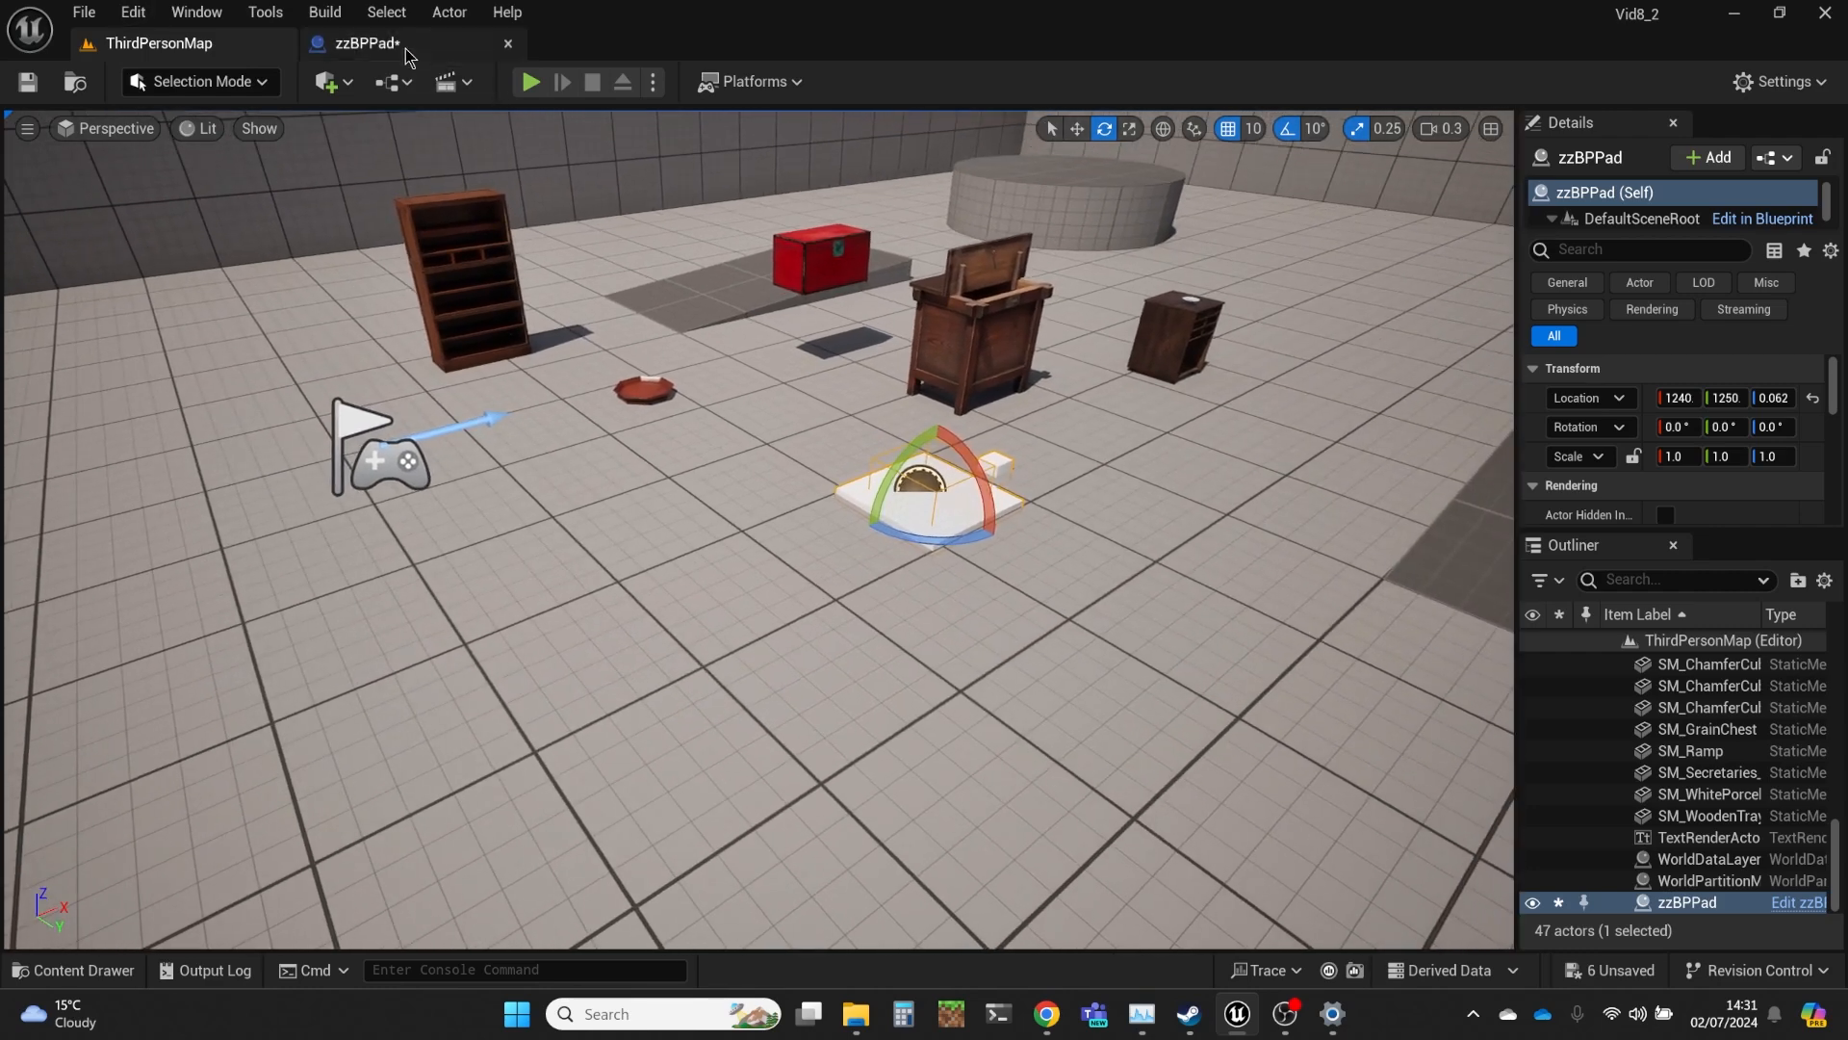
click(365, 43)
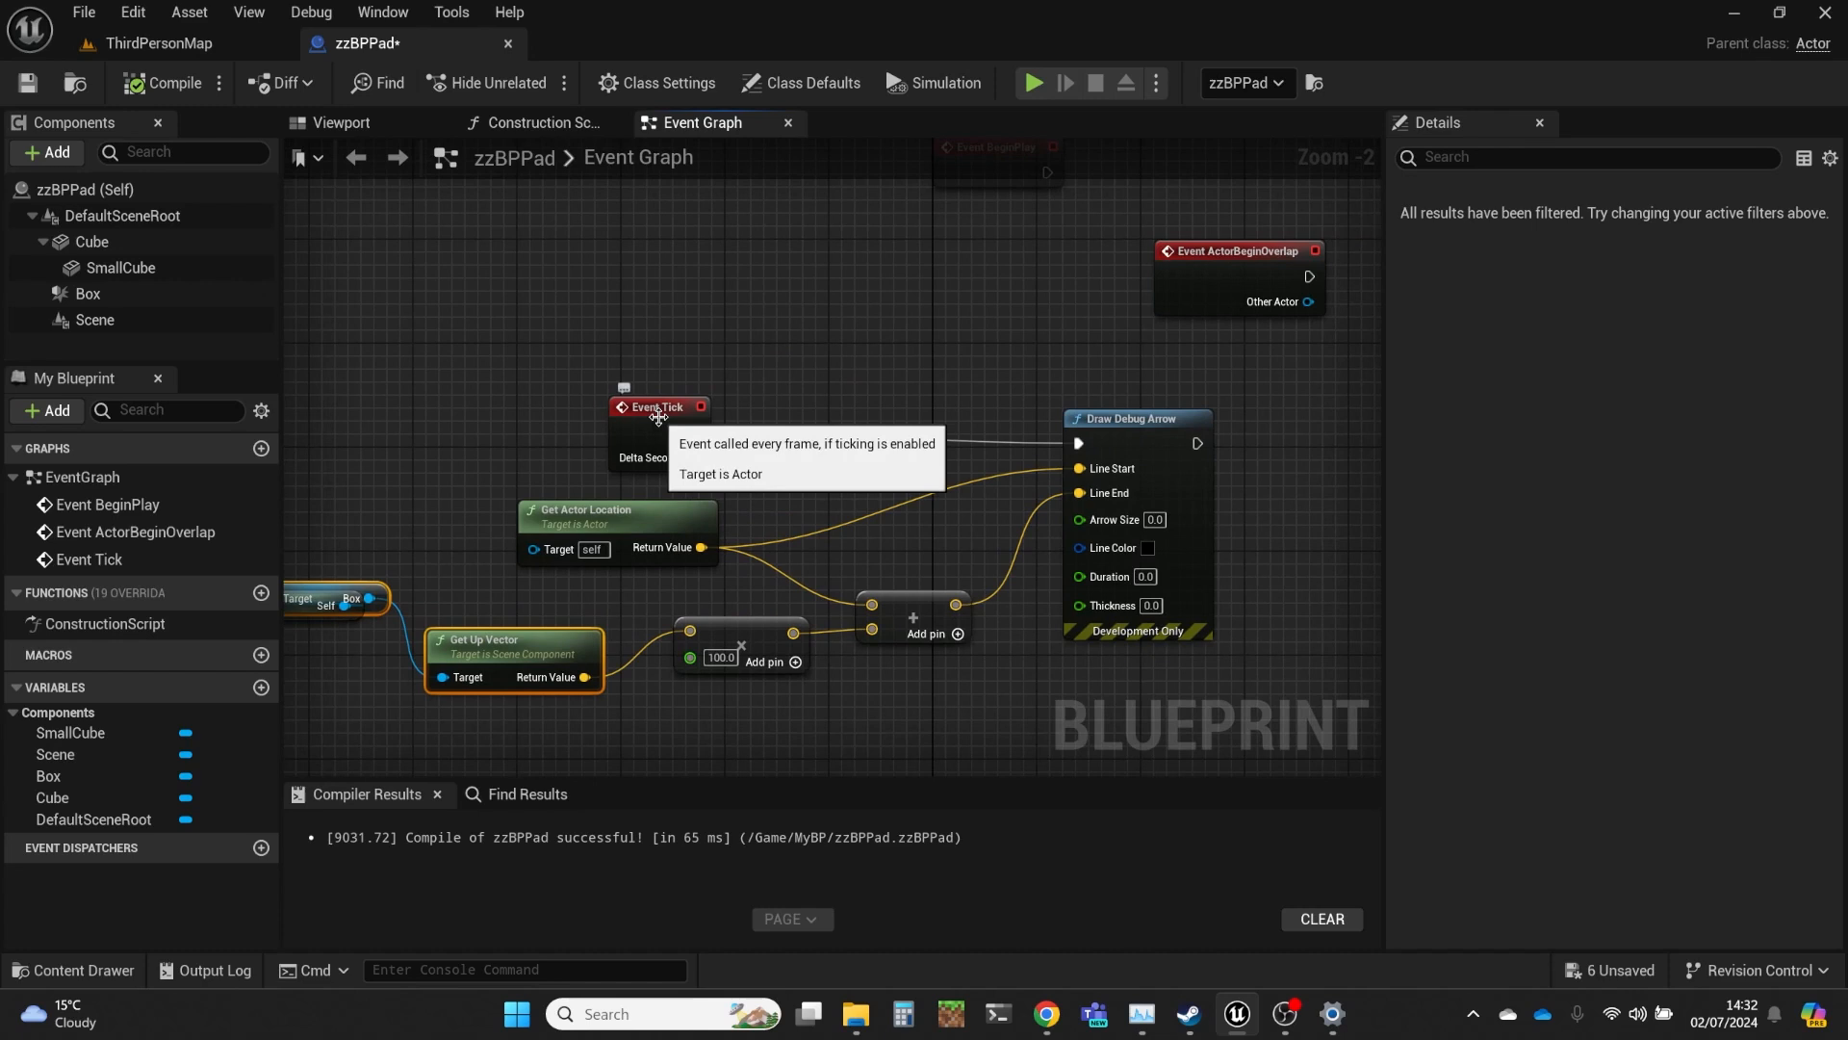
drag(658, 407, 852, 343)
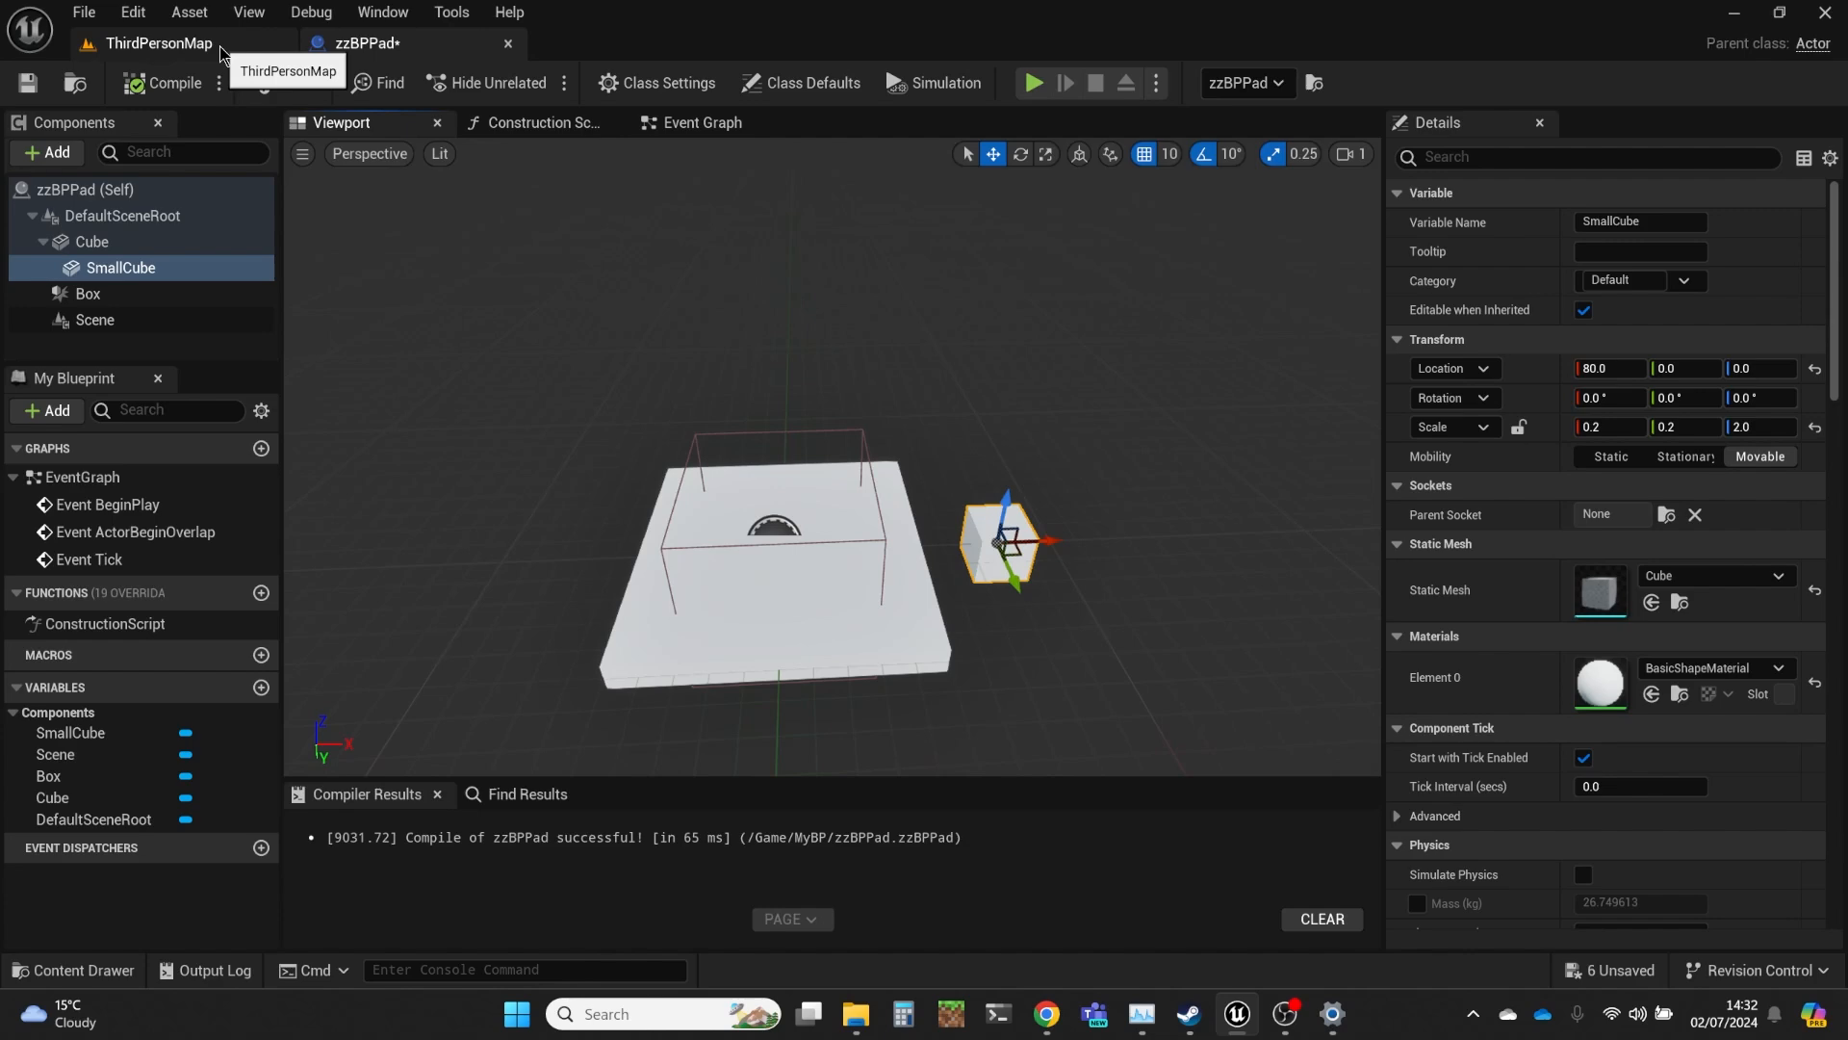
click(160, 42)
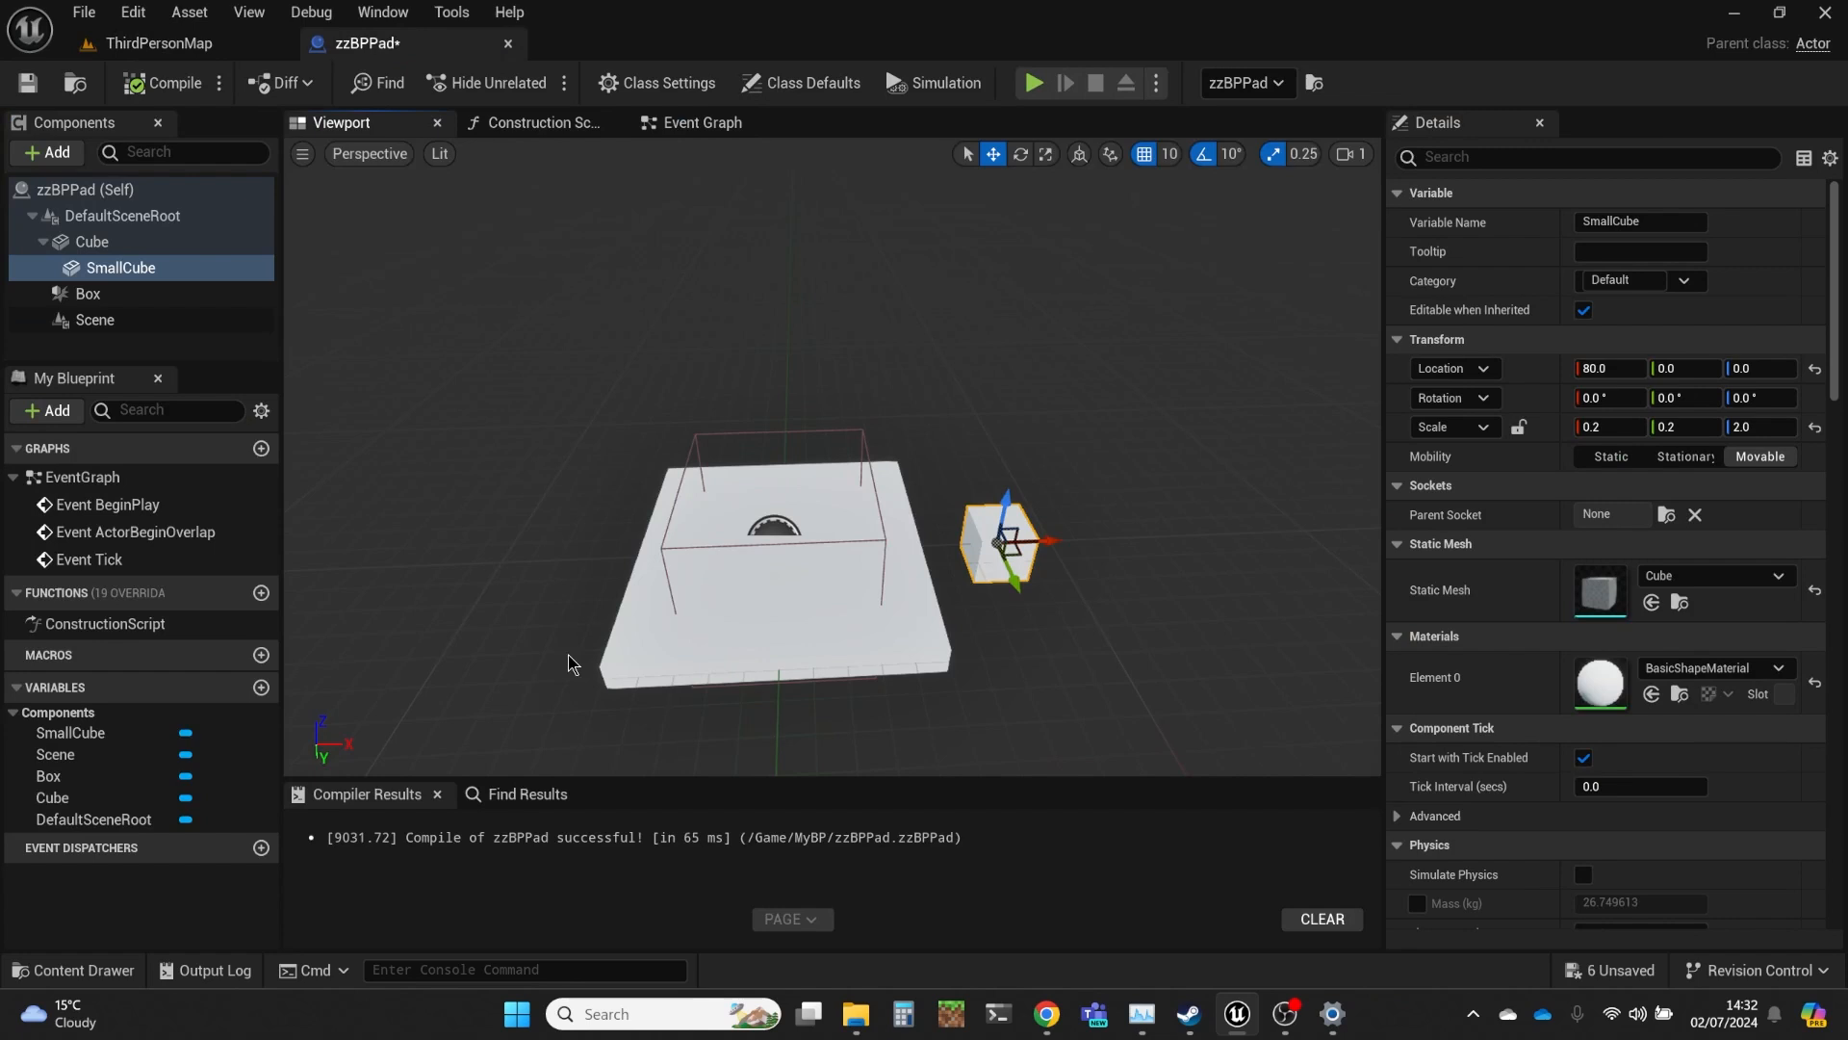
click(701, 123)
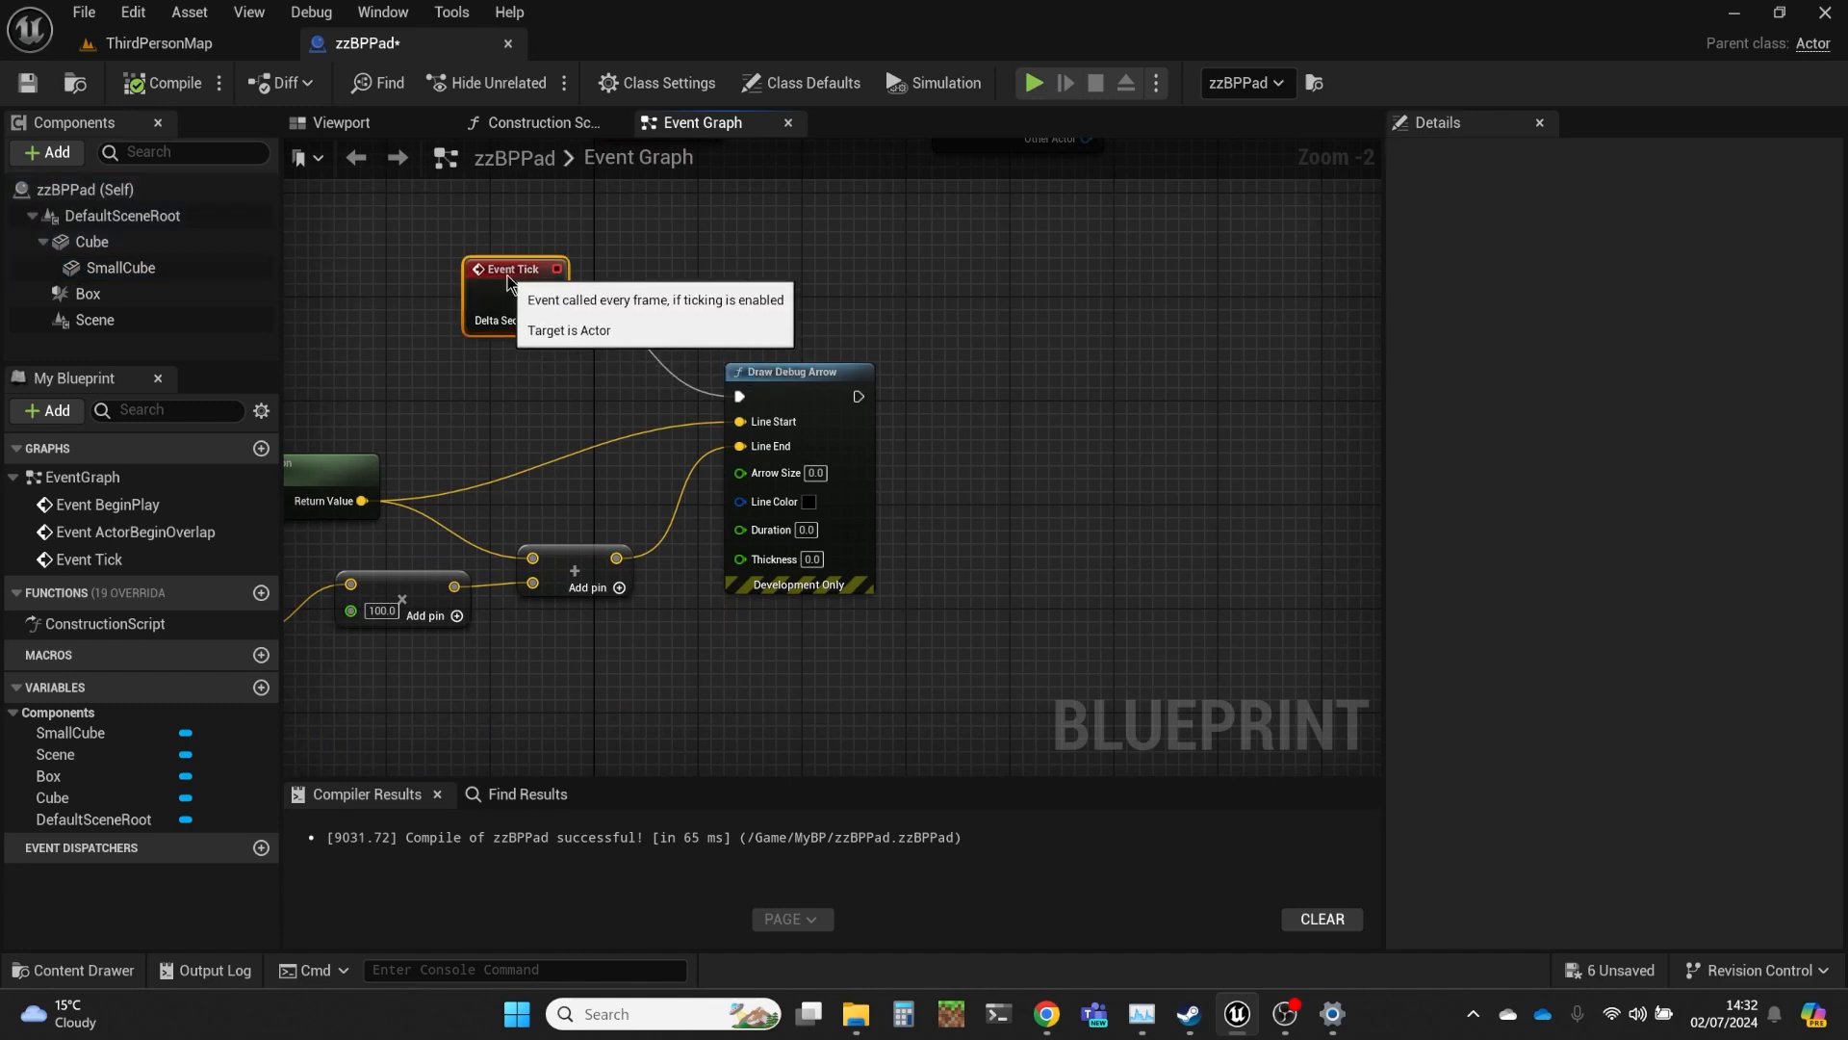
mouse_move(587, 393)
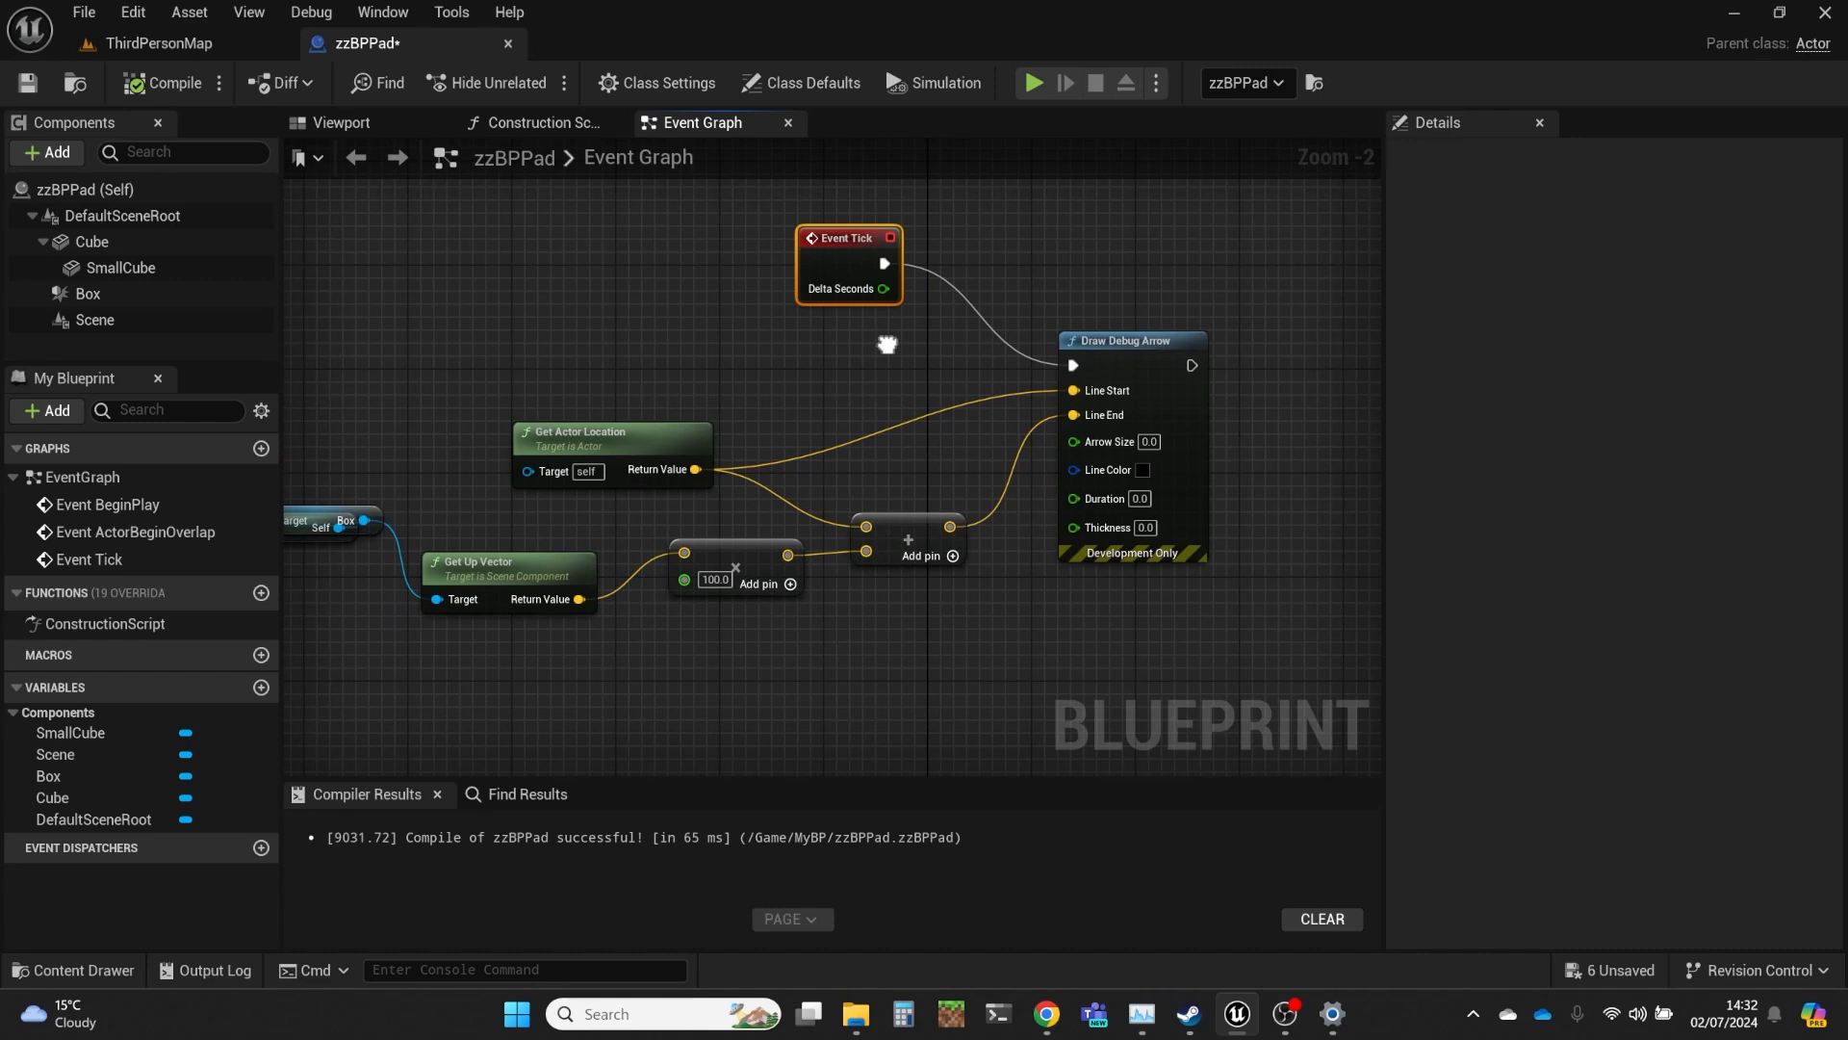
mouse_move(612, 422)
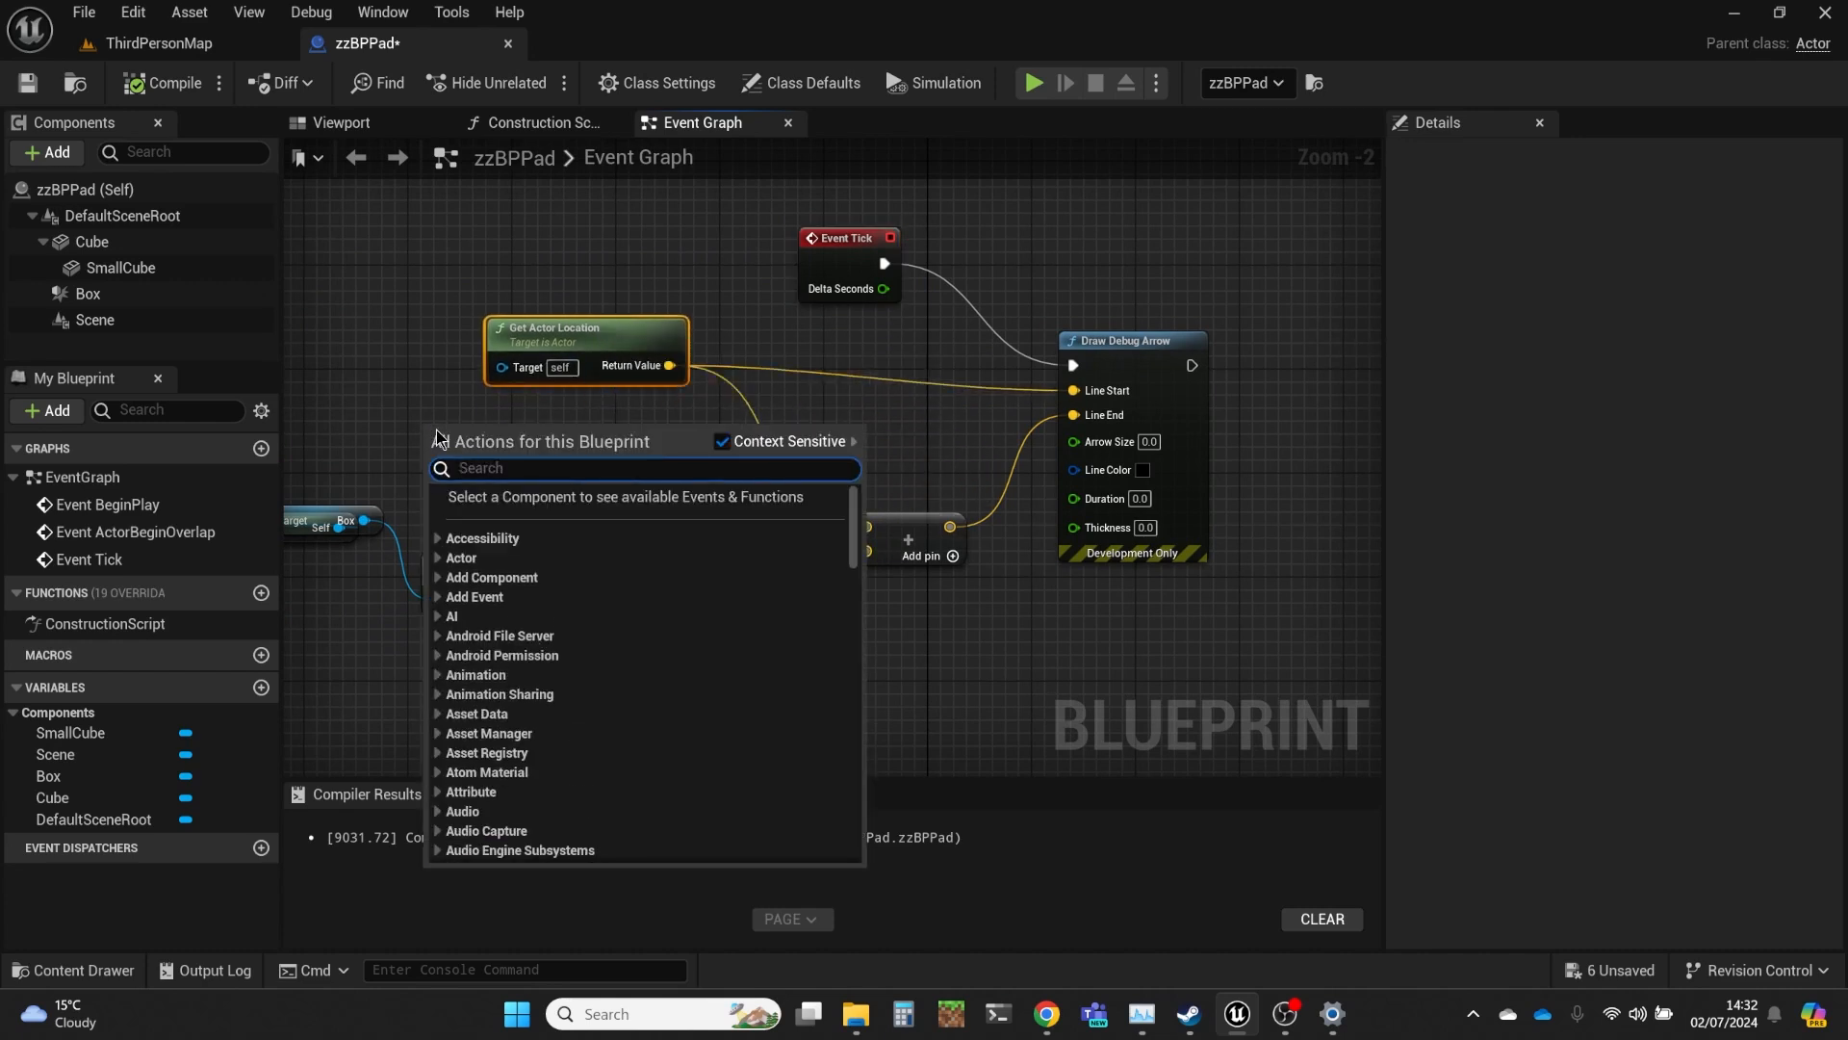
Add Get Player Pawn feeding a second Get Actor Location node.
text(get actor)
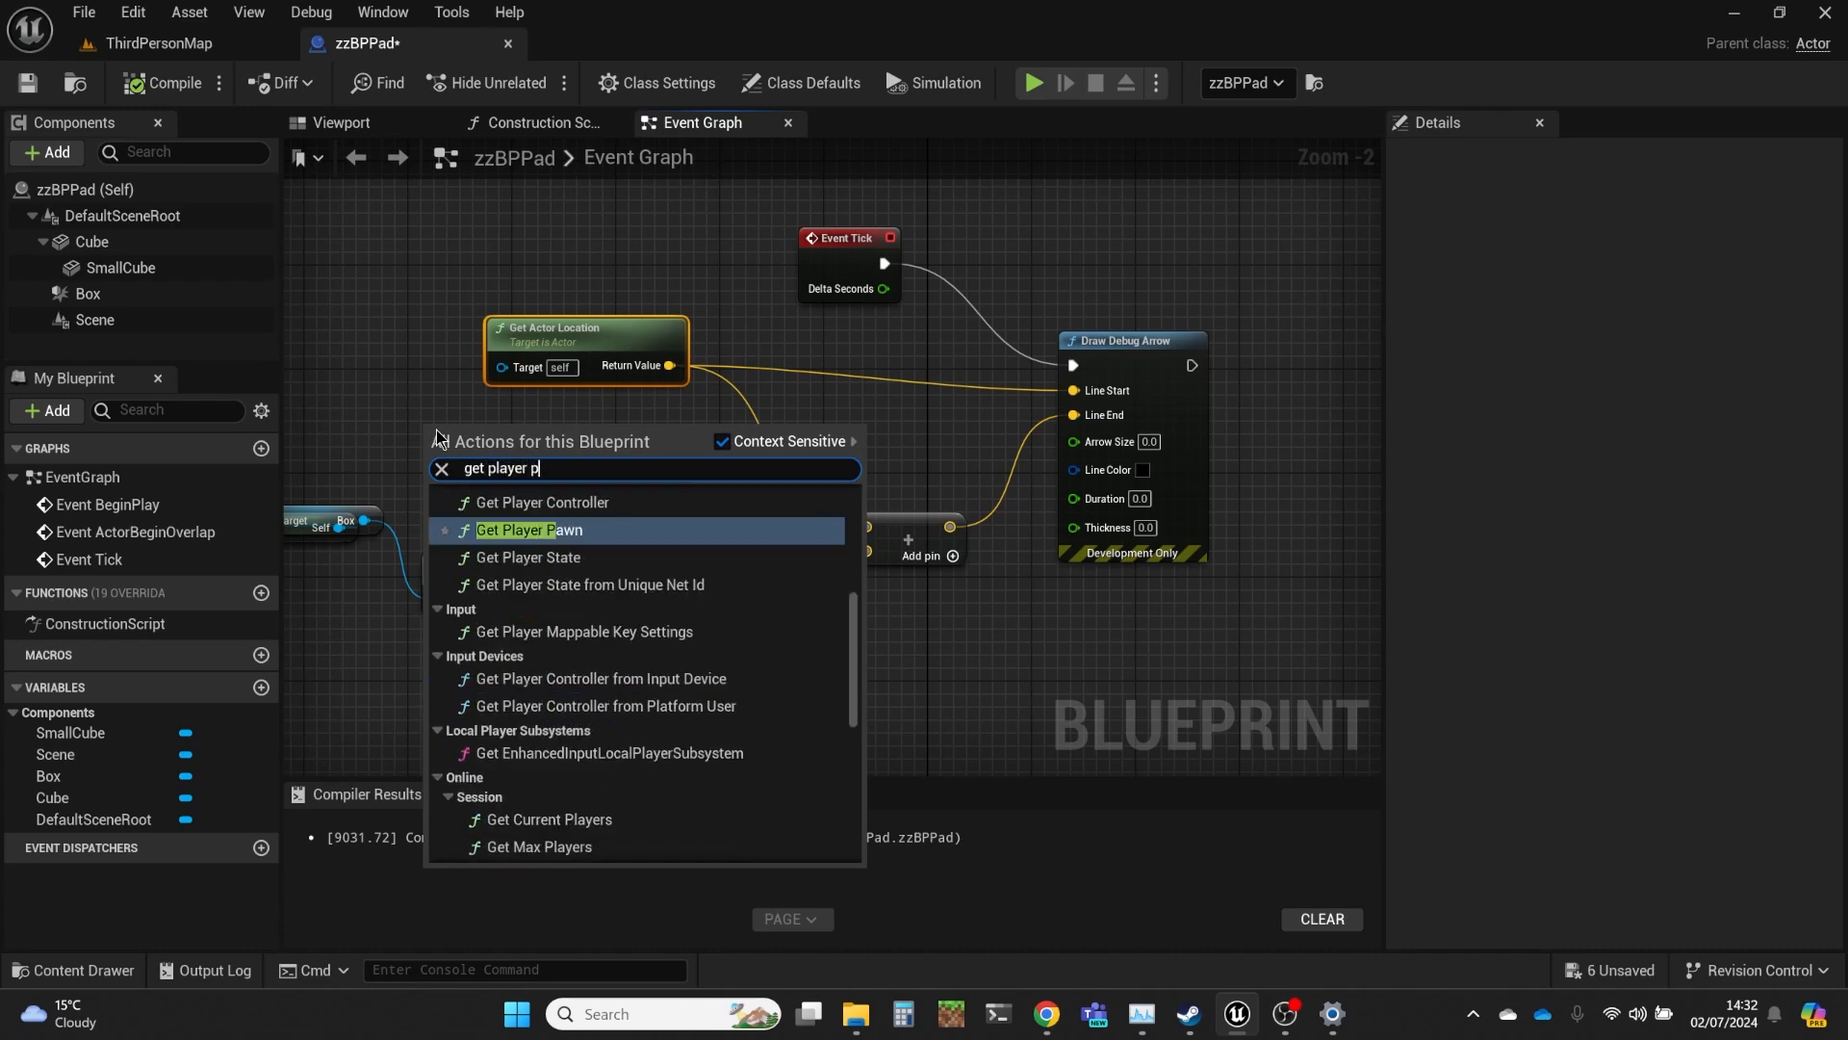
click(522, 529)
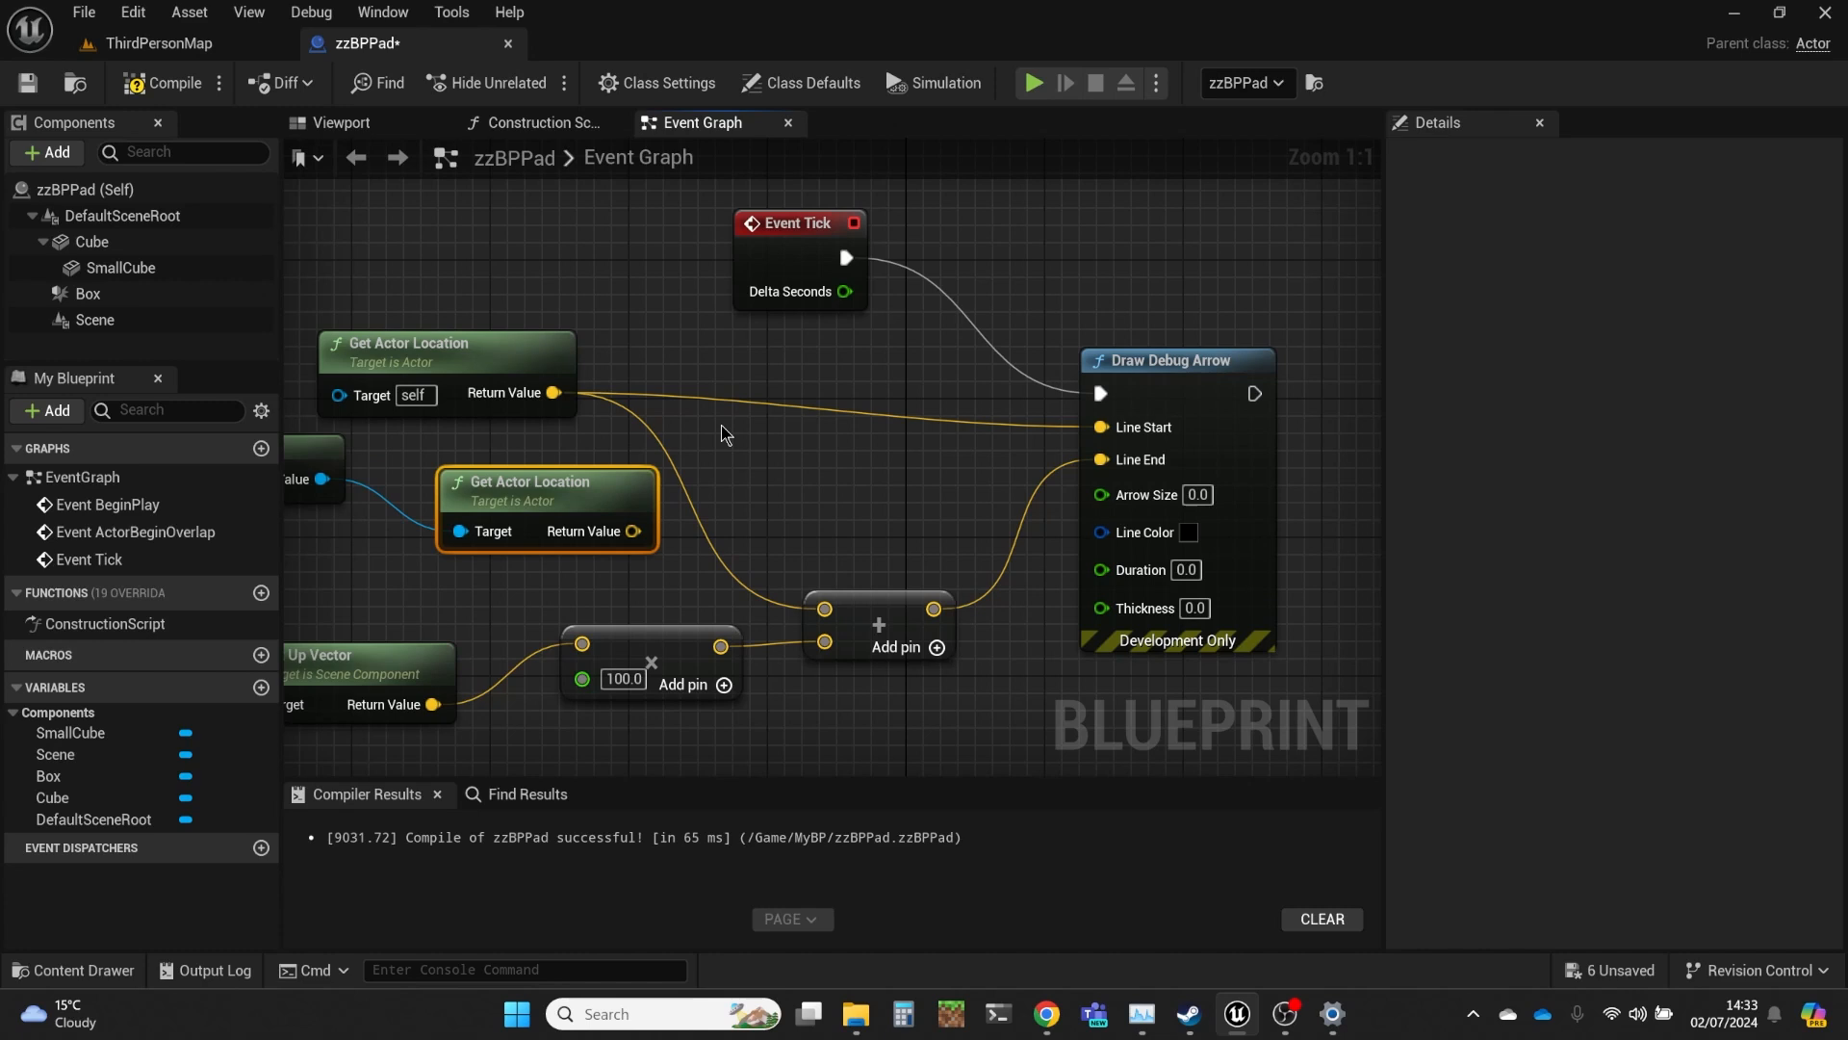
mouse_move(555, 393)
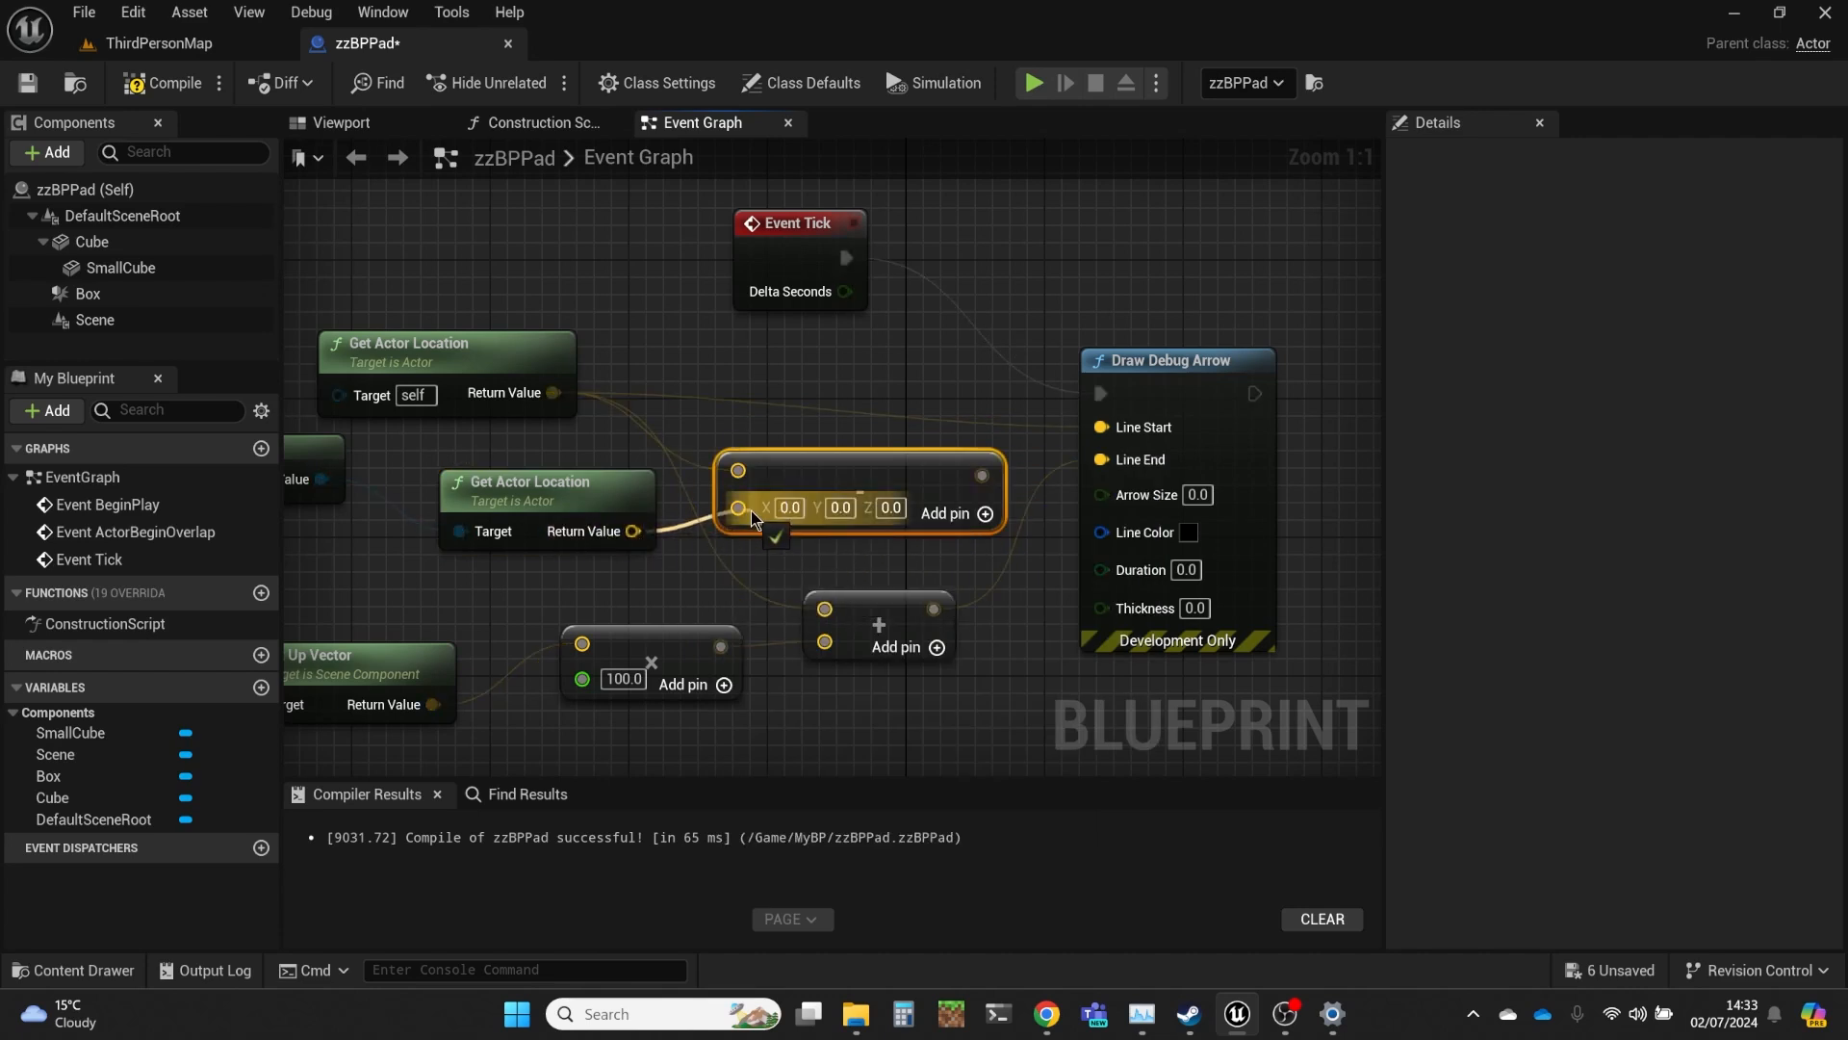
mouse_move(812, 481)
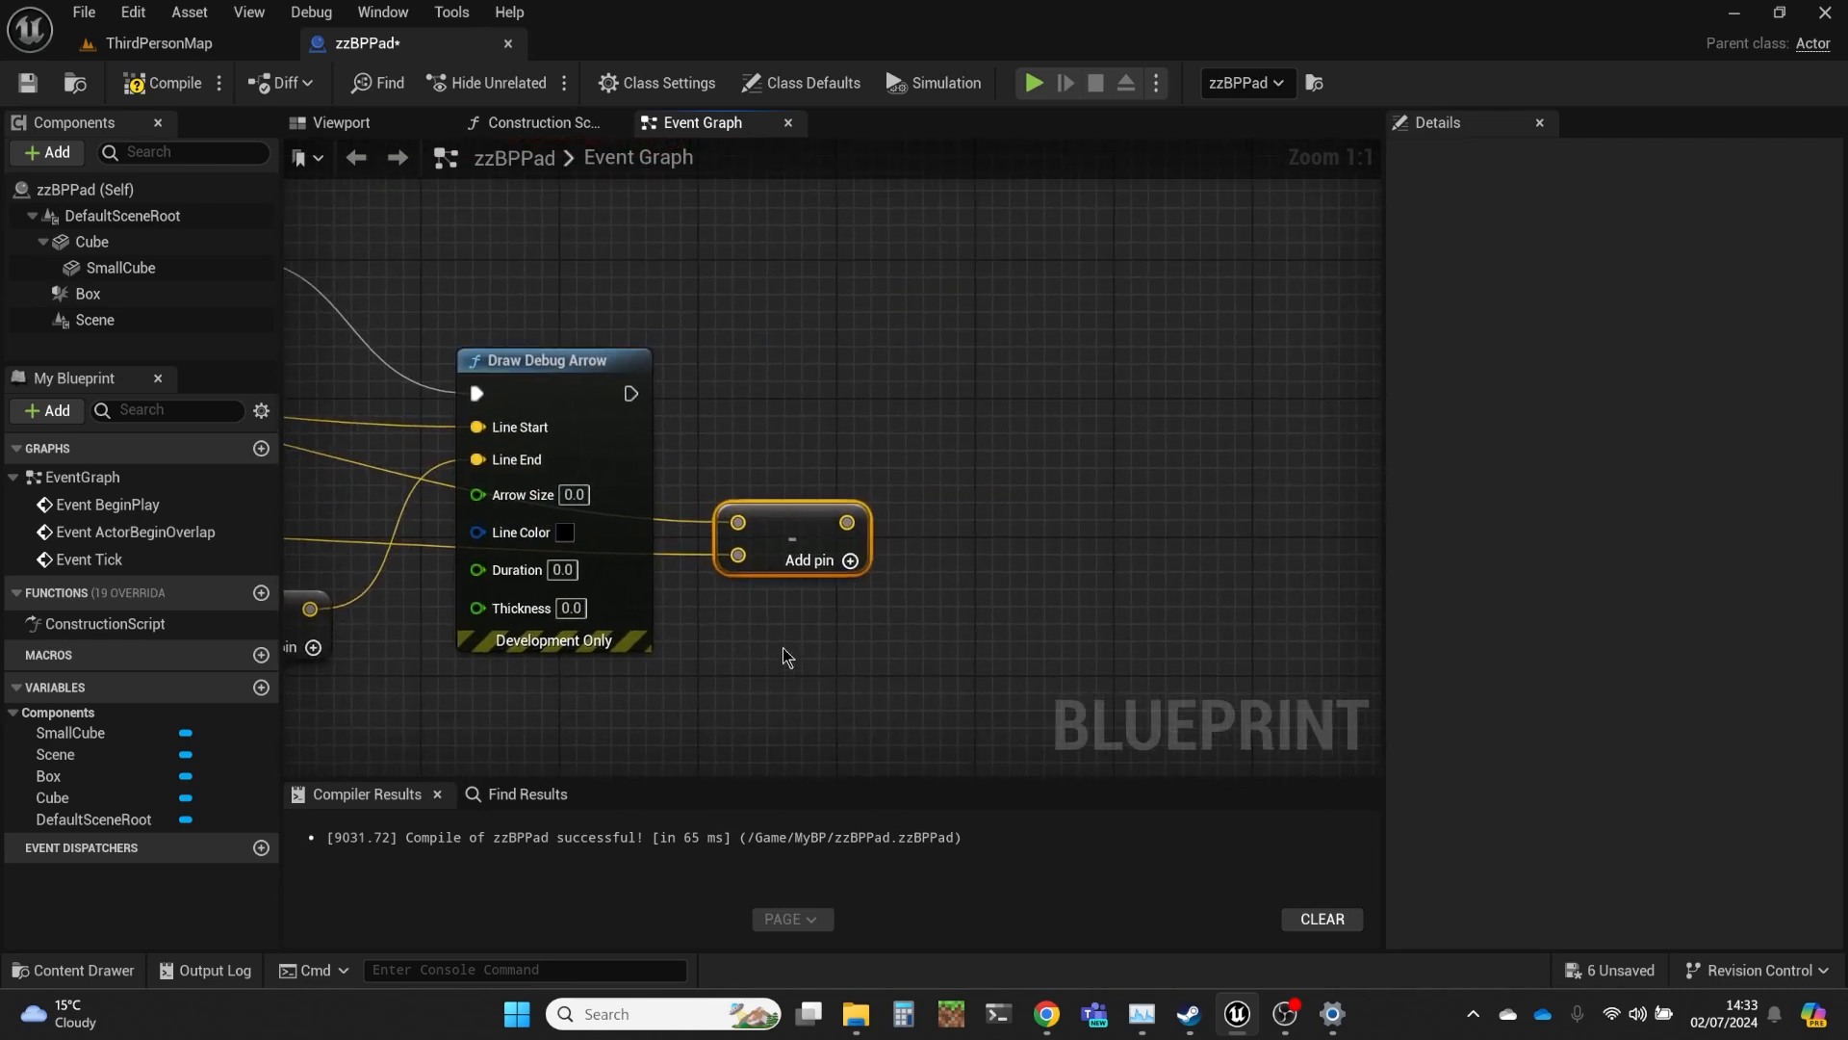
mouse_move(766, 637)
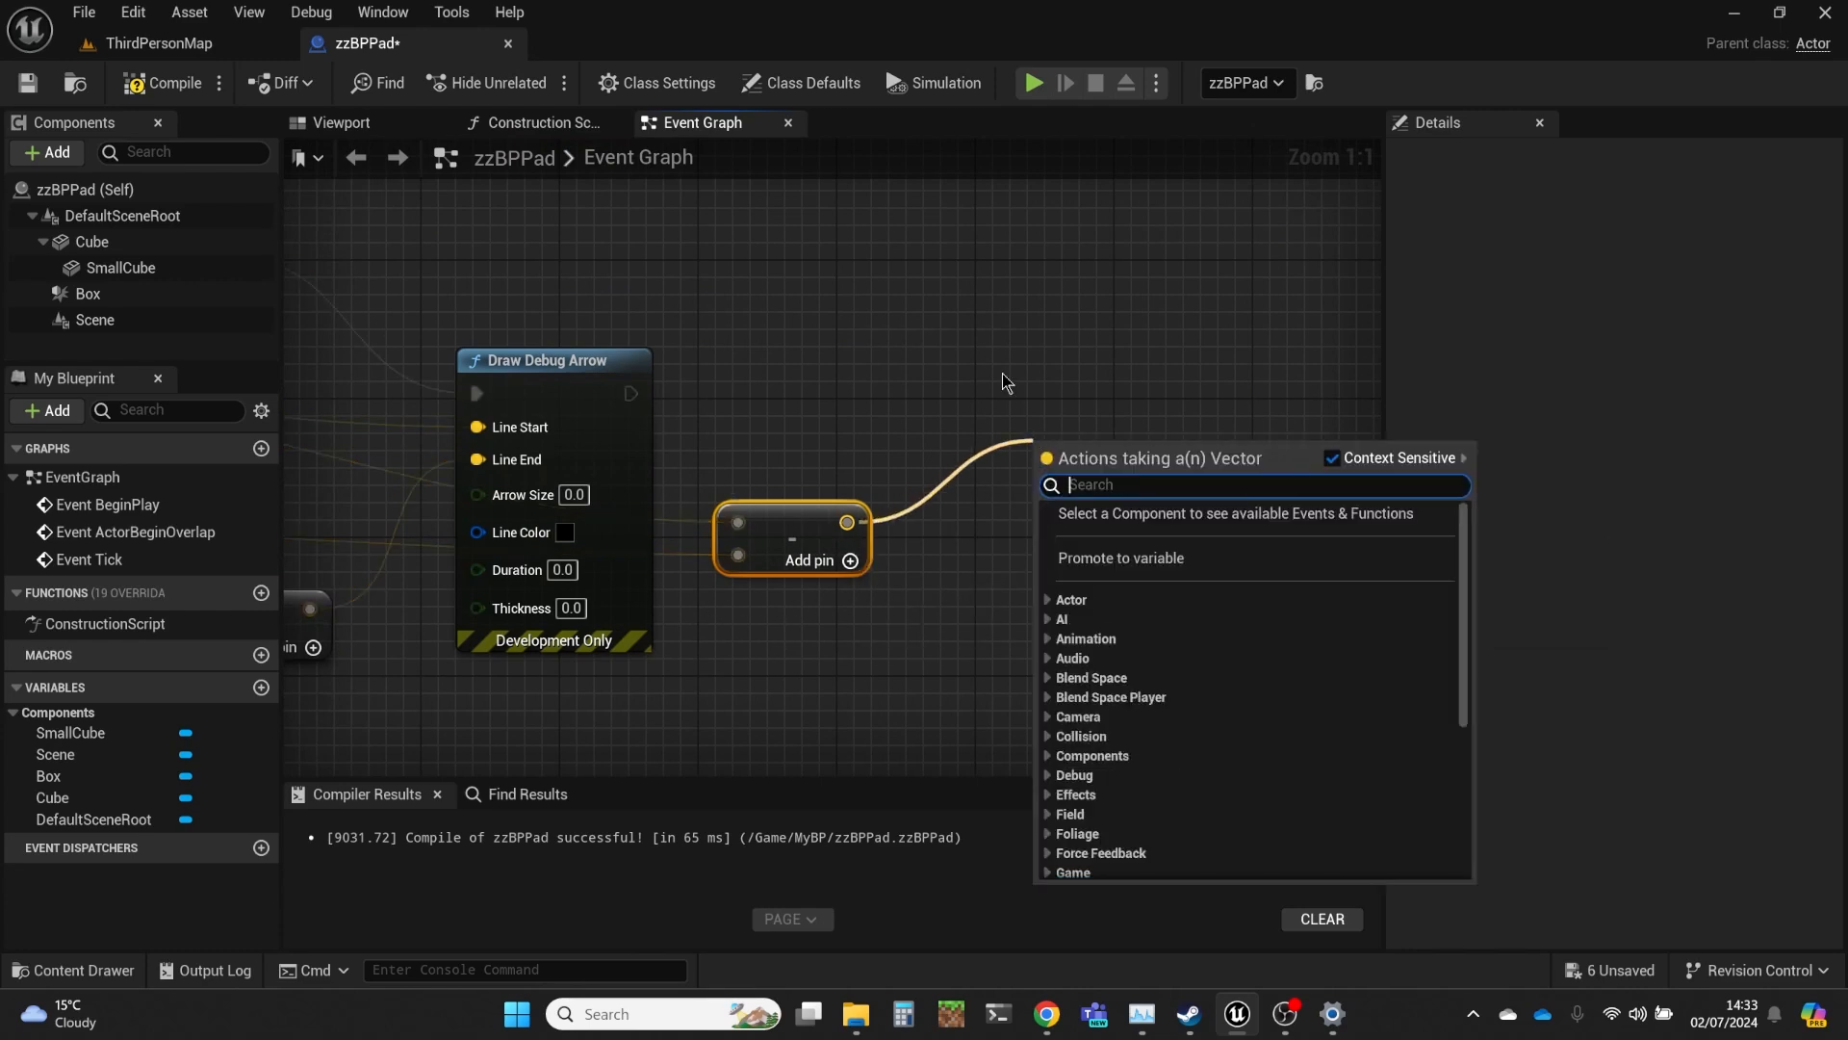
Add a Get Reflection Vector node taking its Direction from the Subtract output.
text(reflec)
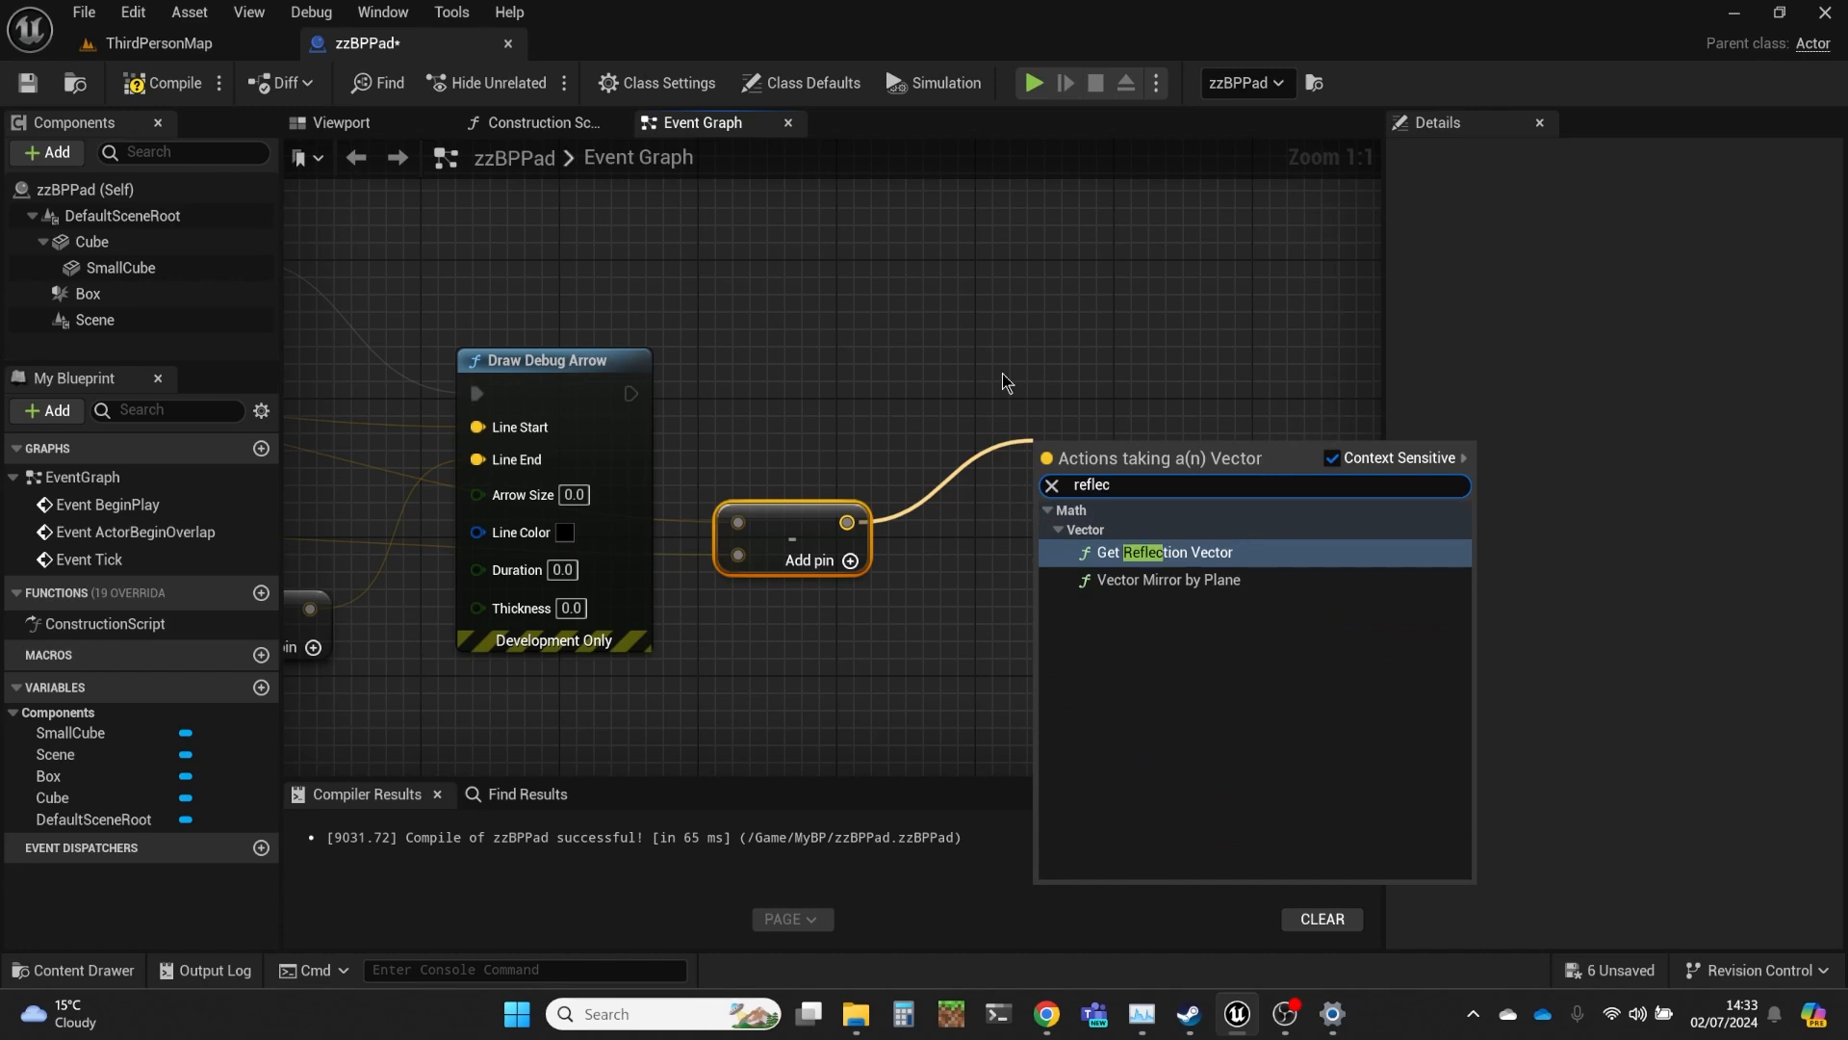
click(1173, 552)
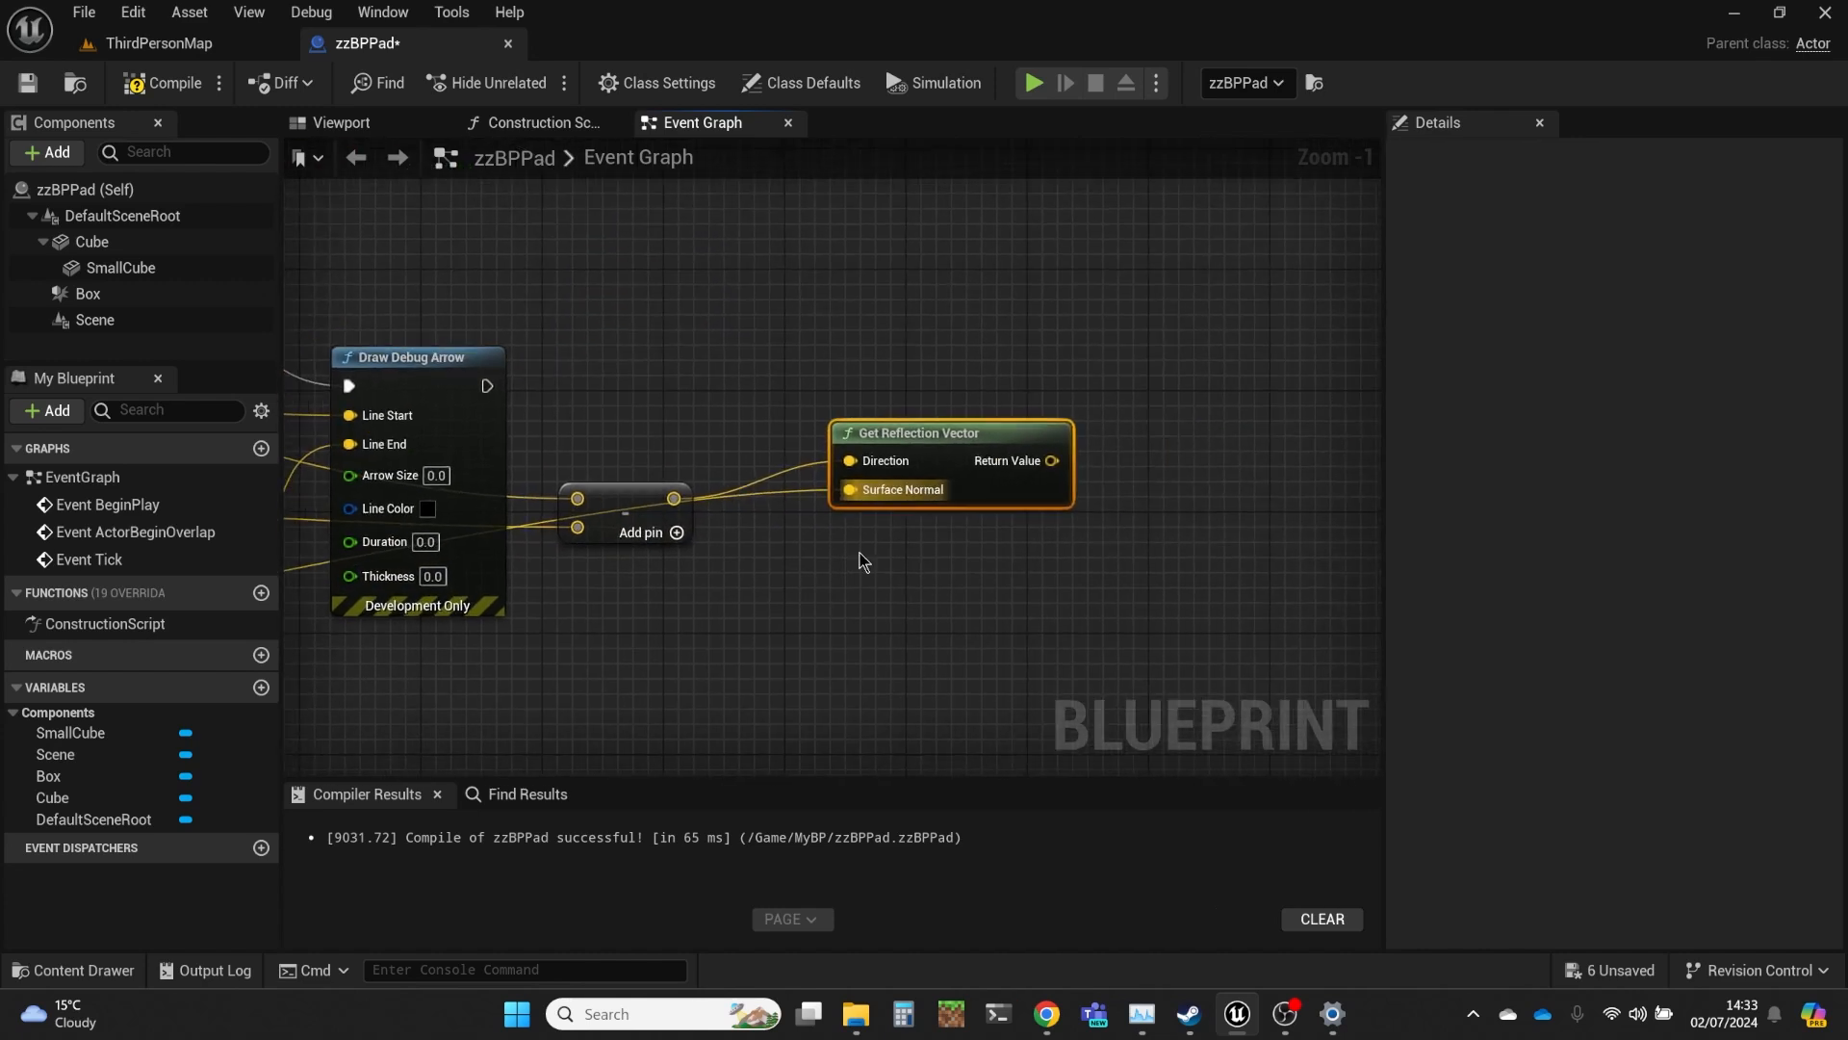
mouse_move(697, 335)
text(+)
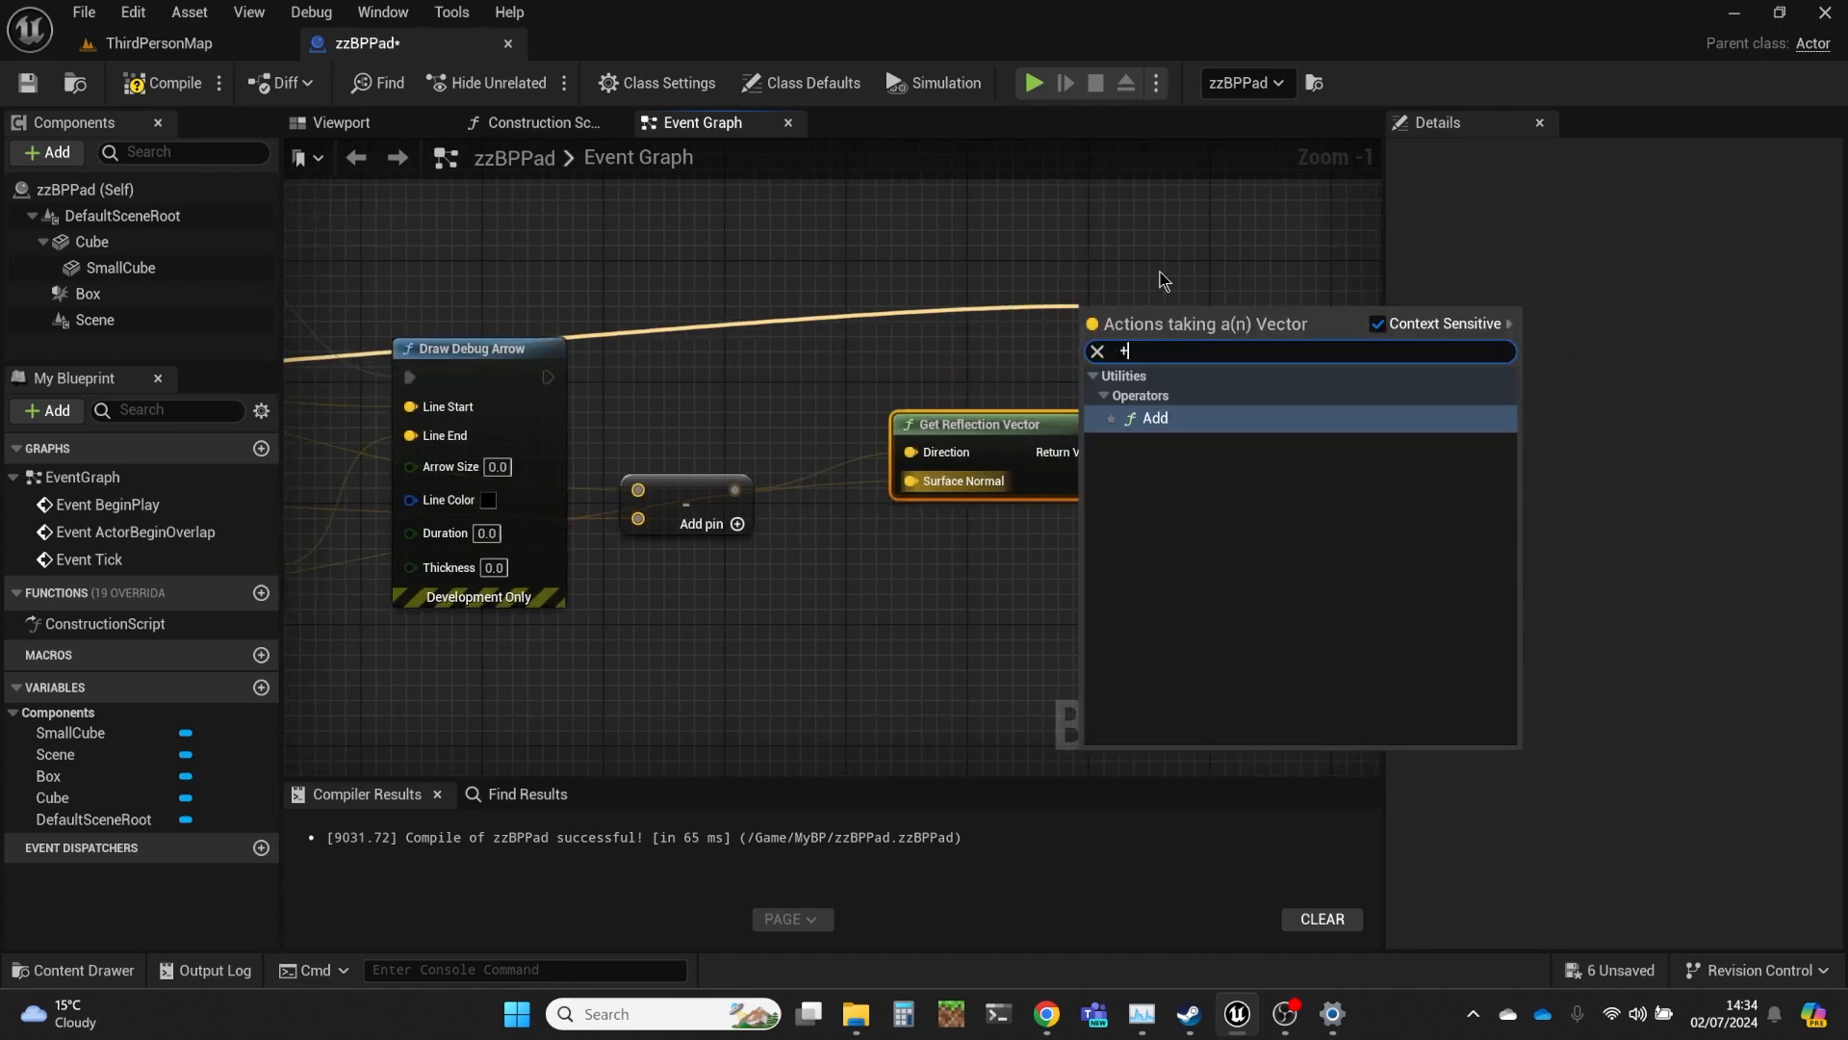
Add the reflected vector to a location and set SmallCube's world location to the sum.
click(1154, 418)
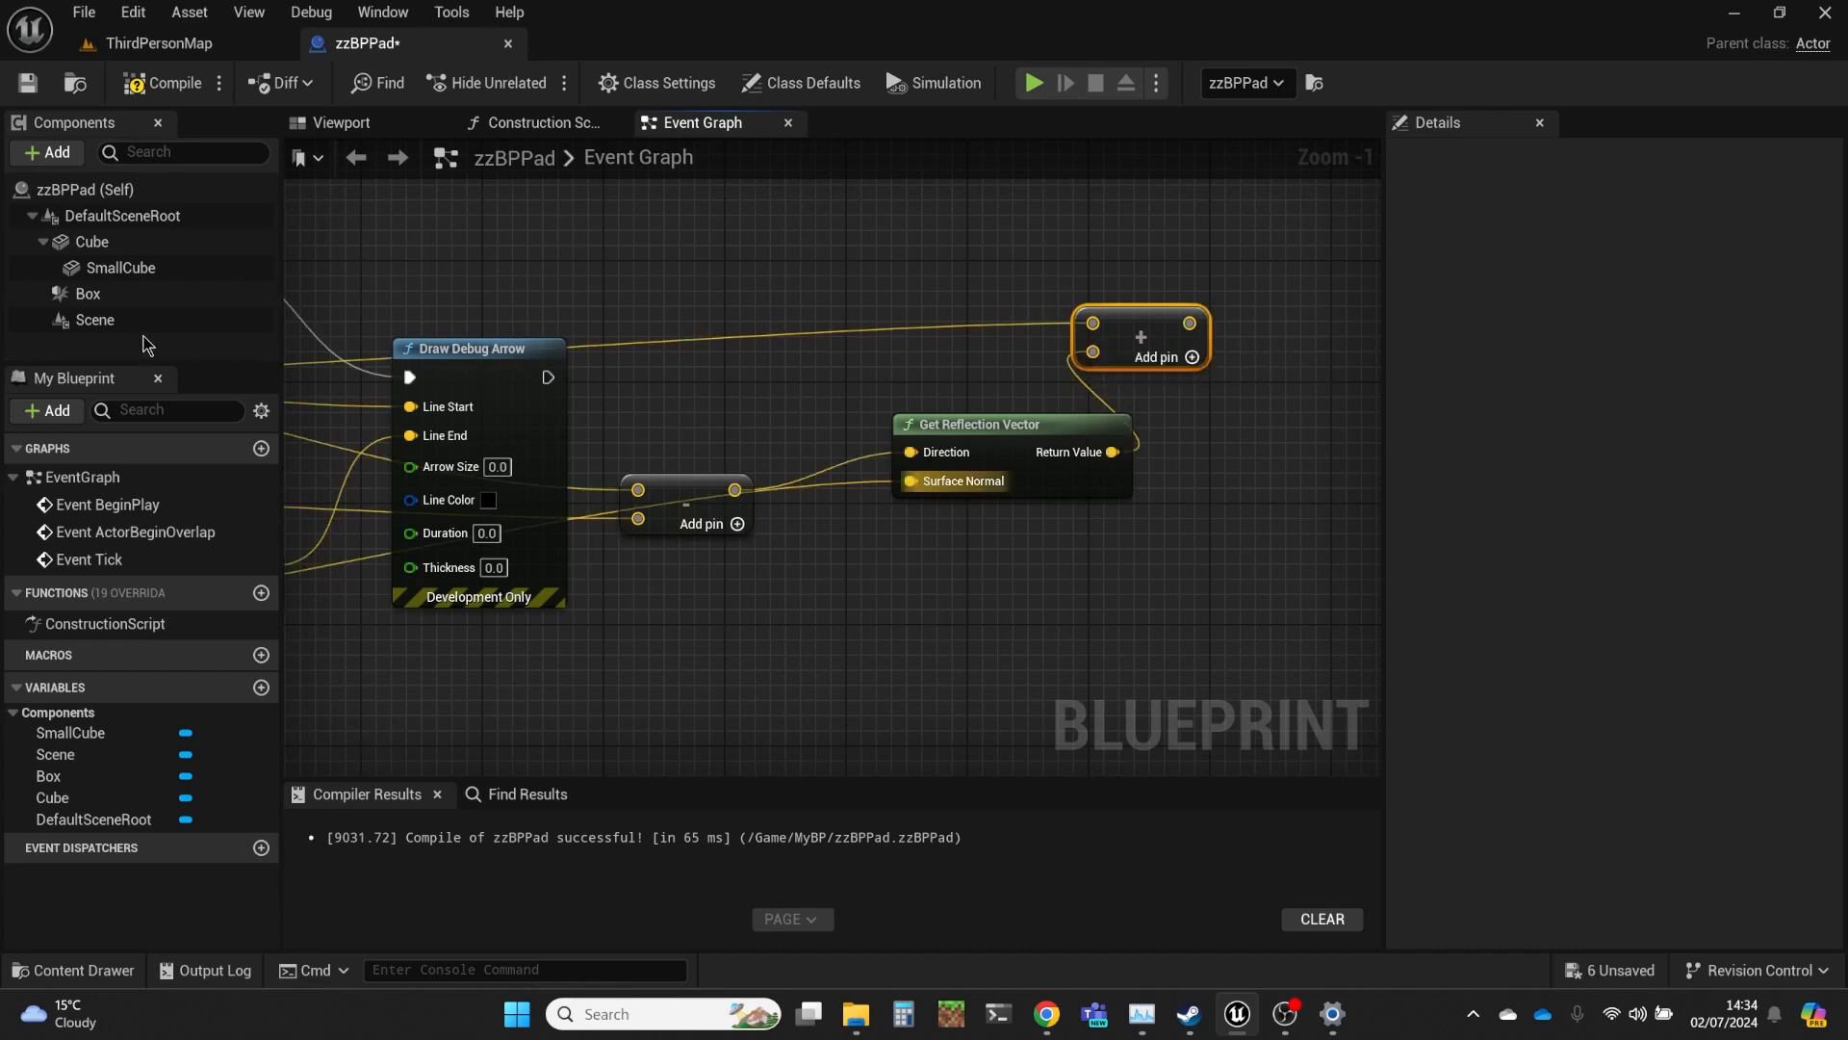
click(120, 271)
text(set worl lo)
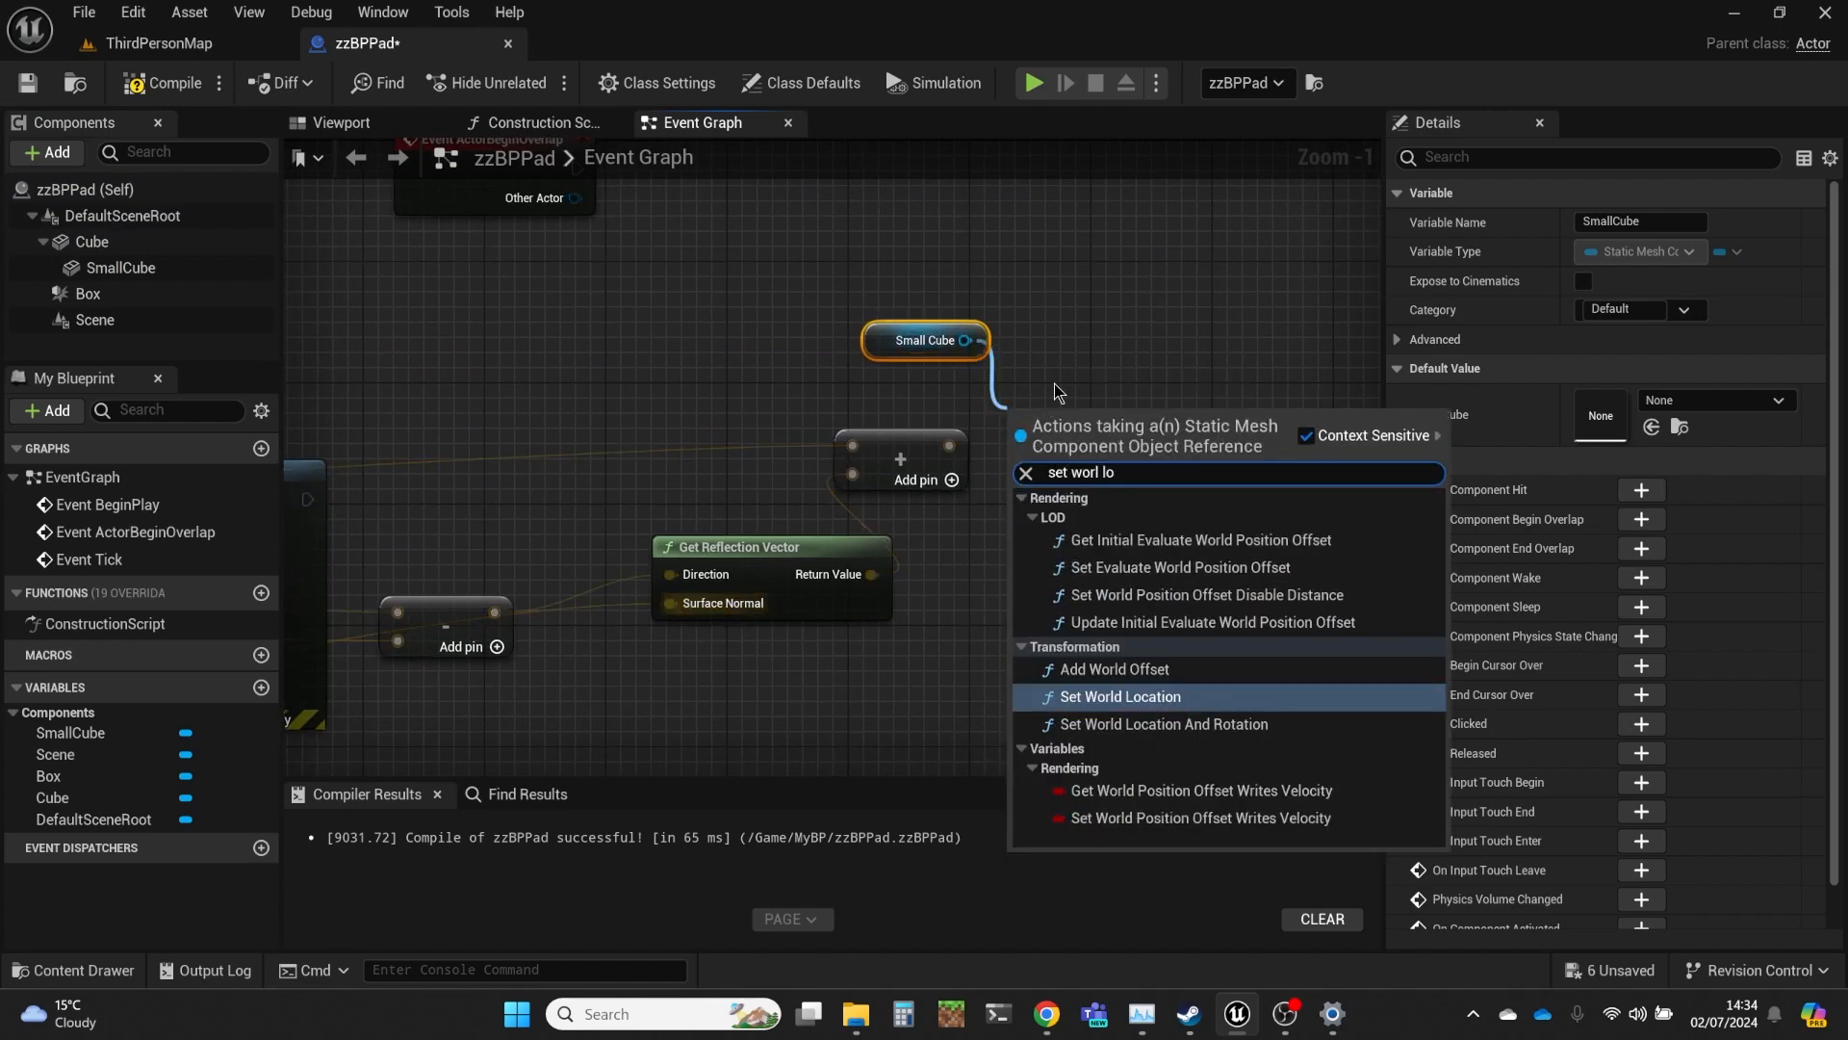
click(1119, 695)
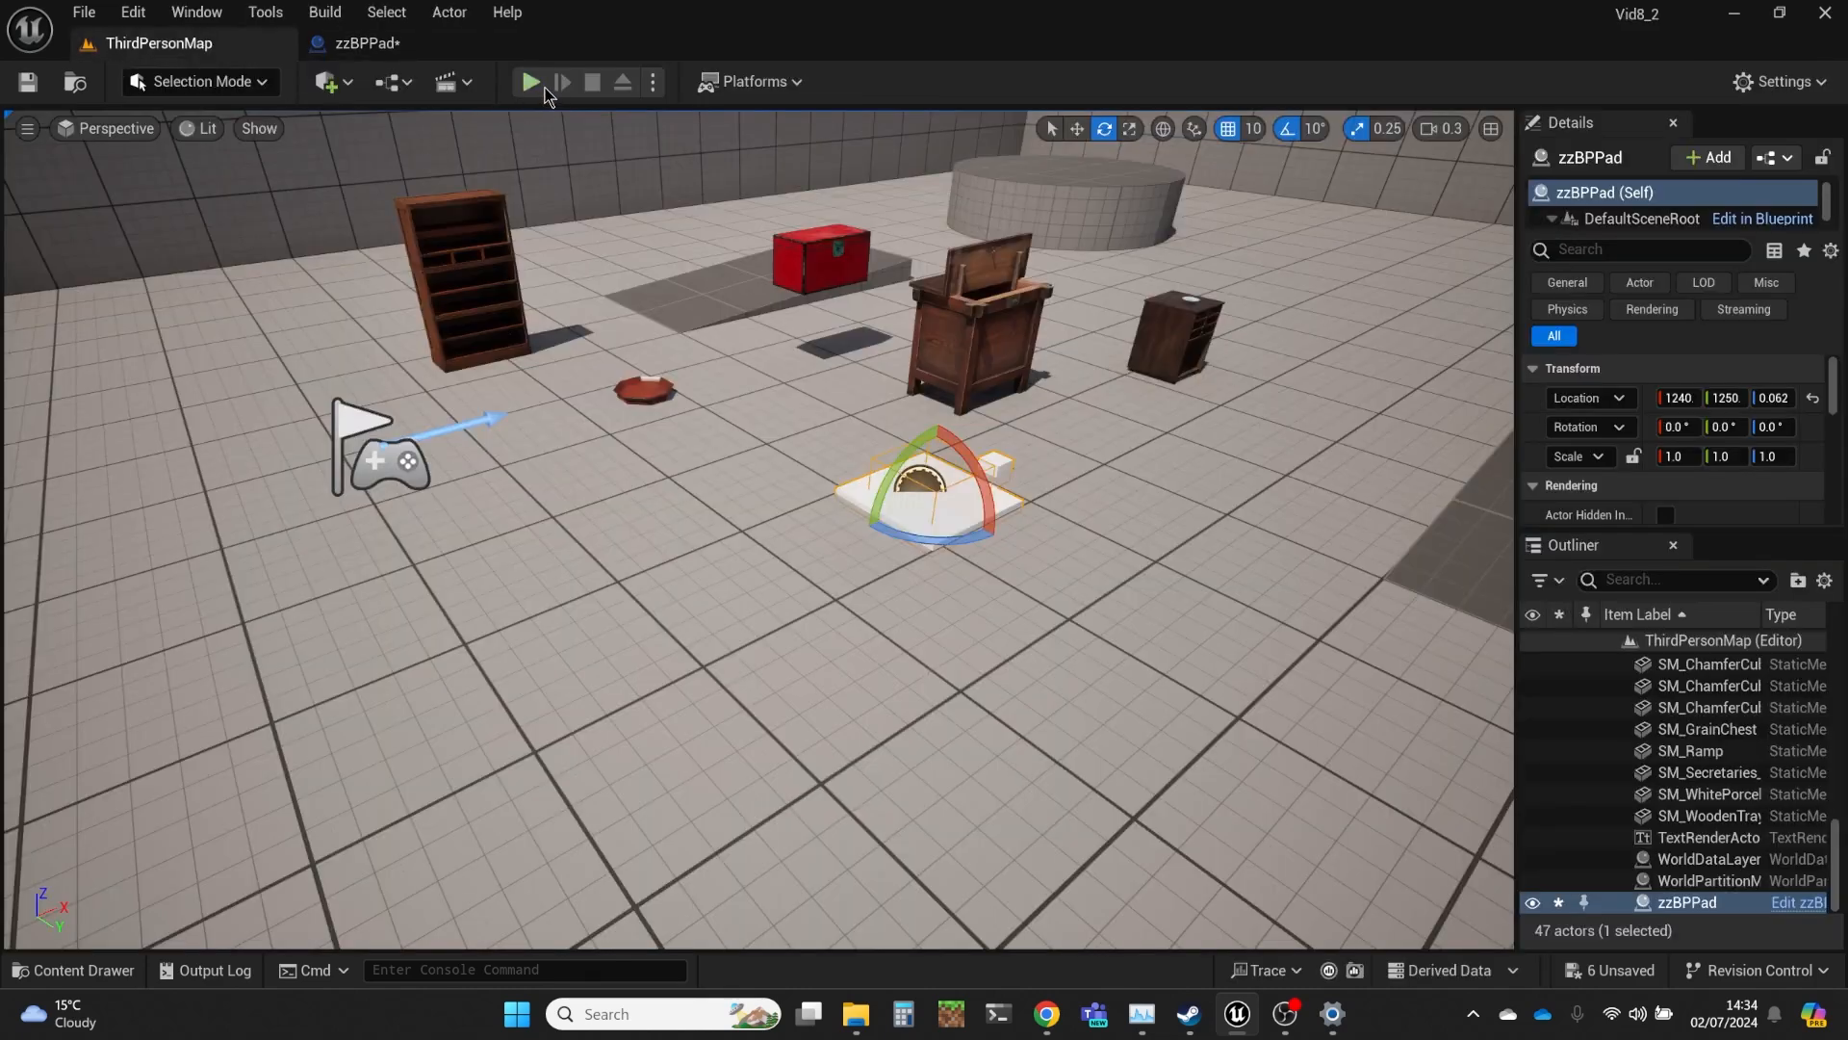
Start a play session of ThirdPersonMap to test the pad and moving cube.
click(527, 81)
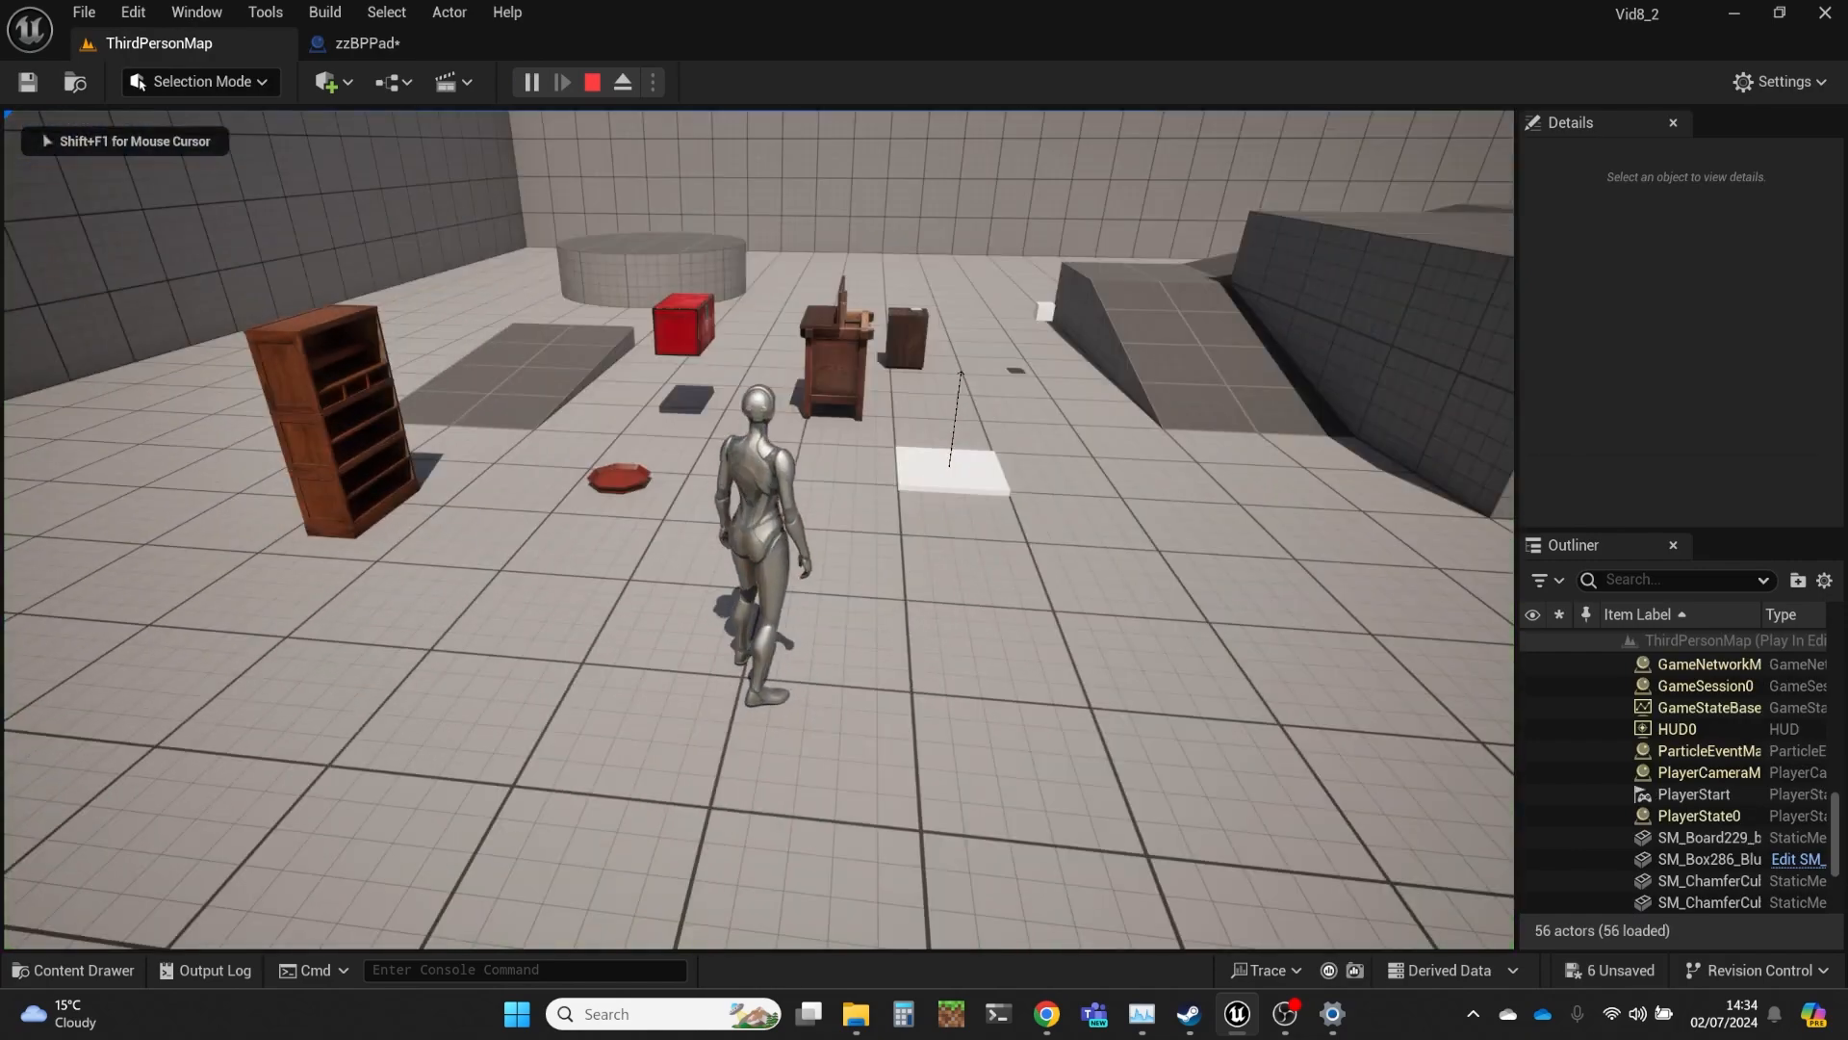